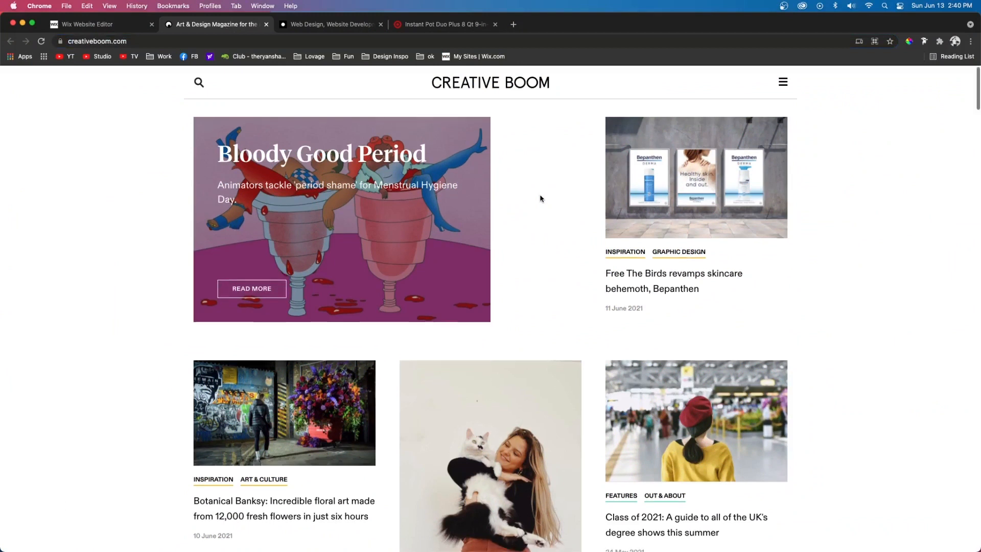
- Scroll the Creative Boom homepage, view Upqode's staff team page, then switch tabs
scroll(down, 3)
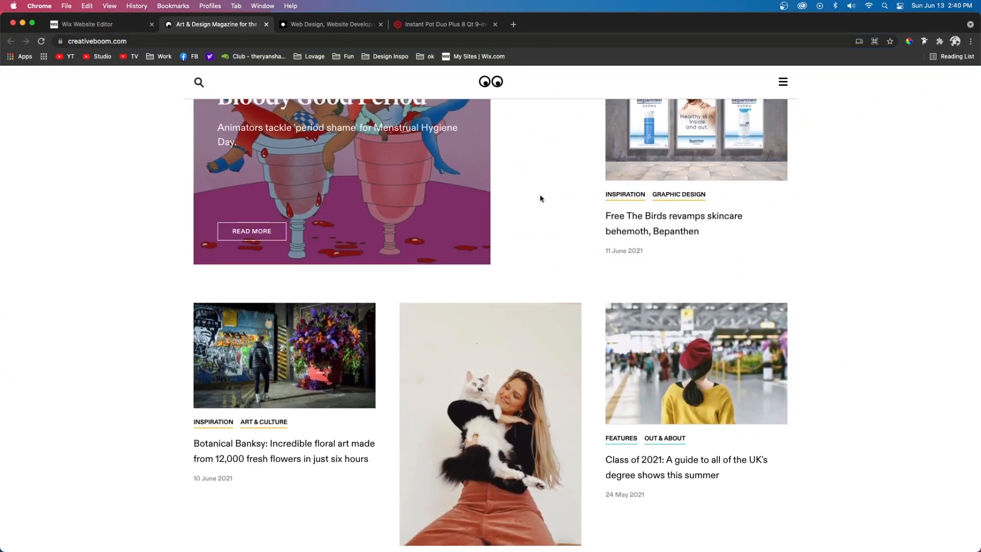
click(329, 25)
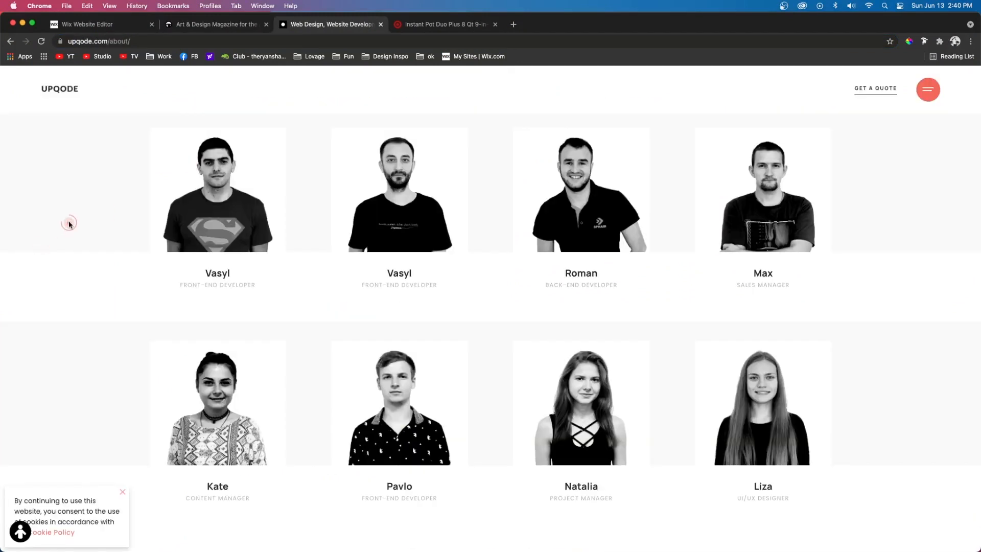
mouse_move(92, 224)
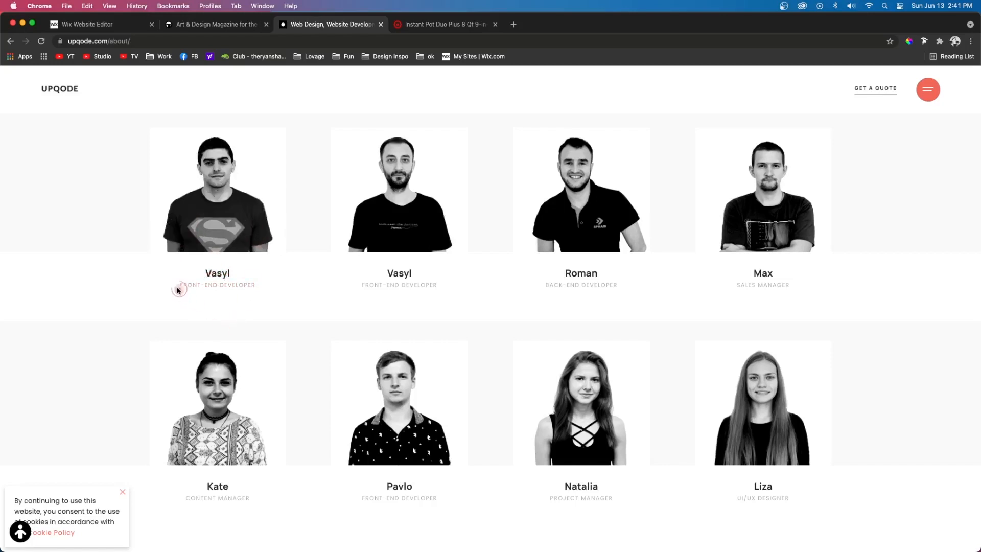
click(441, 24)
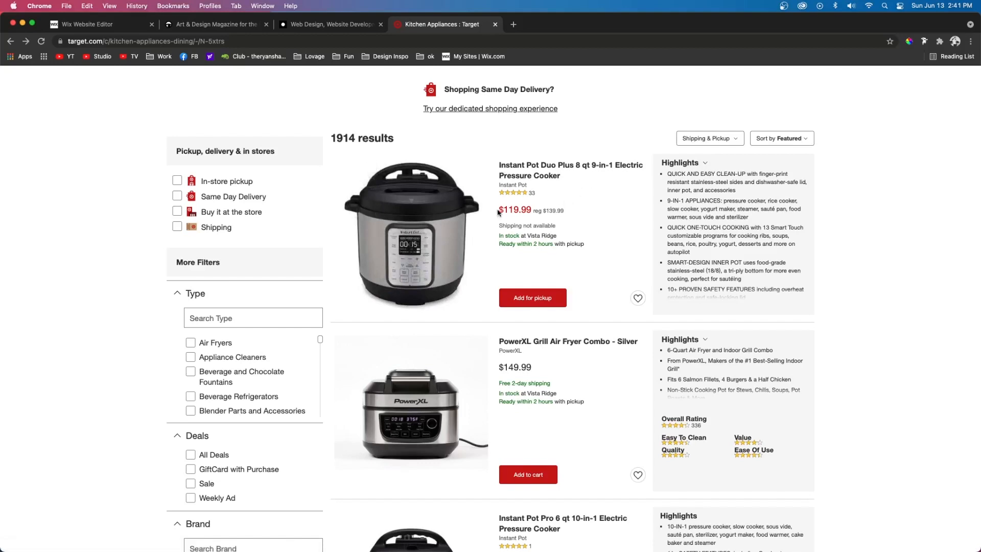
mouse_move(655, 306)
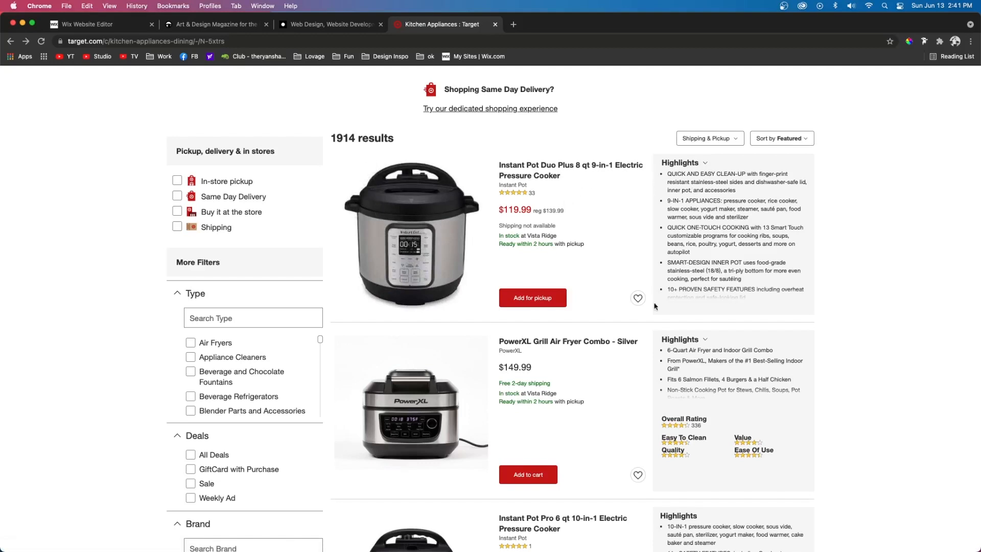
mouse_move(518, 309)
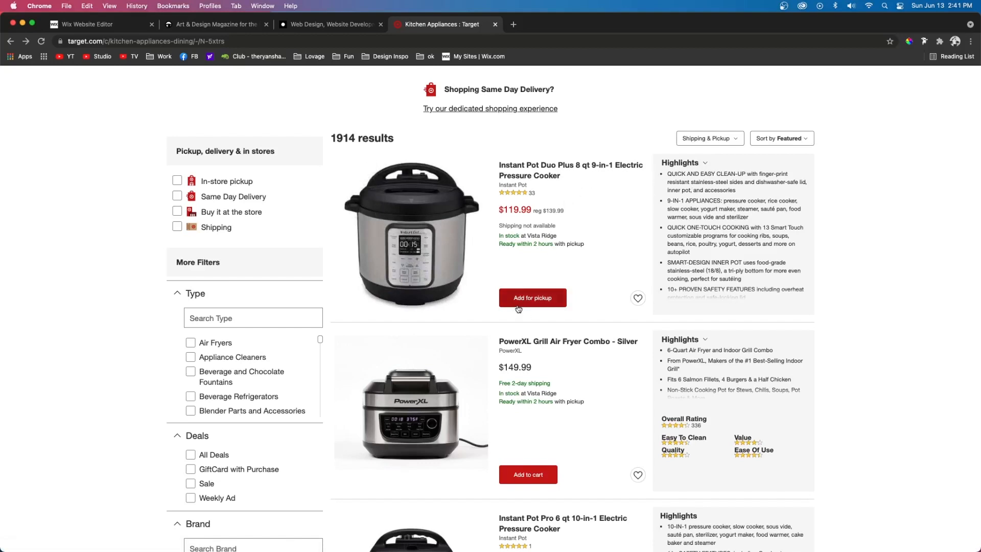
- Open the Instant Pot Duo Plus 8 qt product page and select its Sale label
click(570, 170)
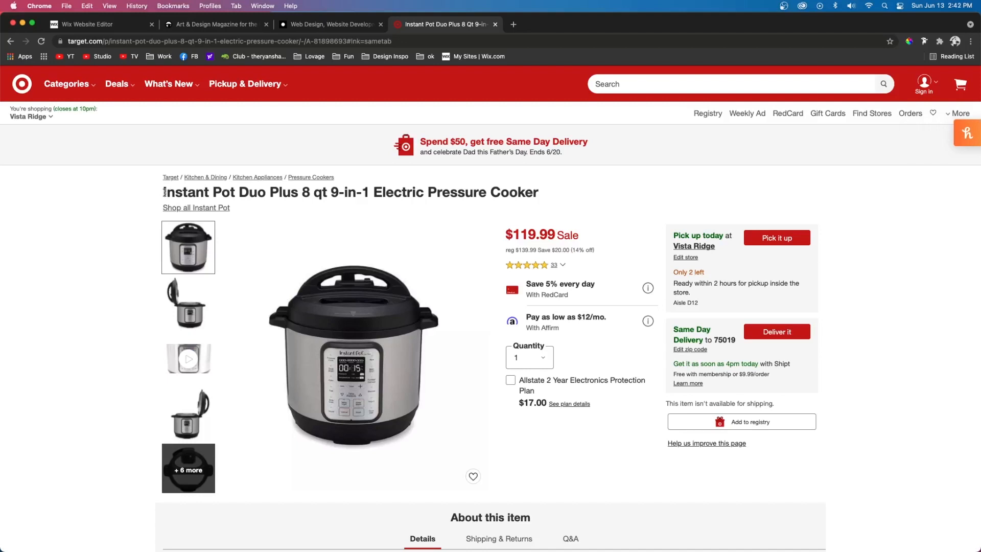
drag(164, 192, 538, 193)
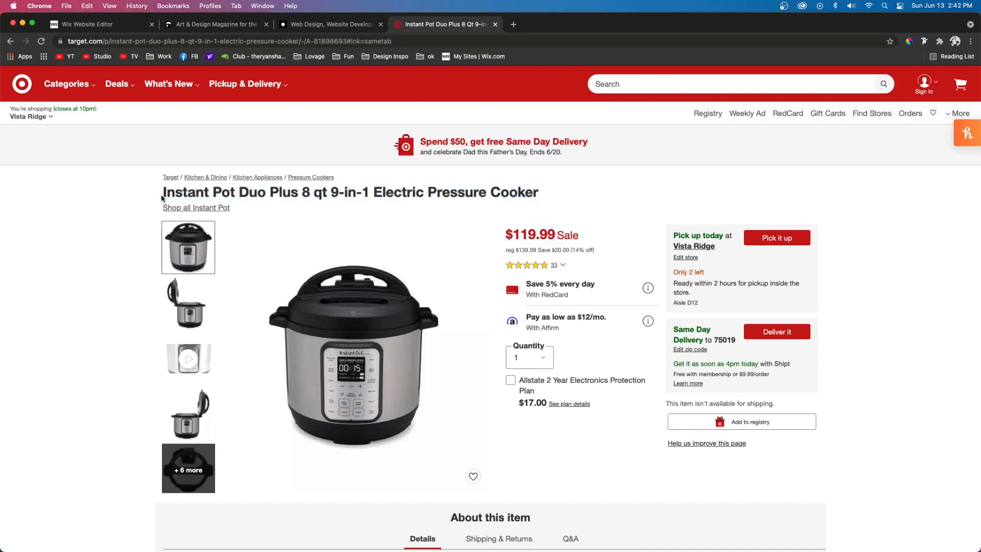
double_click(186, 192)
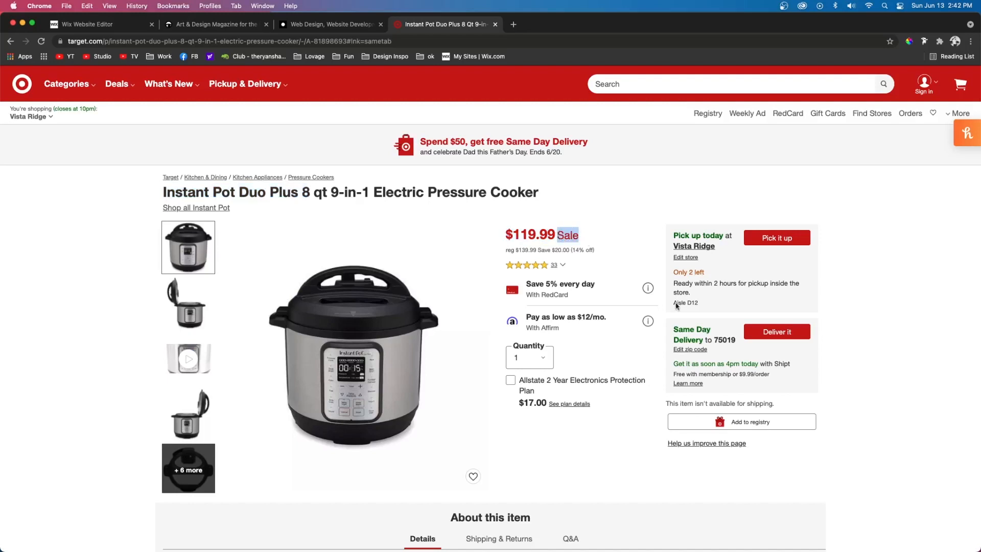
scroll(down, 3)
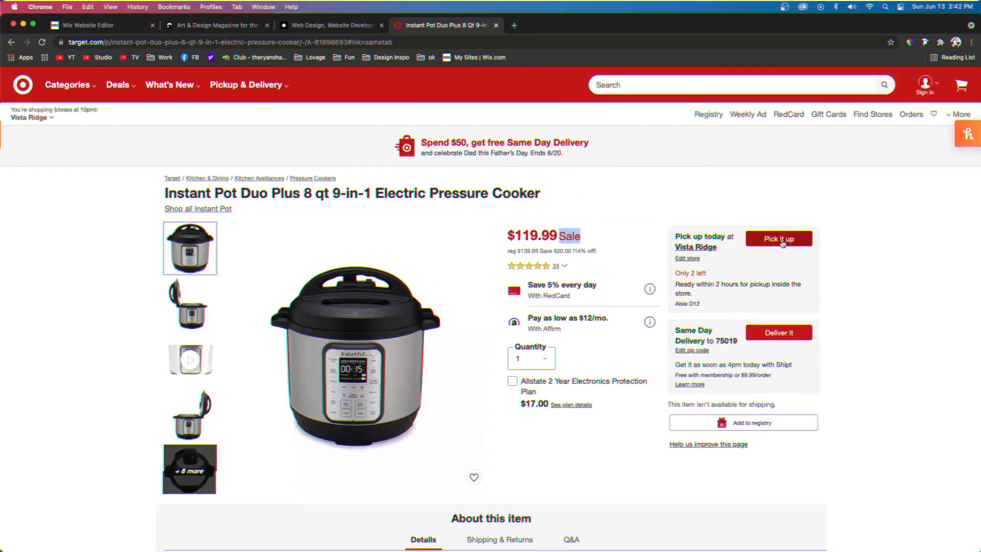
click(100, 25)
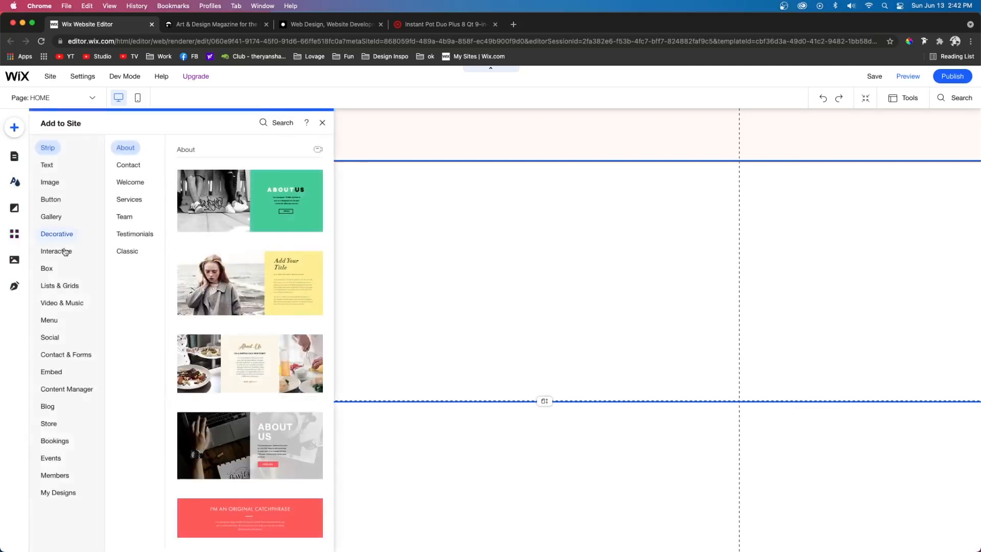
- Add the Content Manager, browse its presets, and customize the Item List preset
click(67, 389)
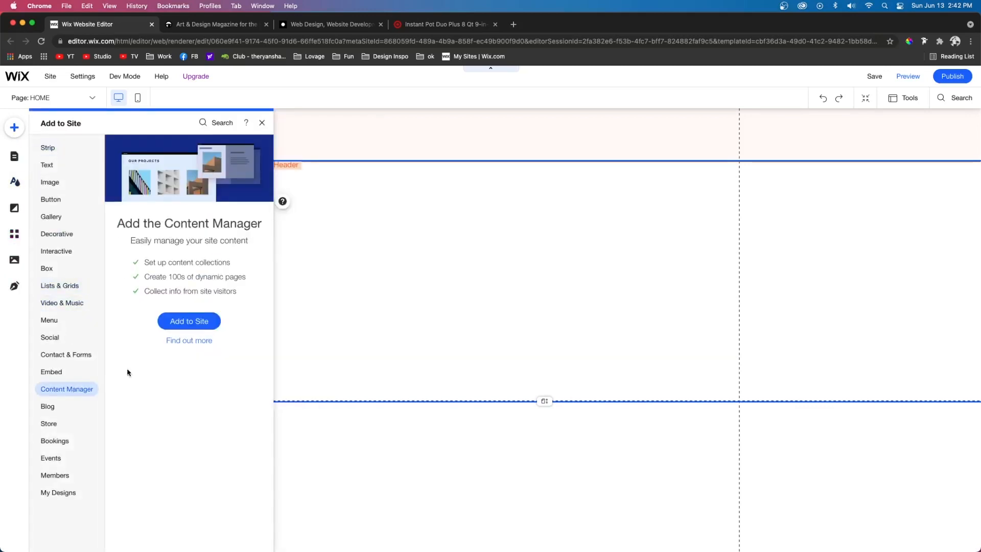
click(189, 321)
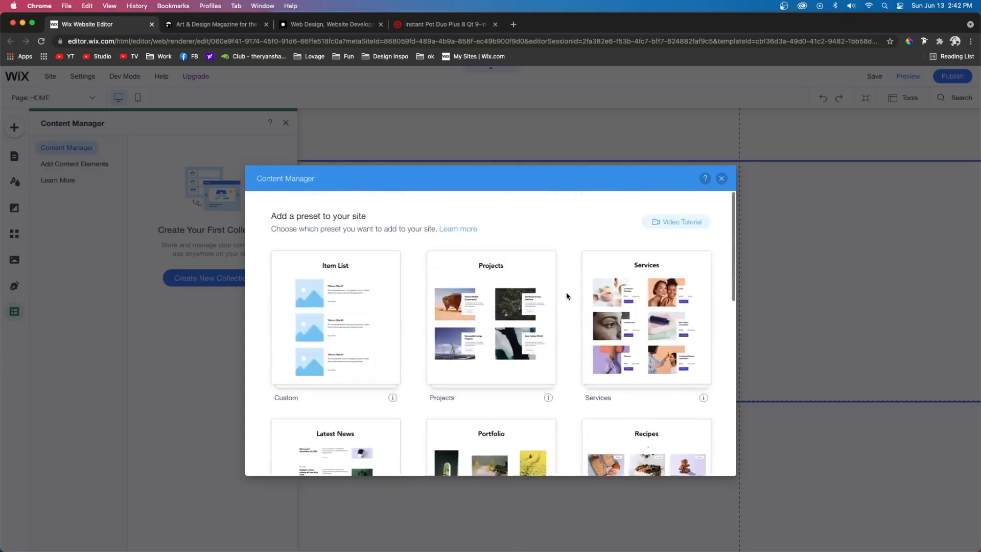
scroll(down, 3)
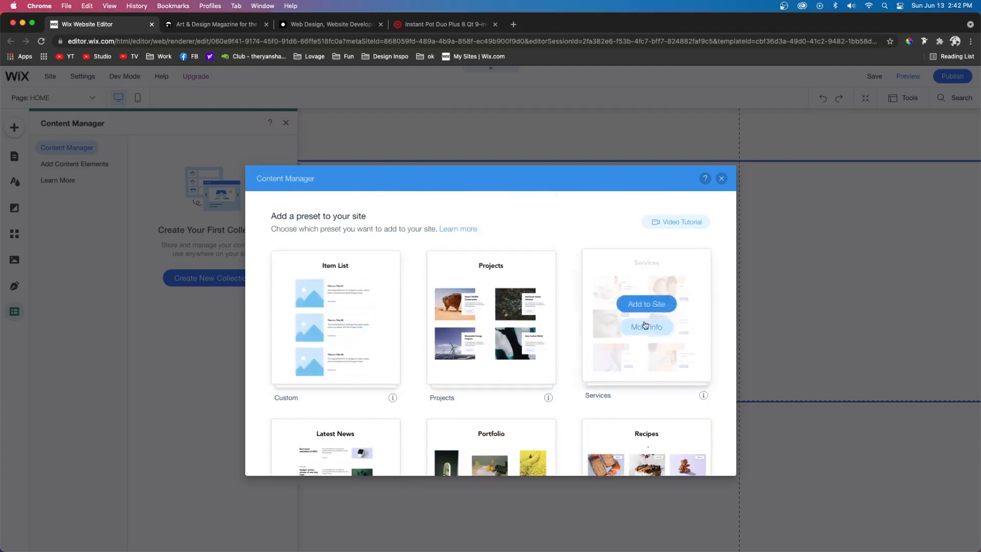
scroll(down, 3)
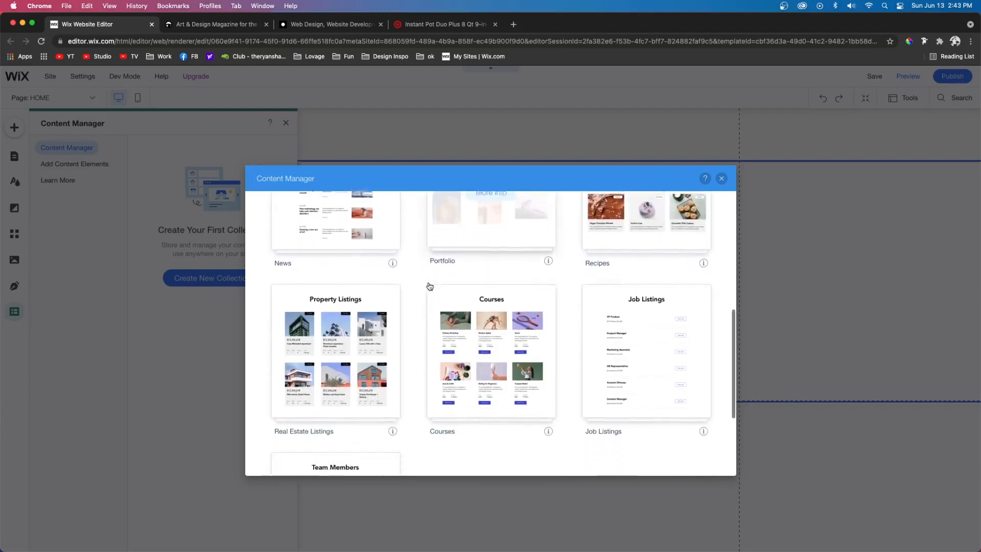
scroll(down, 3)
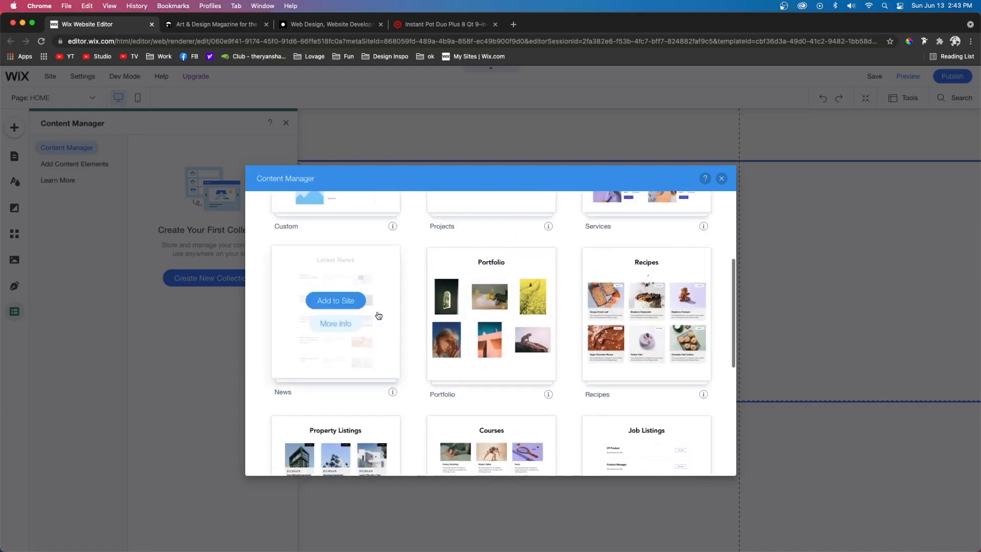
scroll(down, 3)
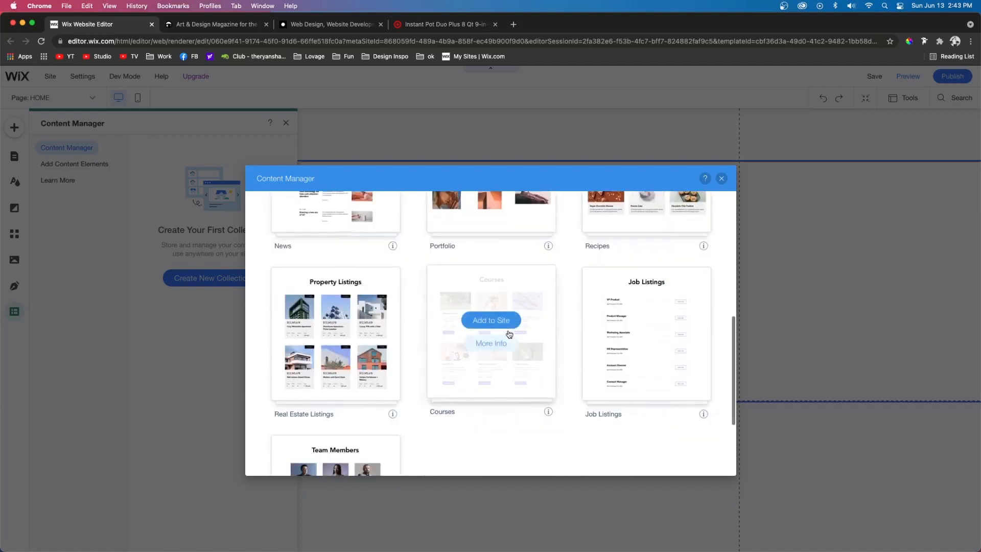
scroll(down, 3)
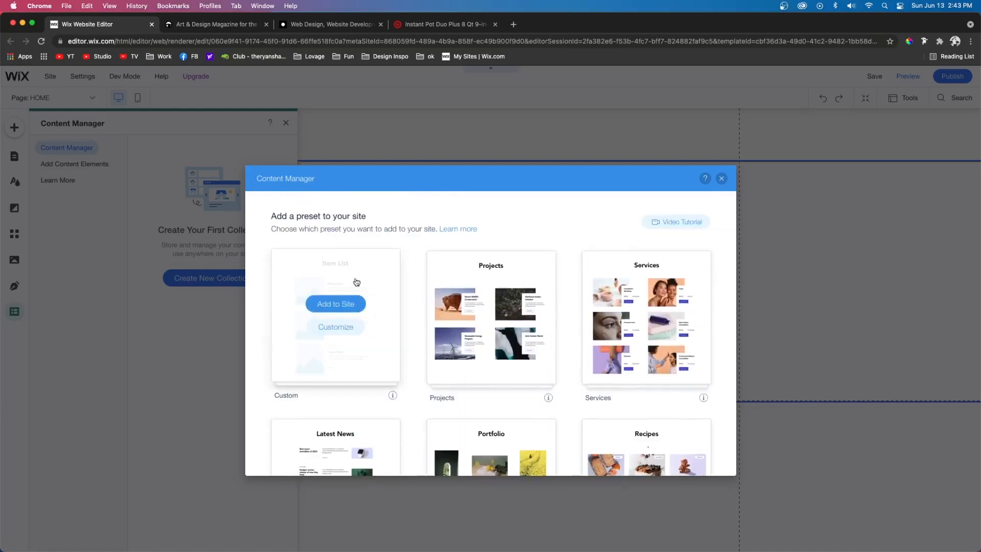
mouse_move(407, 301)
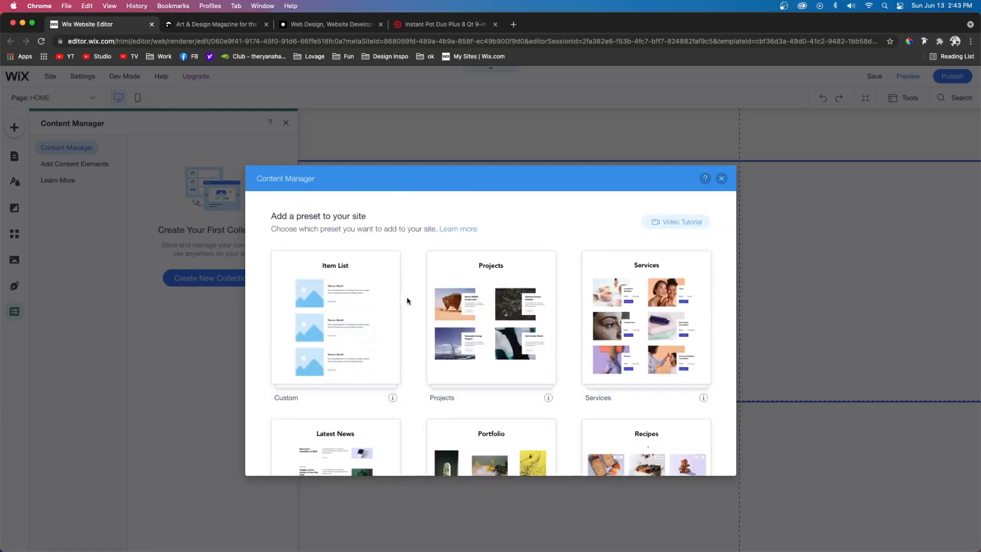
mouse_move(335, 317)
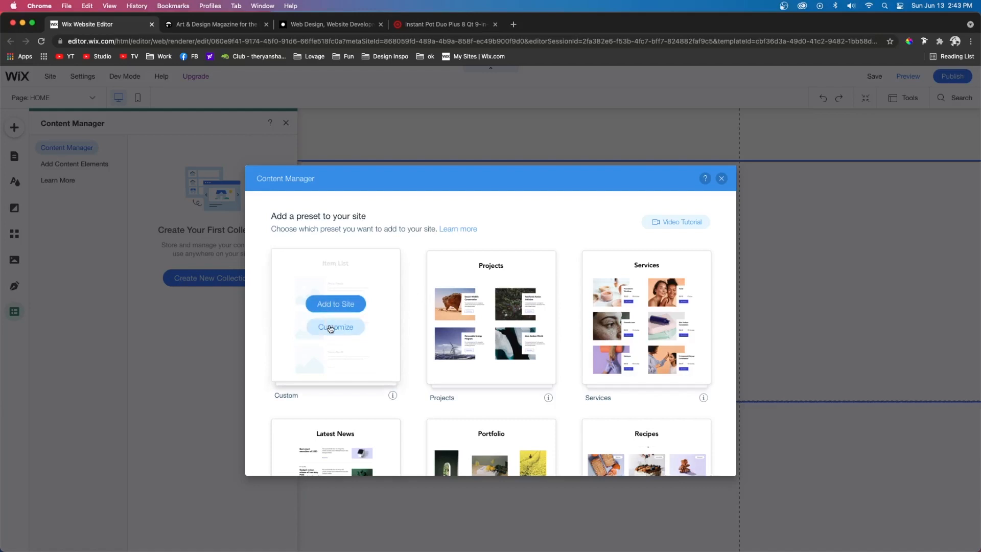
click(335, 327)
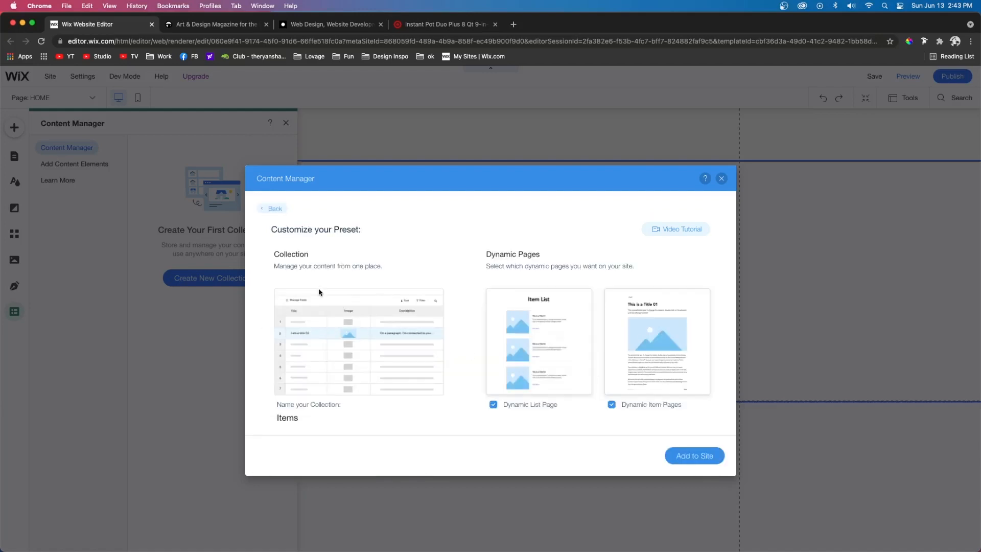
- Name the preset's collection 'Hello'
click(357, 418)
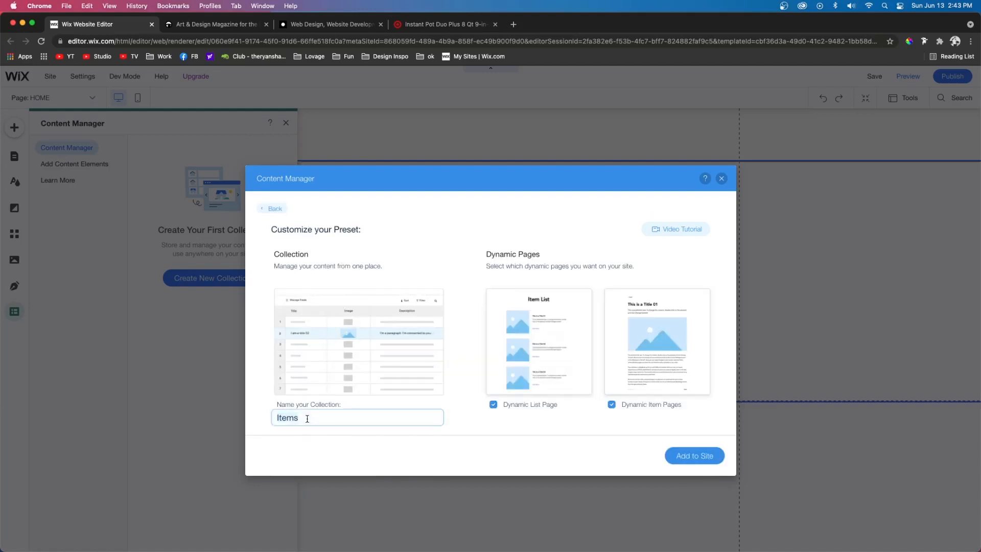
text(Hello)
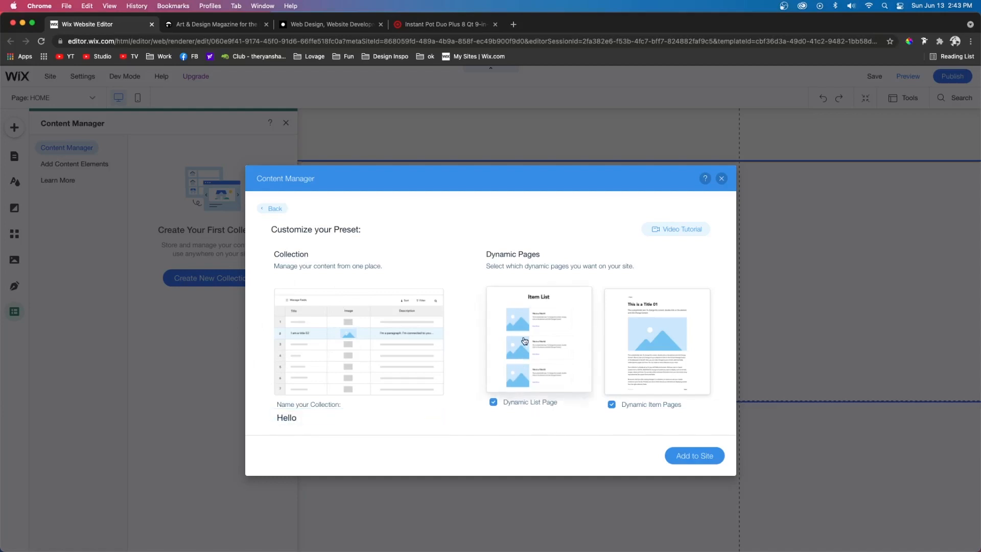
mouse_move(545, 354)
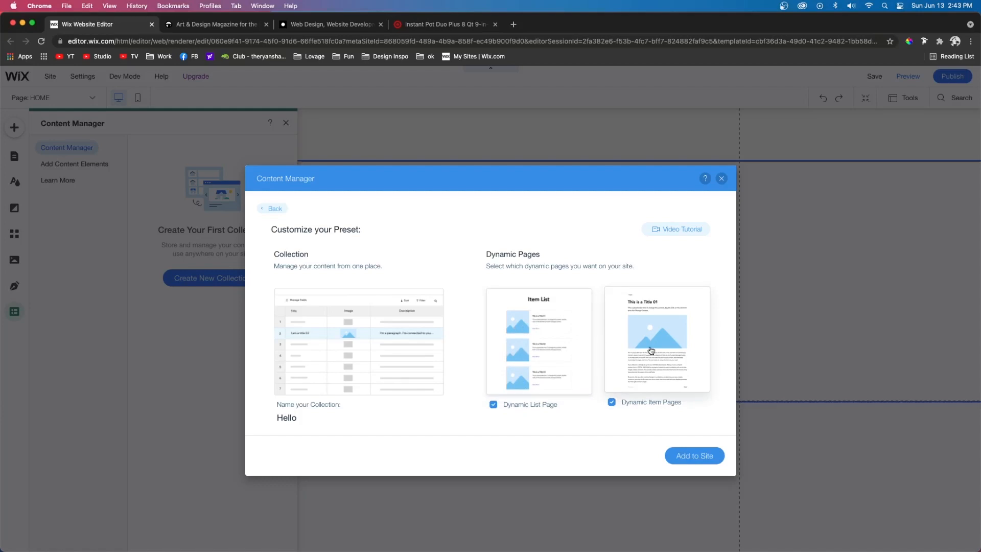
click(441, 25)
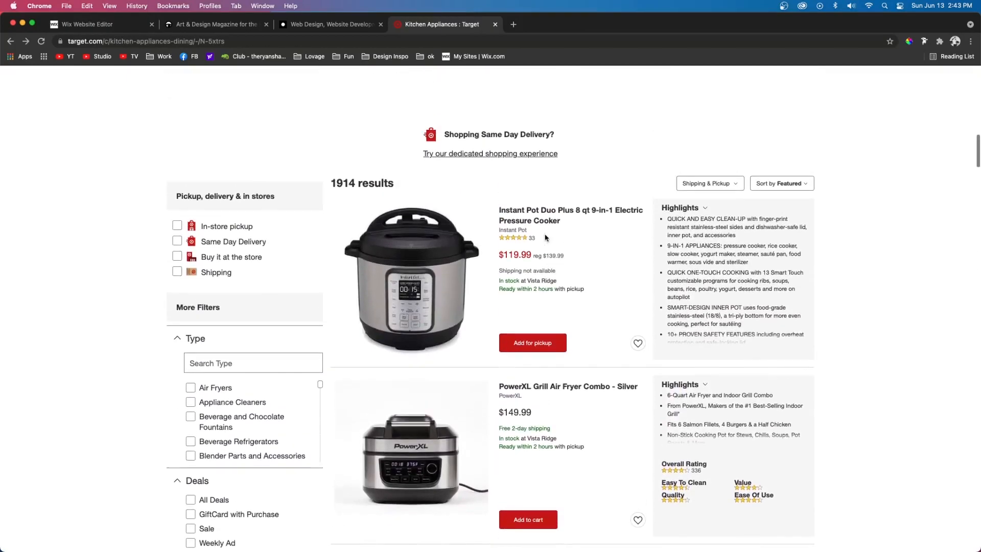
- Tick then untick Dynamic List Page, keeping only Dynamic Item Pages checked
scroll(down, 3)
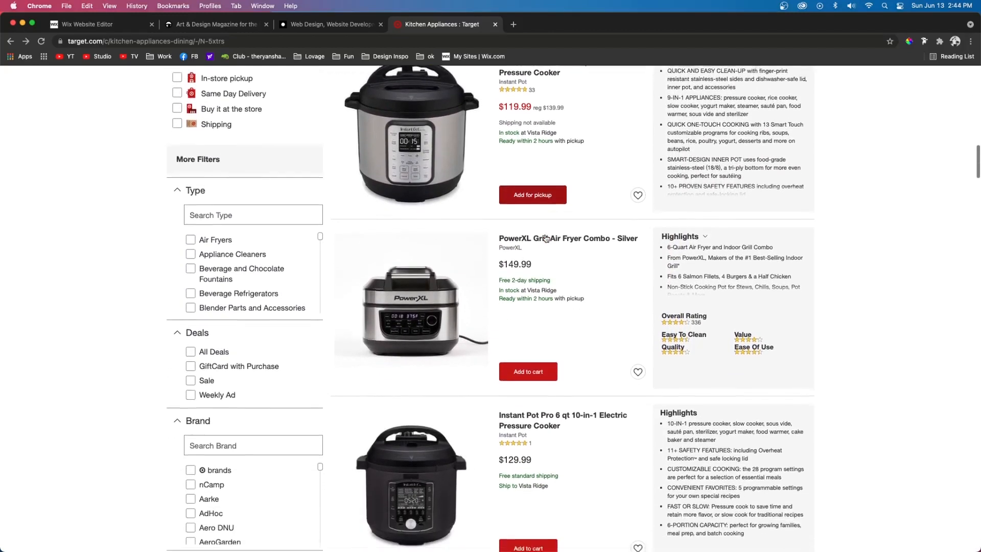
scroll(down, 3)
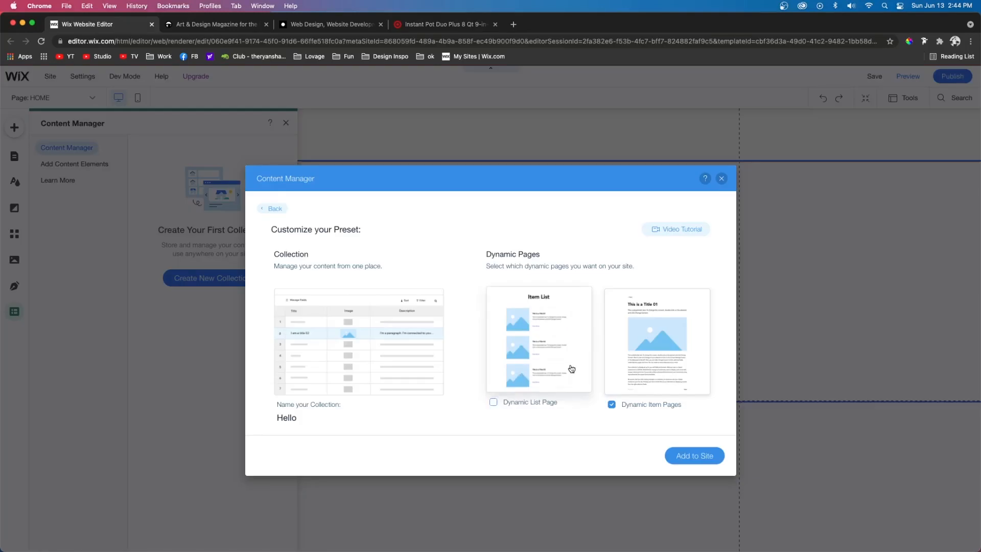
click(493, 404)
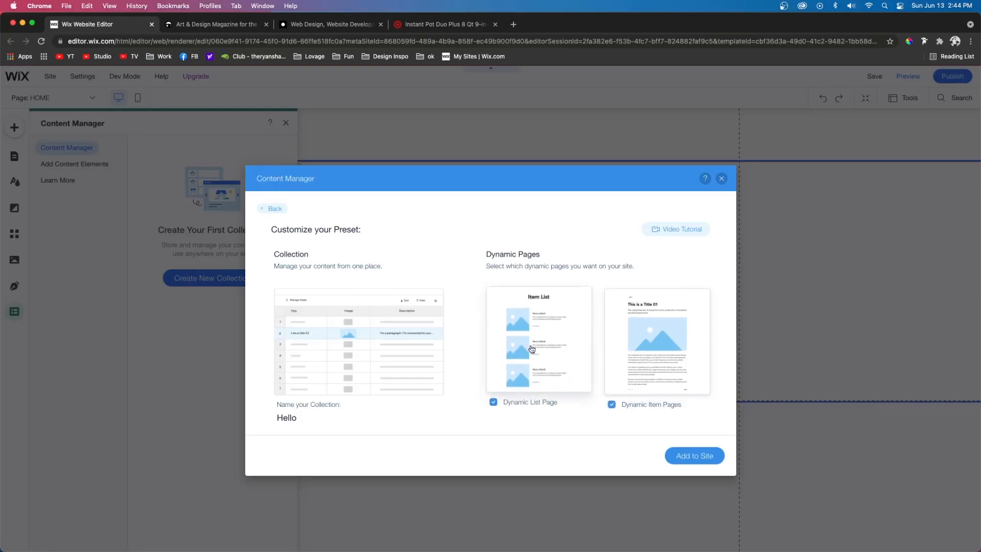
click(494, 402)
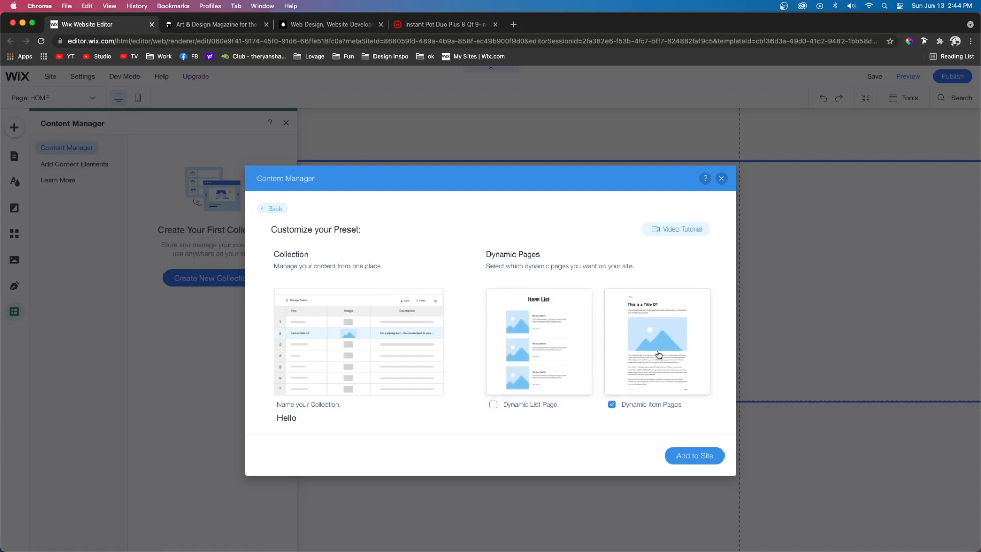
mouse_move(599, 342)
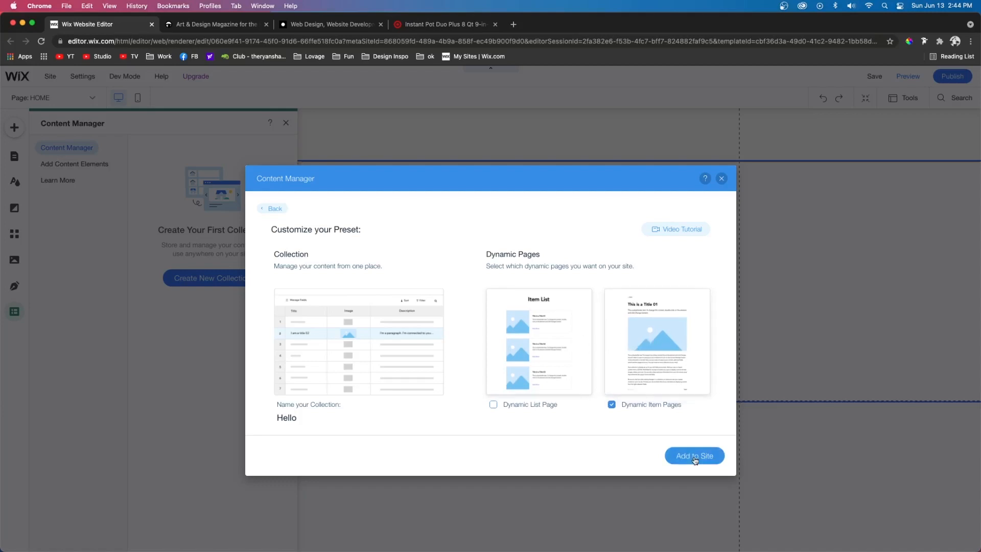
- Add the Hello collection, inspect its Image and new-field dialogs, and type 'This' in a subtitle
click(694, 455)
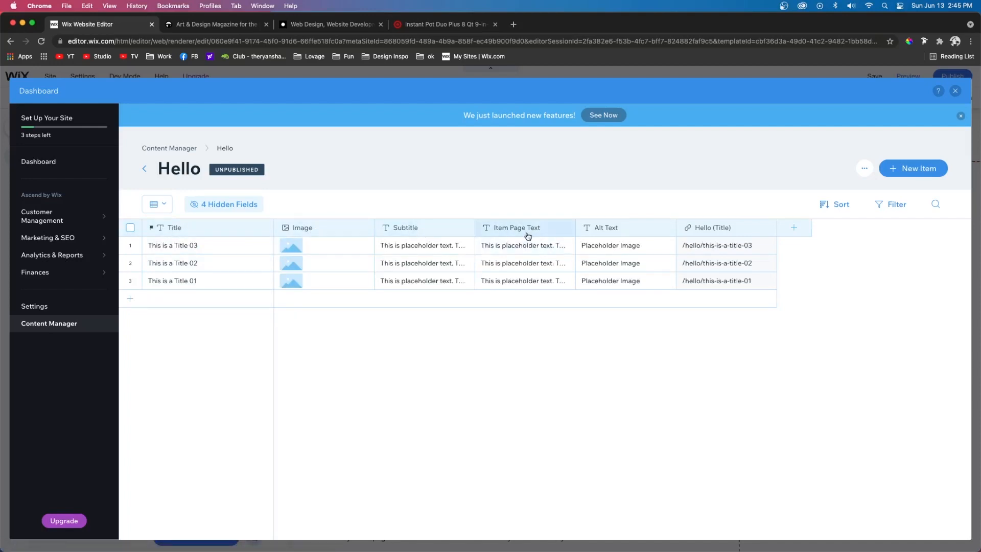
mouse_move(630, 232)
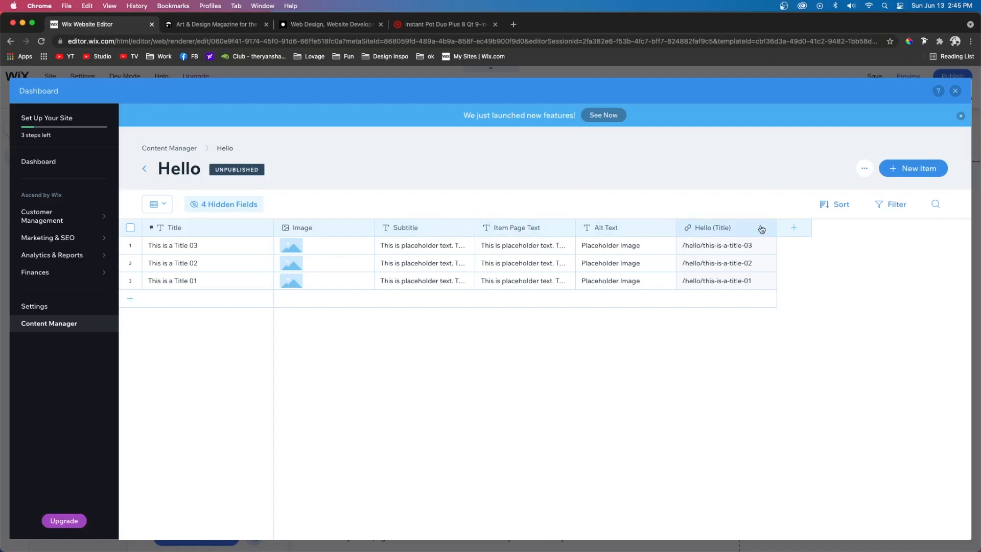
mouse_move(730, 231)
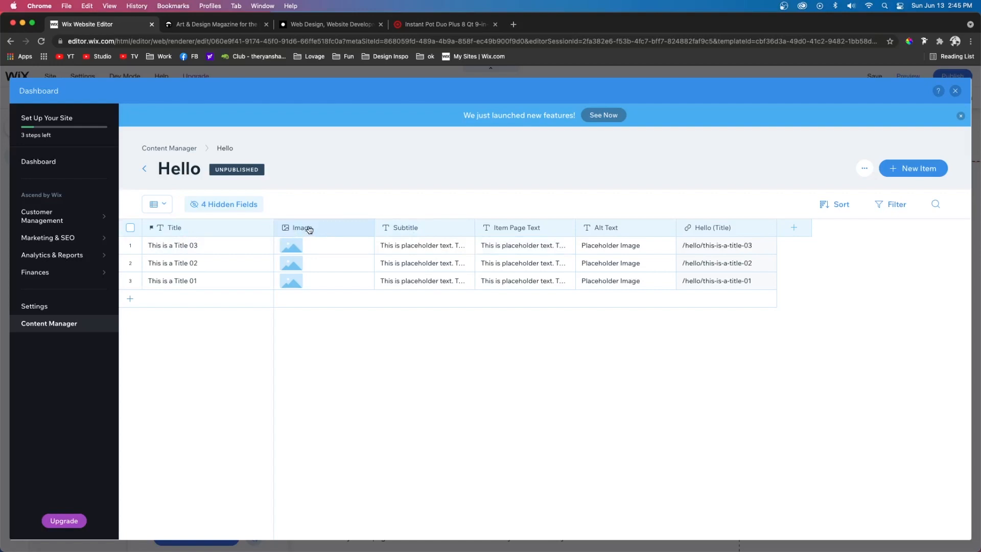
click(302, 227)
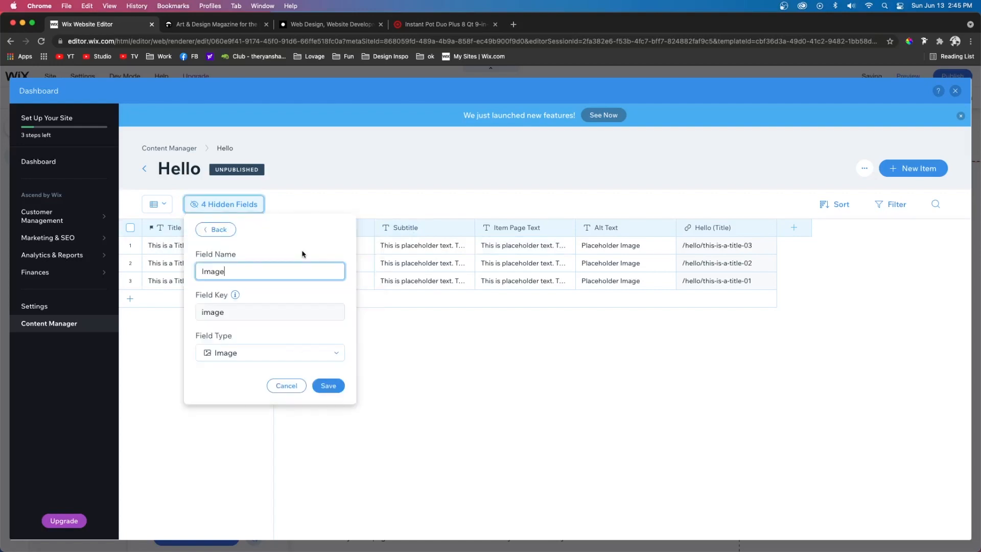
click(269, 352)
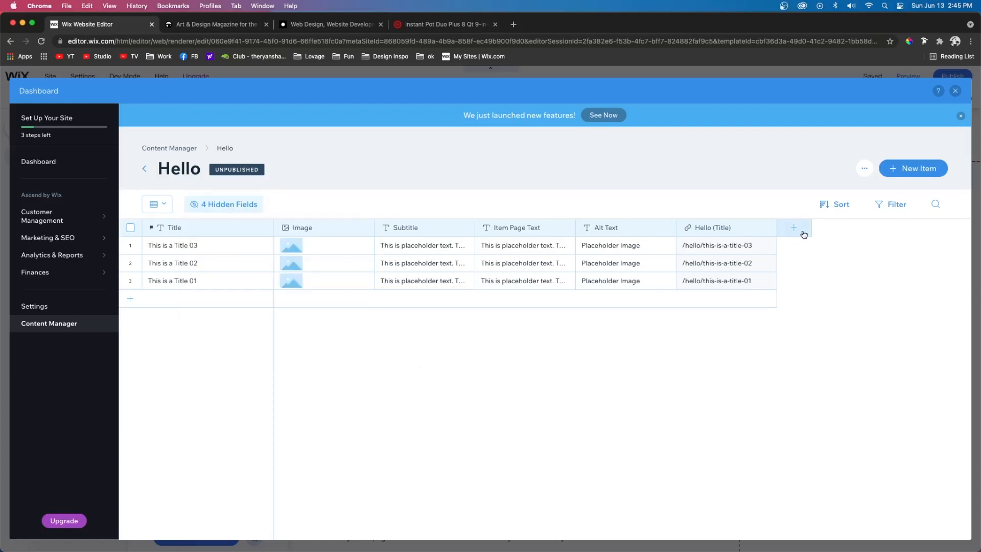
click(794, 227)
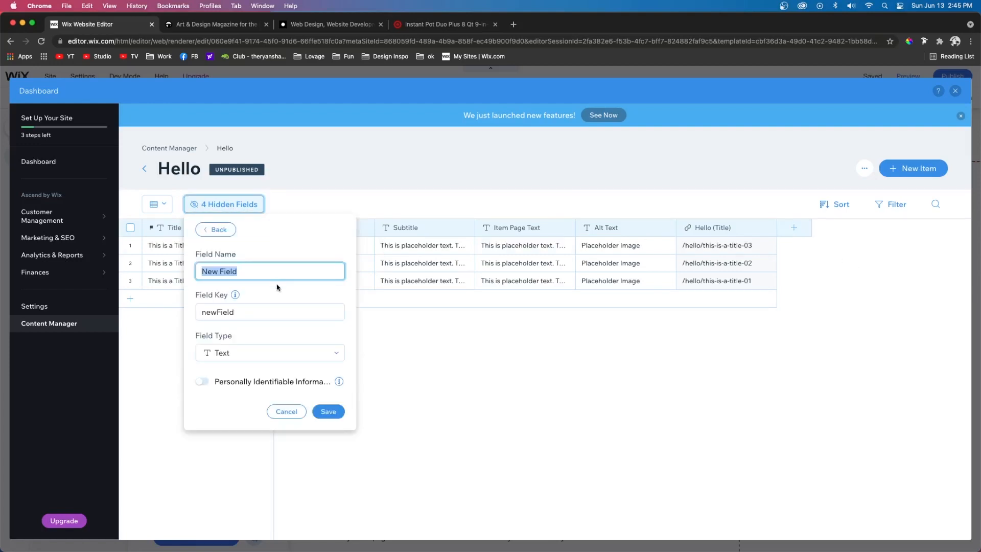
mouse_move(251, 353)
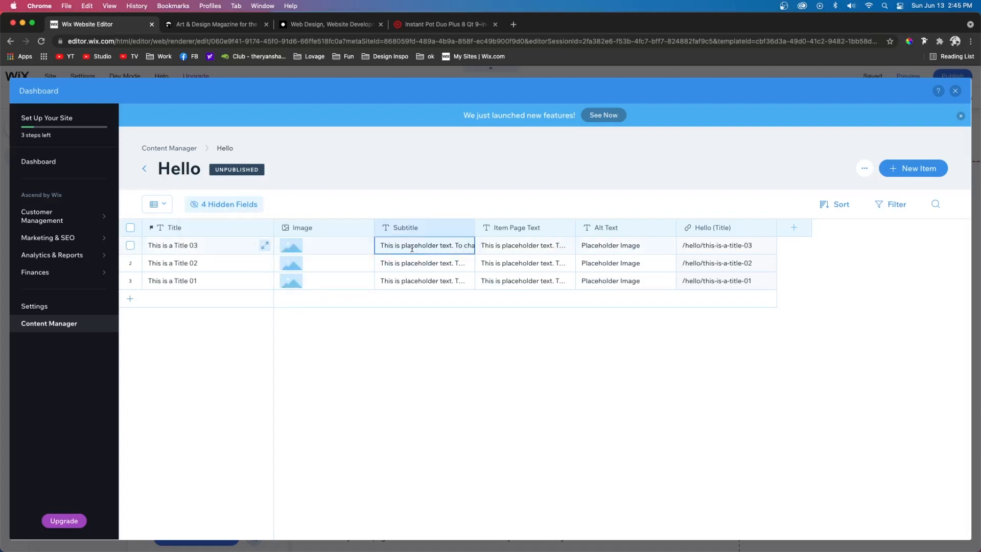
double_click(425, 245)
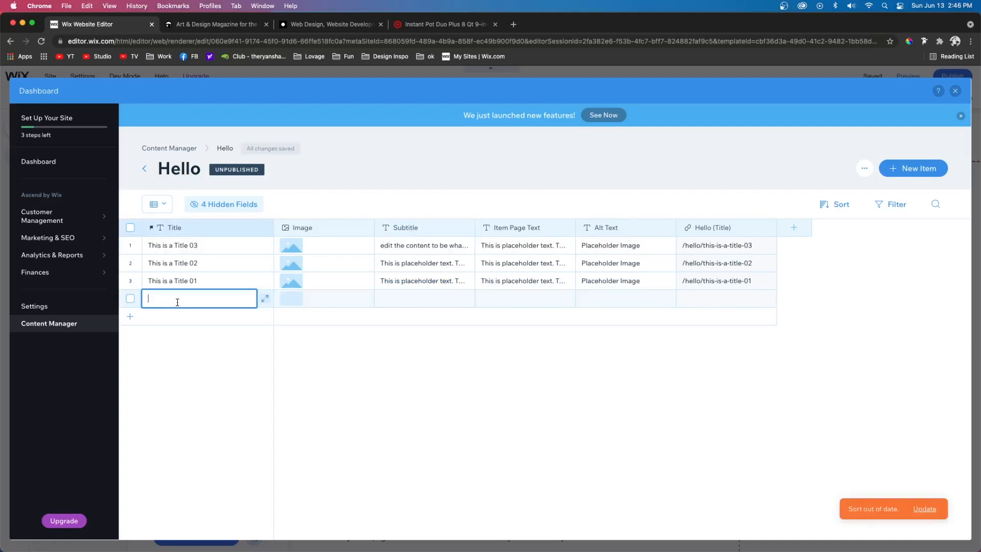
text(This)
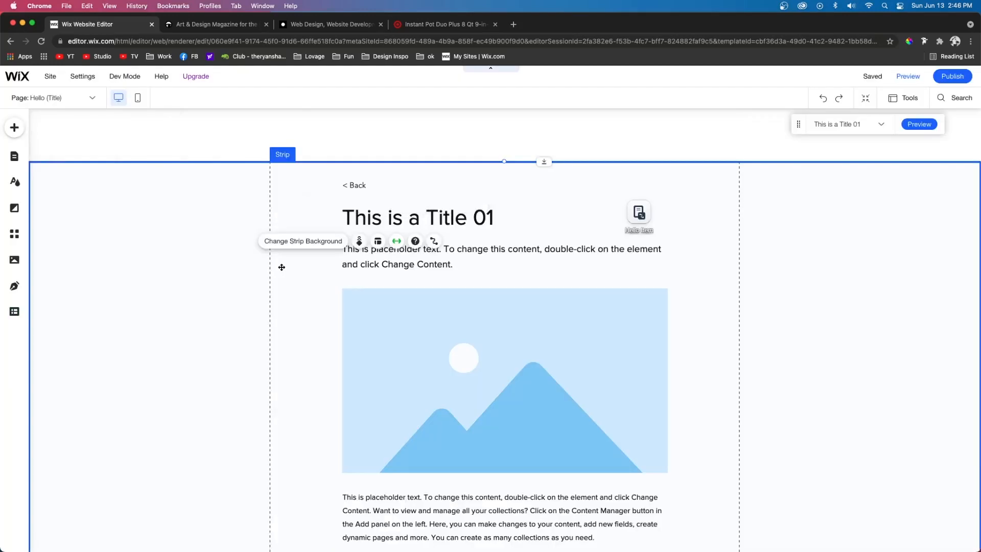
mouse_move(48, 350)
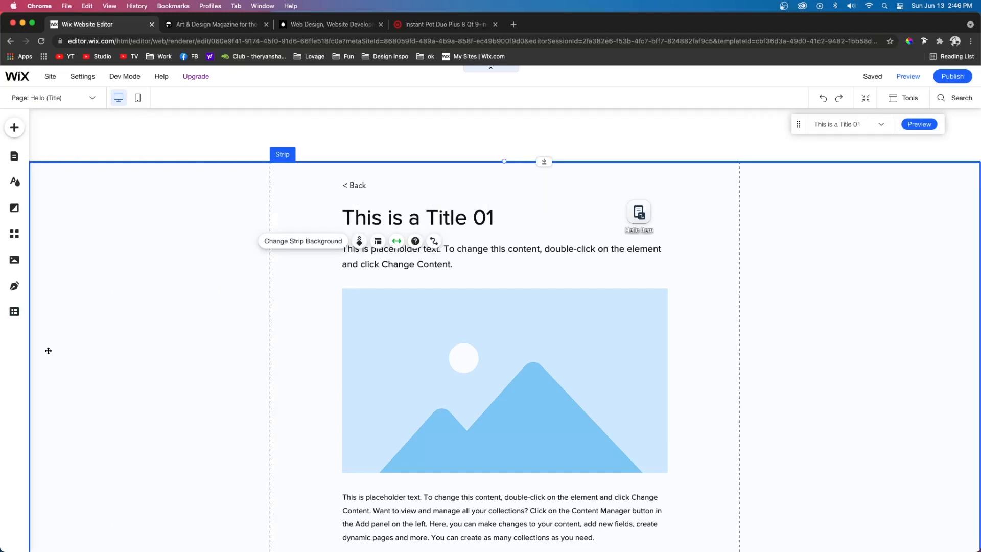
- Create a new collection named 'sdfsdfsdf' in the Content Manager
click(14, 311)
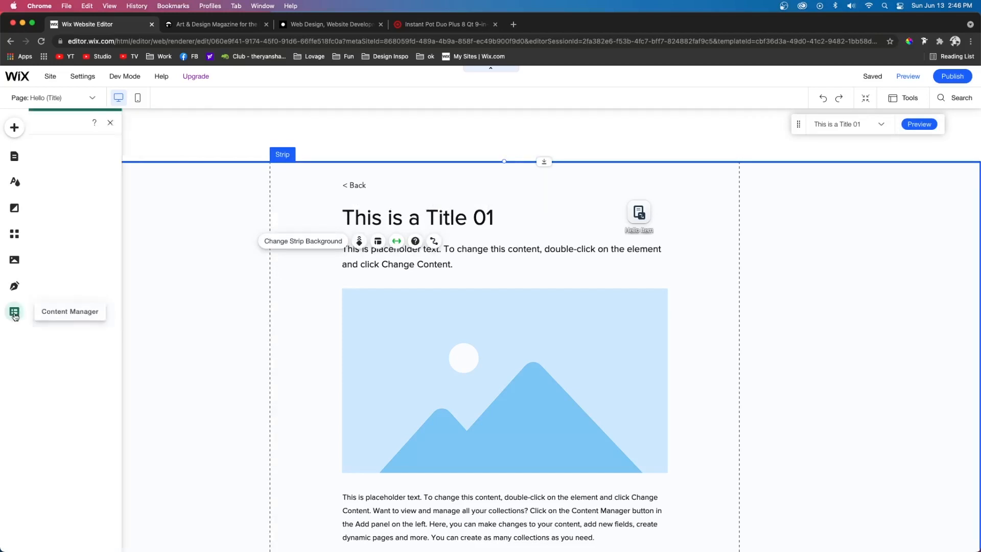
click(15, 311)
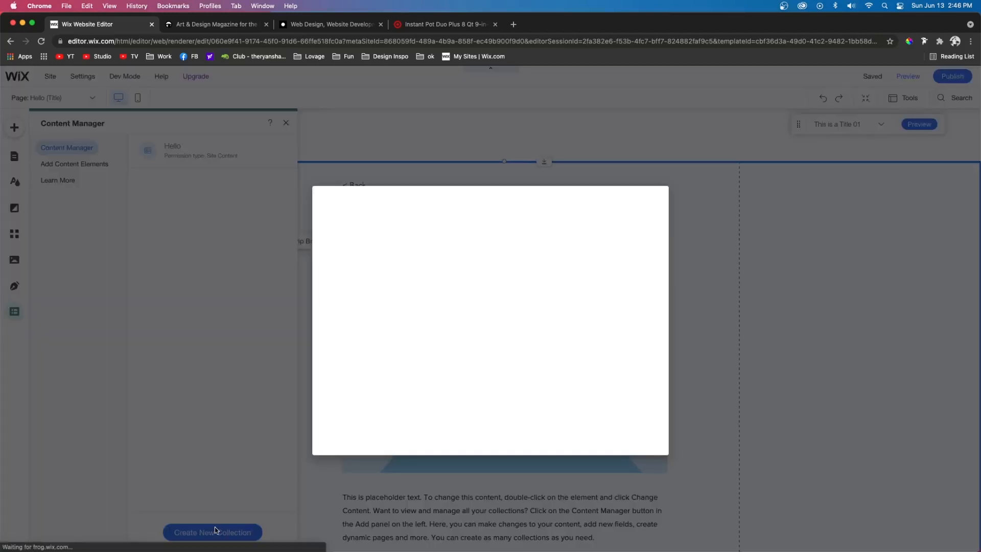
click(212, 532)
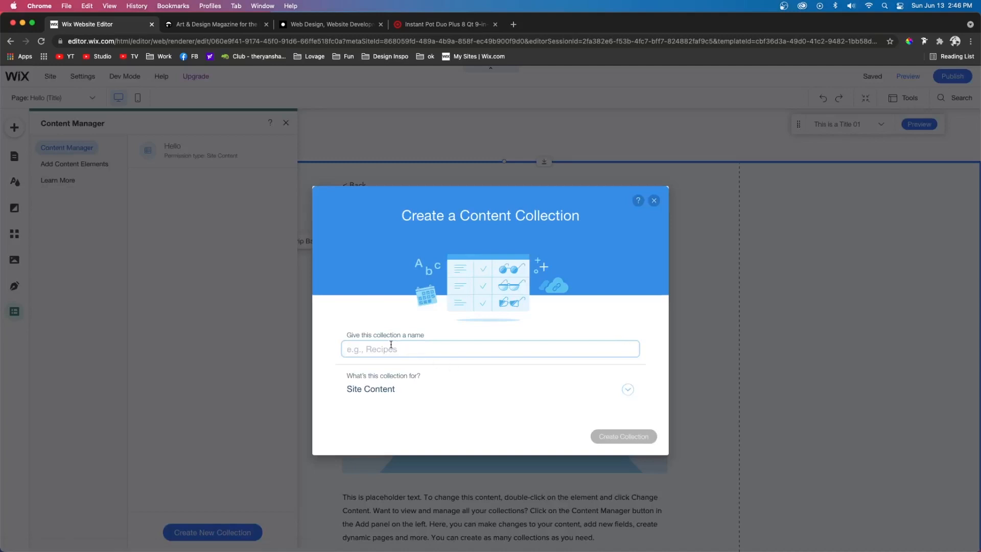
text(sdfsdfsdf)
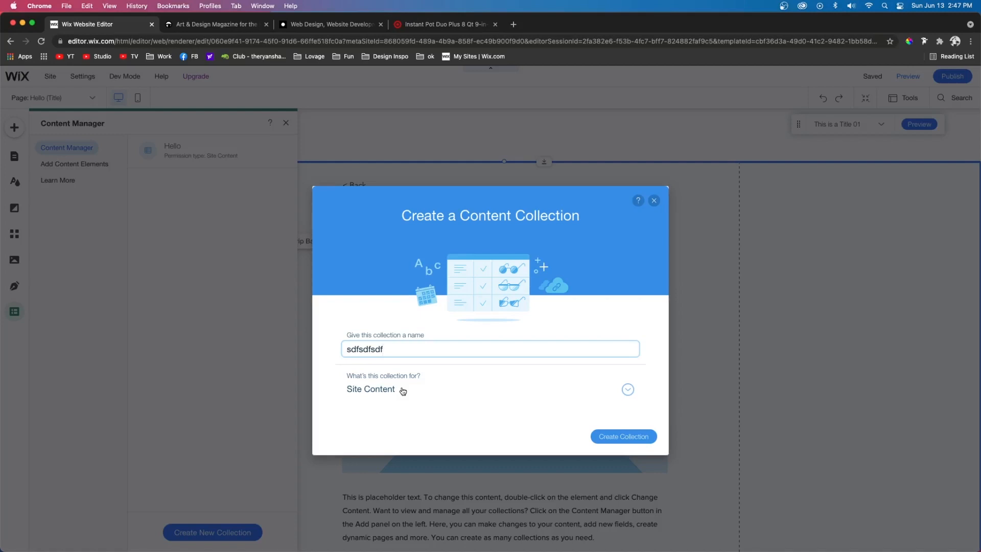
- Set the collection's purpose to Custom Use and open Set Custom Permissions
click(627, 389)
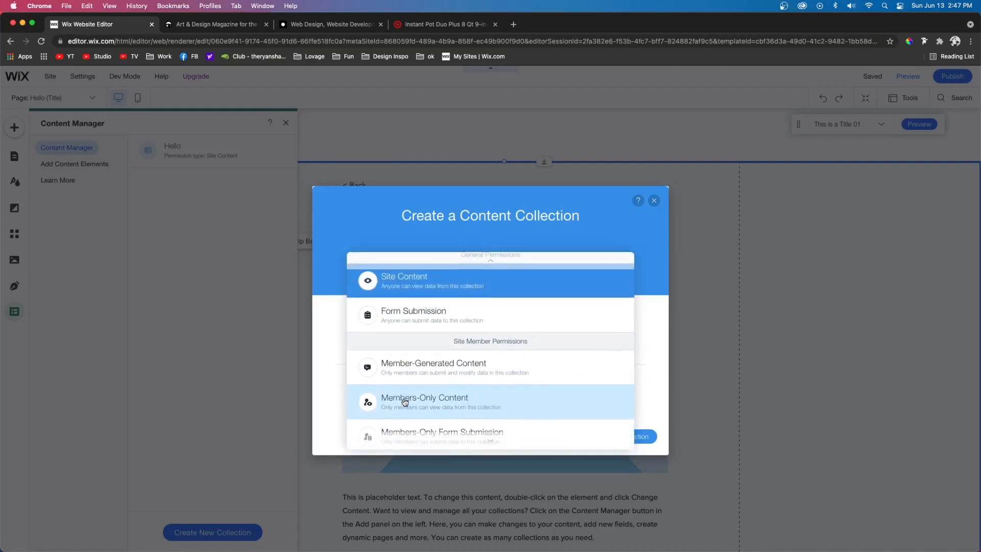
mouse_move(475, 326)
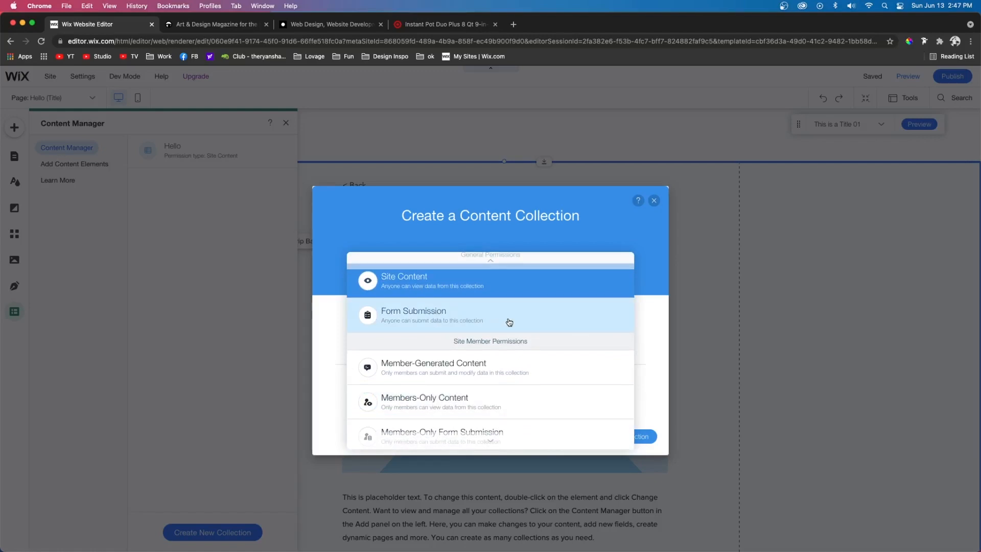
scroll(down, 3)
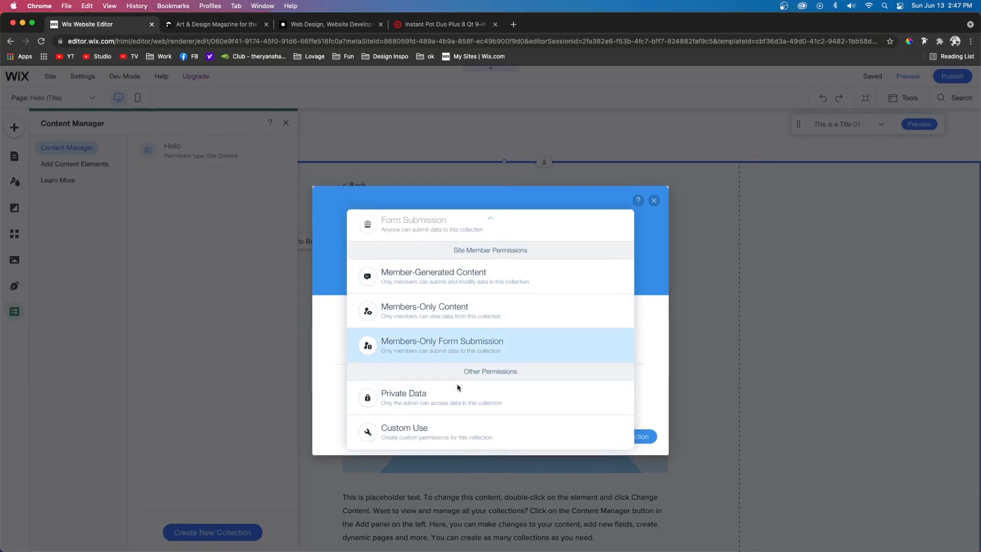
click(404, 432)
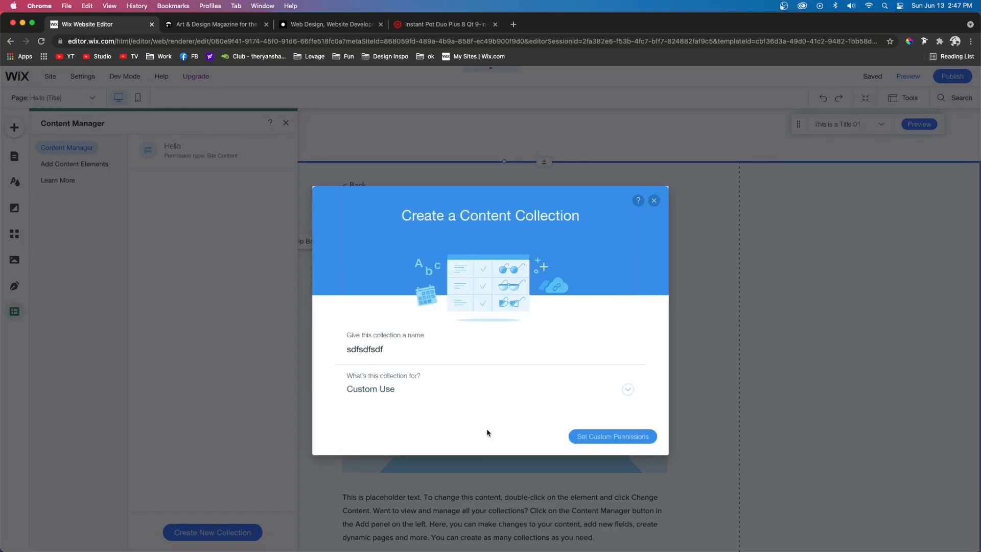
click(612, 436)
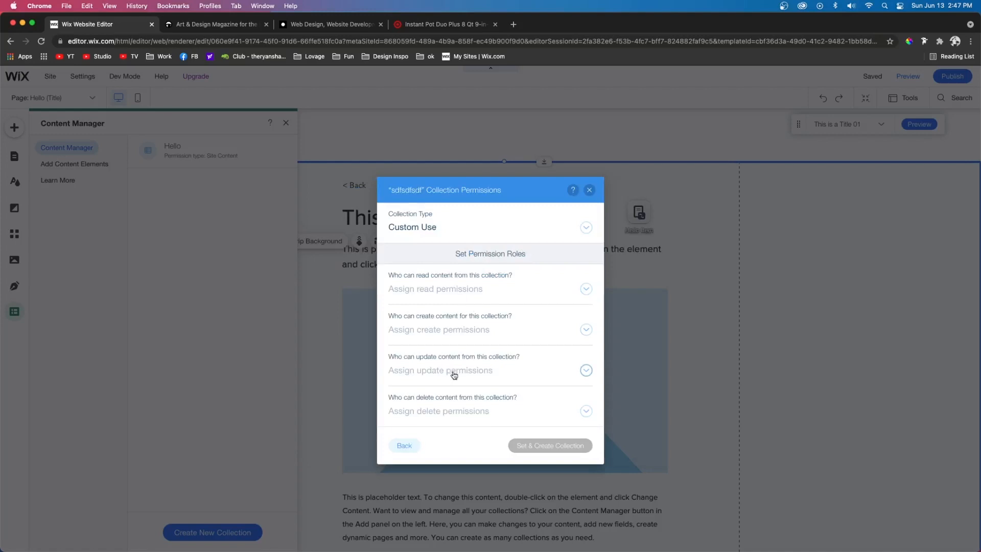
- Close the permissions dialog and add the Services preset with six services
click(404, 445)
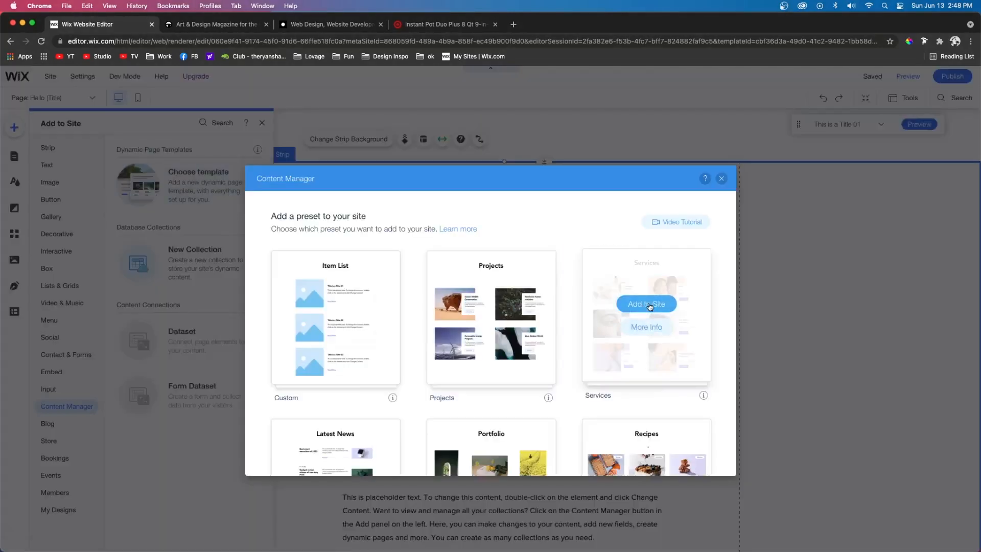
click(646, 303)
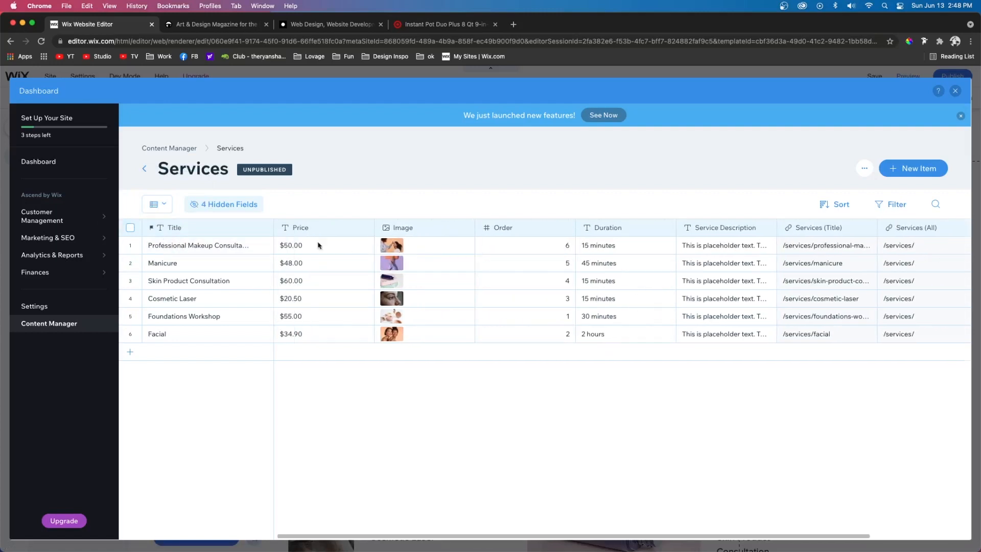
- Edit the first service's title and price, and add a new Services field
double_click(198, 245)
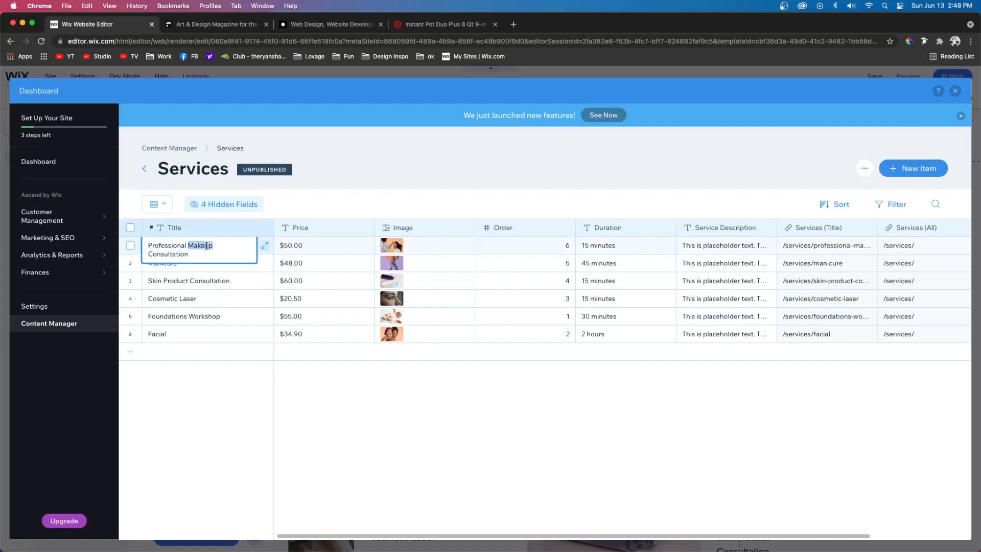
click(320, 245)
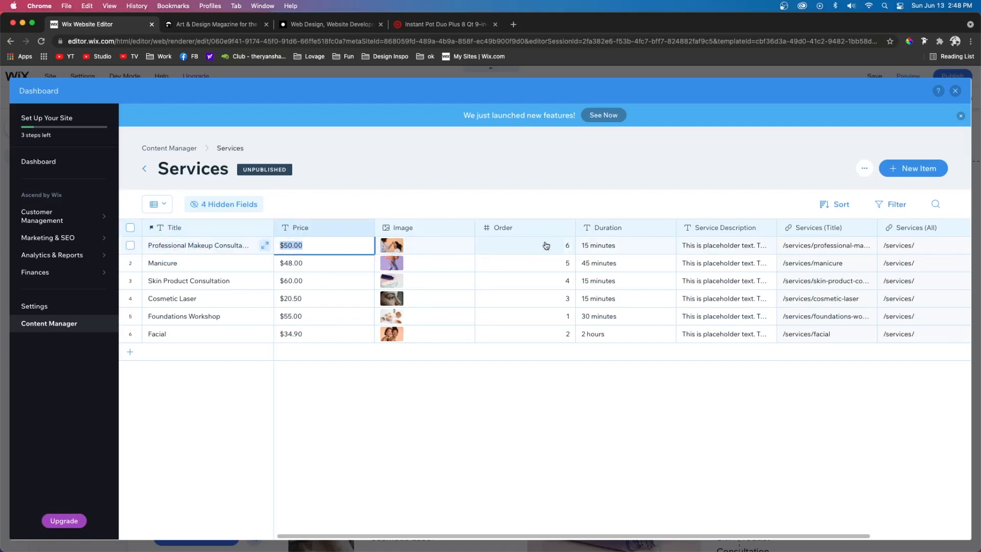
mouse_move(505, 308)
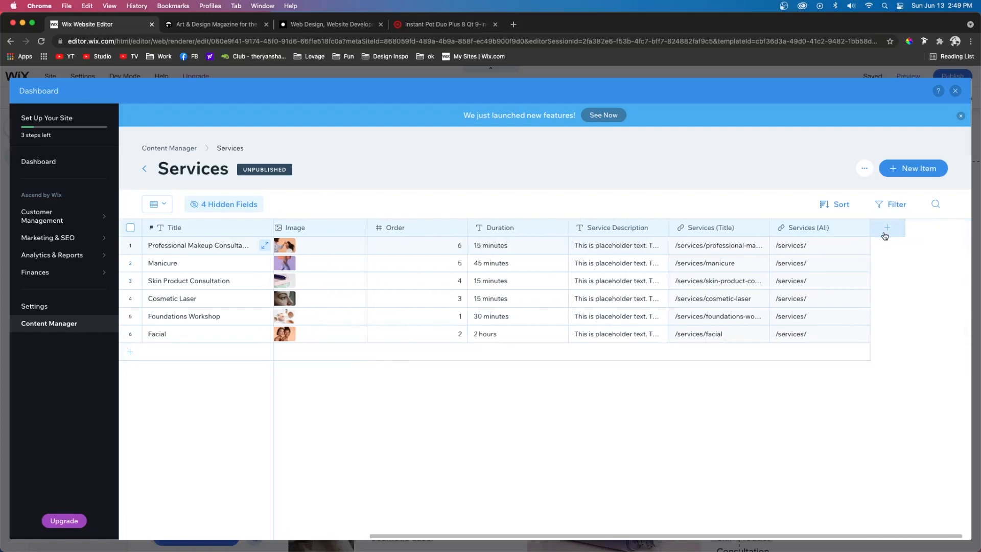
click(886, 227)
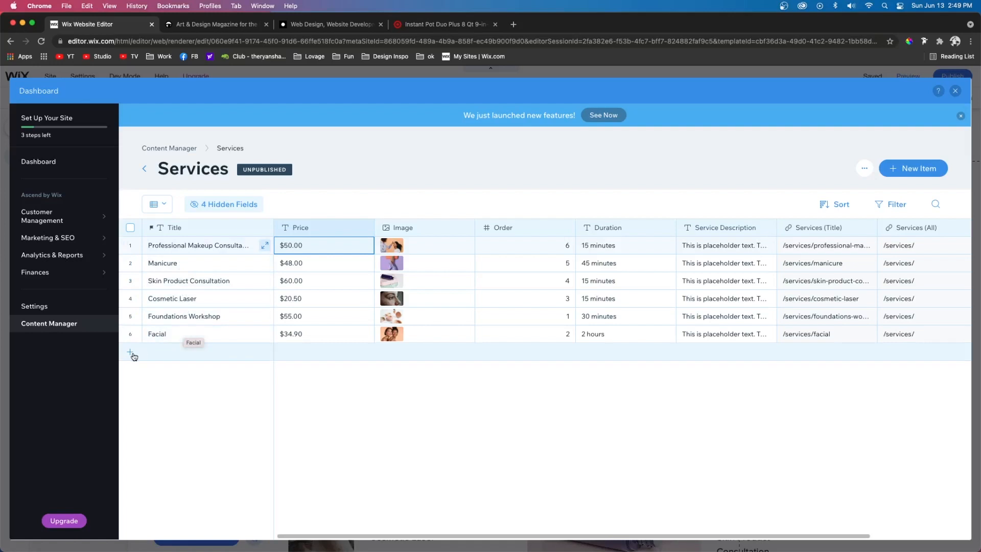
click(130, 352)
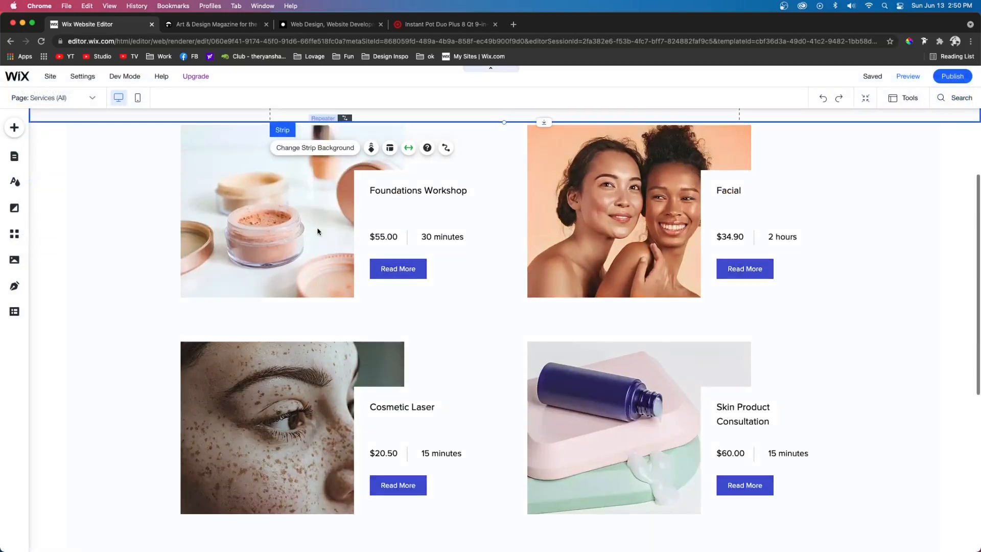
- Switch to the Site Menu pages list and open the Services Tutorial page
scroll(down, 3)
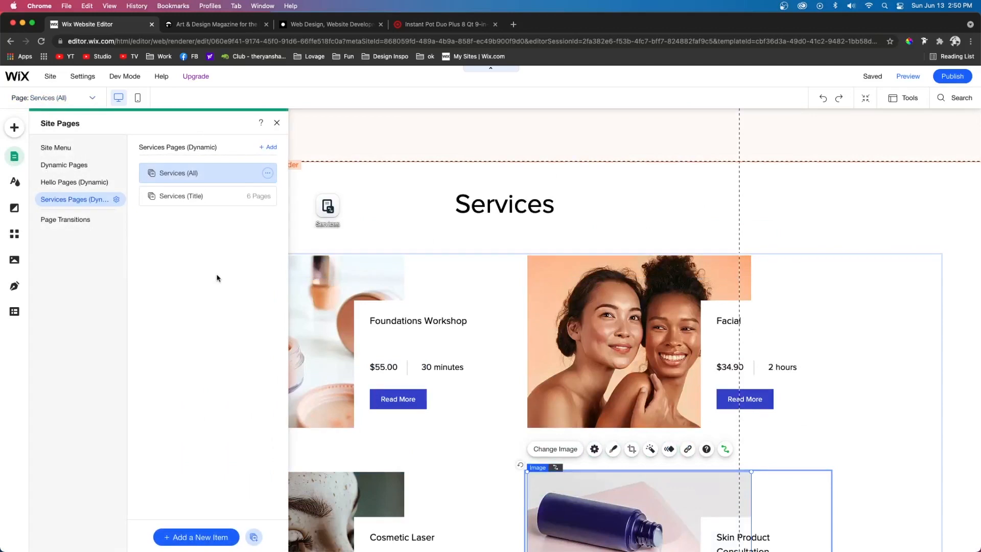
click(55, 148)
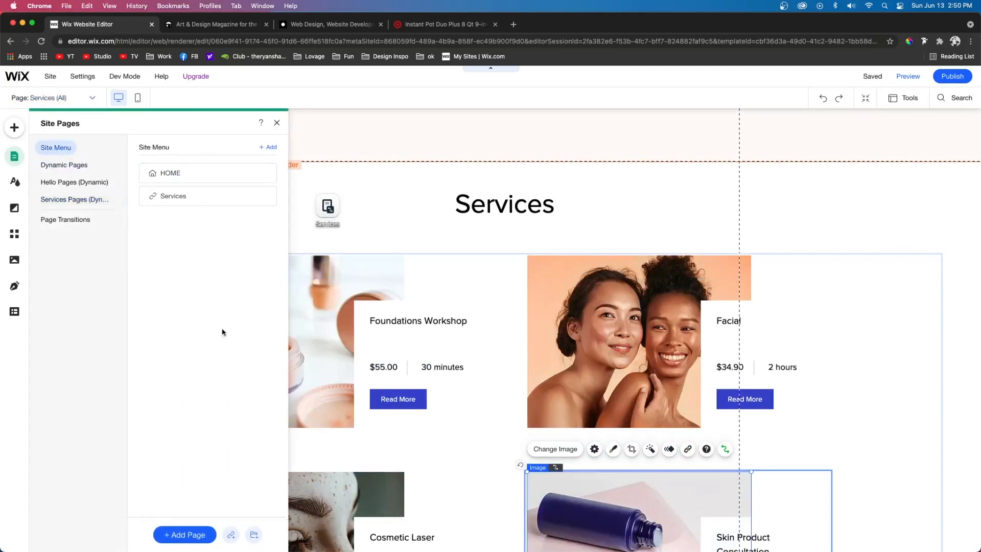
click(184, 534)
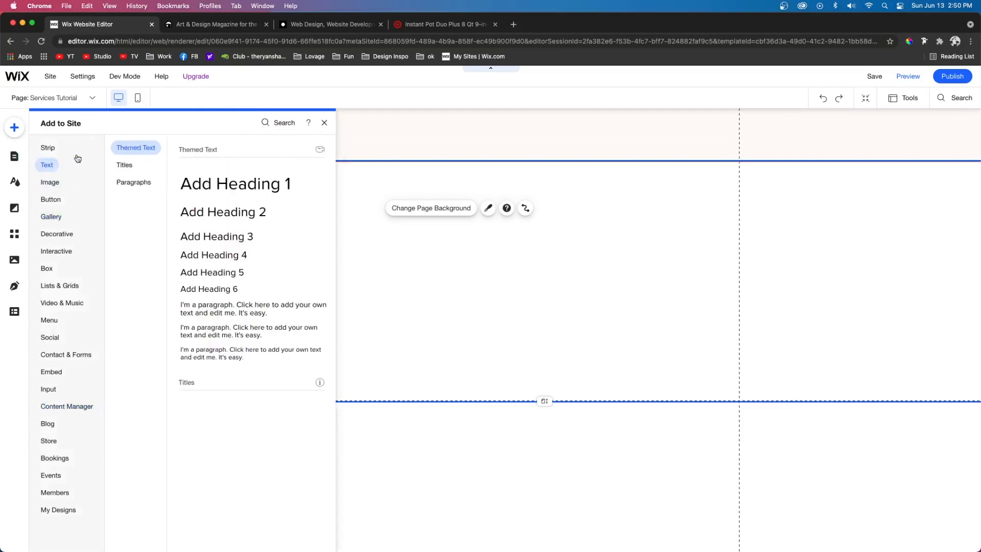
- Add an image-and-text section with Heading 5, a $400 / 15 Minutes line, and Learn More button
click(57, 234)
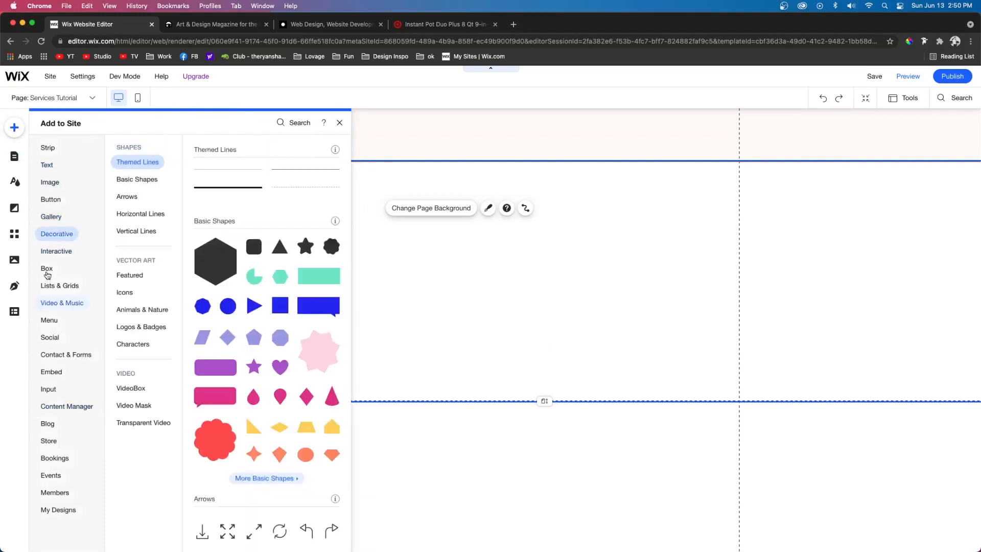
click(48, 147)
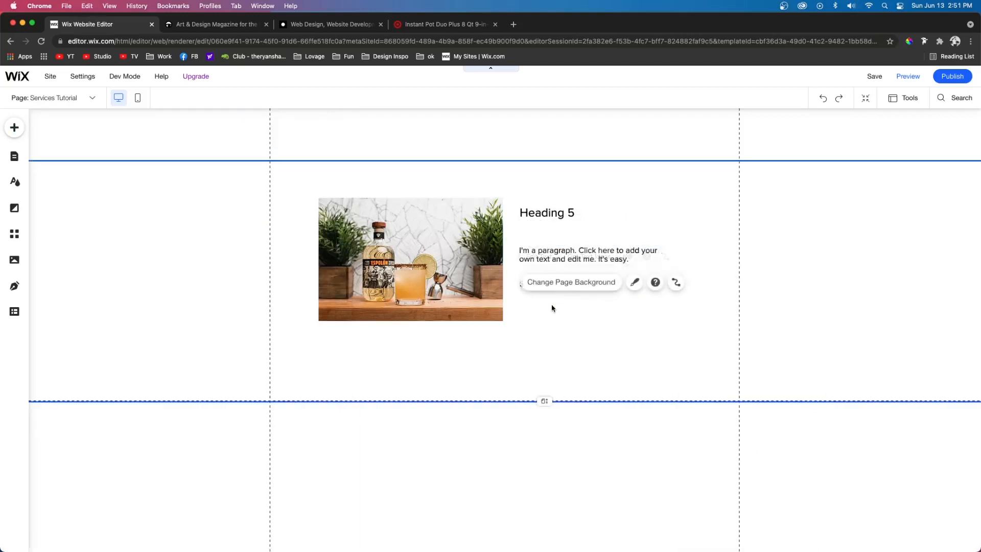
click(589, 254)
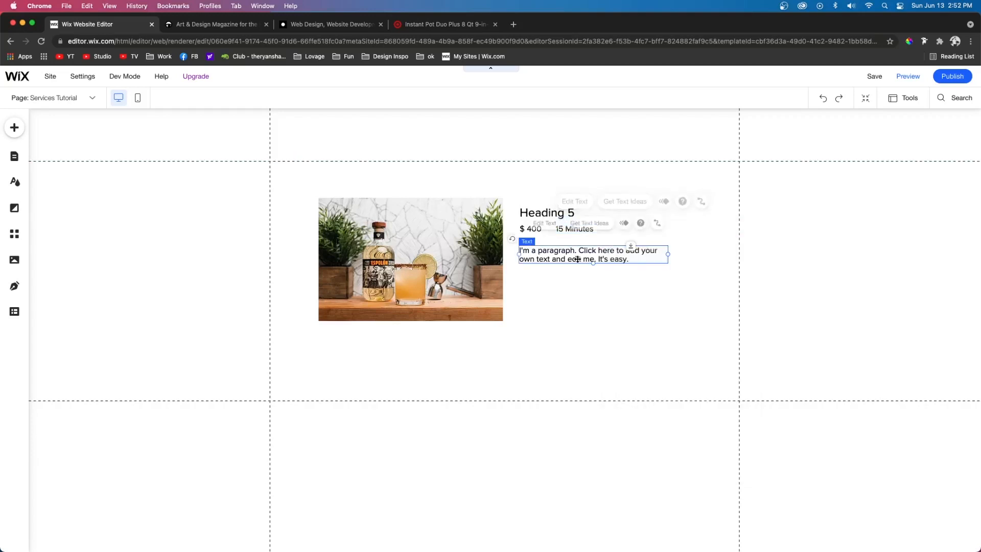
click(14, 127)
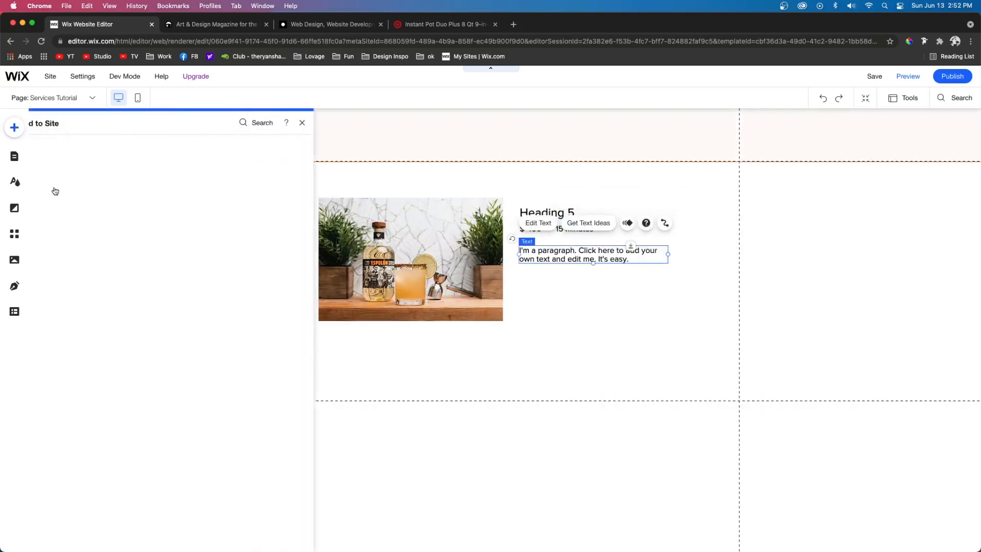
click(50, 198)
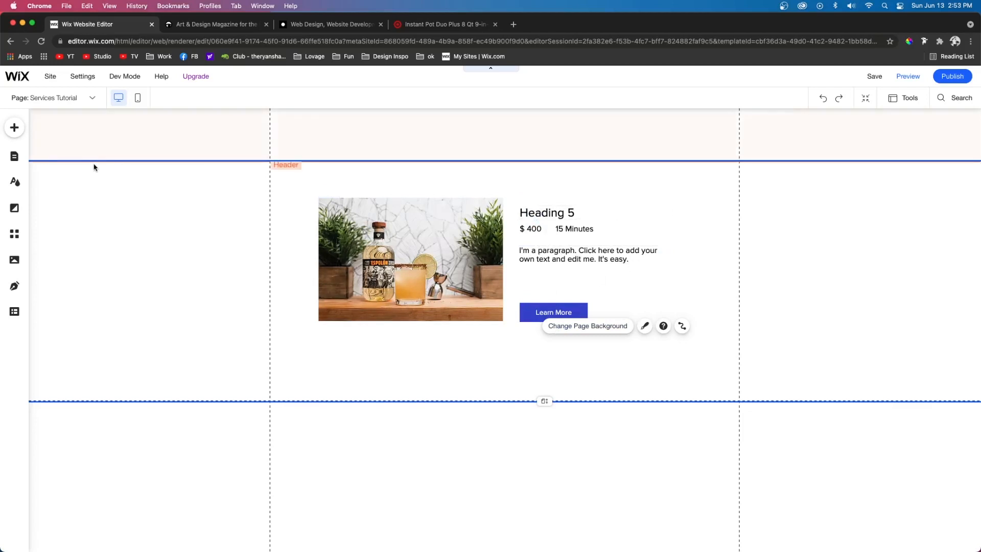
mouse_move(32, 167)
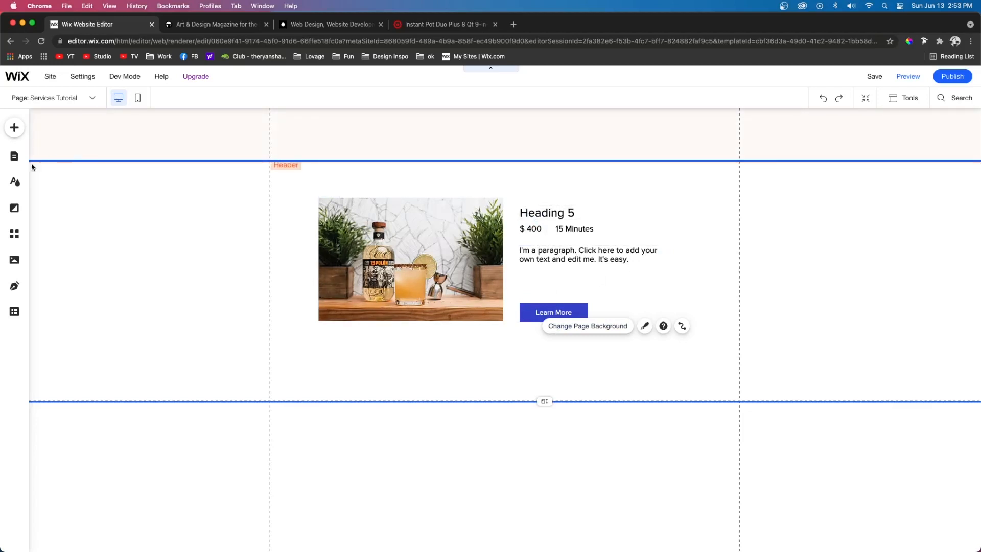
- Add a Content Manager dataset and place it in the left margin beside the paragraph
click(14, 127)
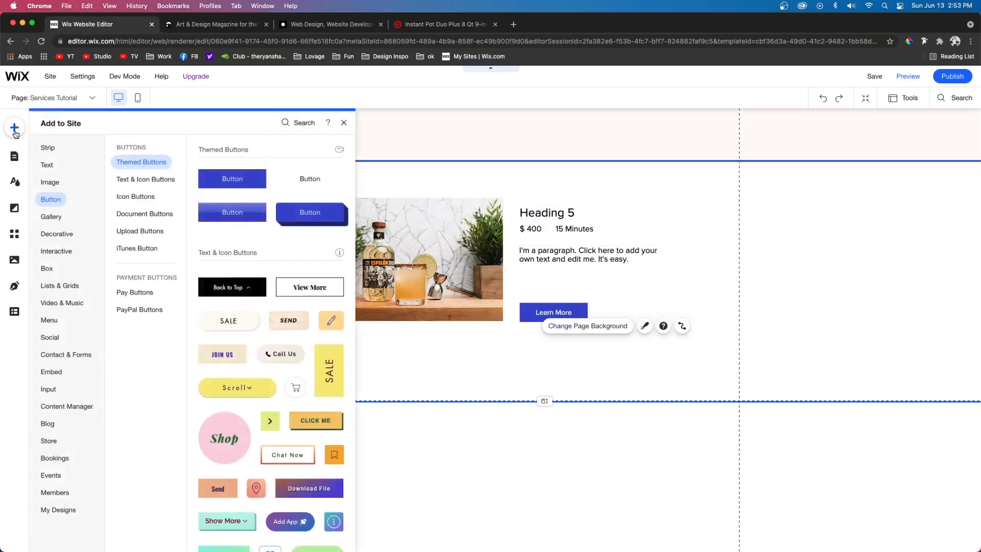
click(67, 406)
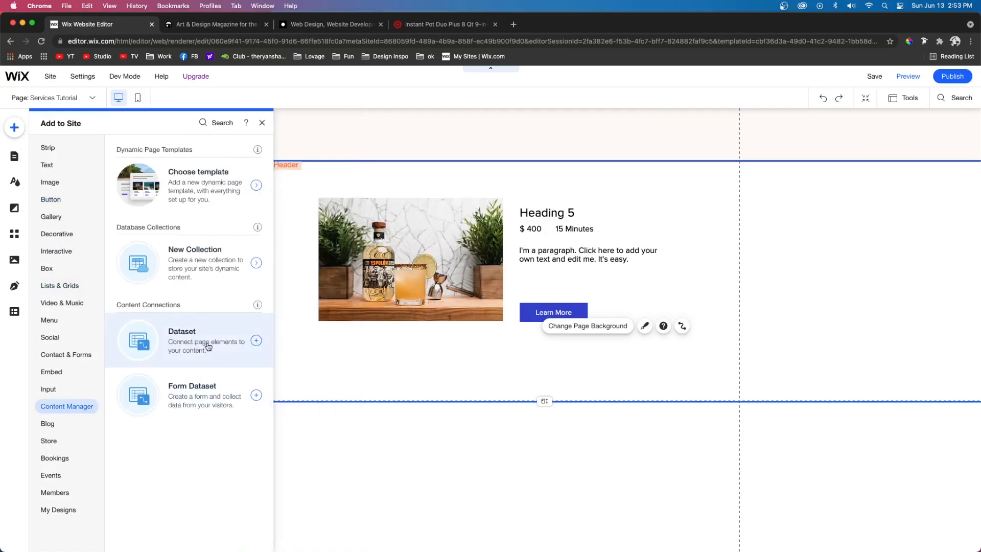
click(255, 340)
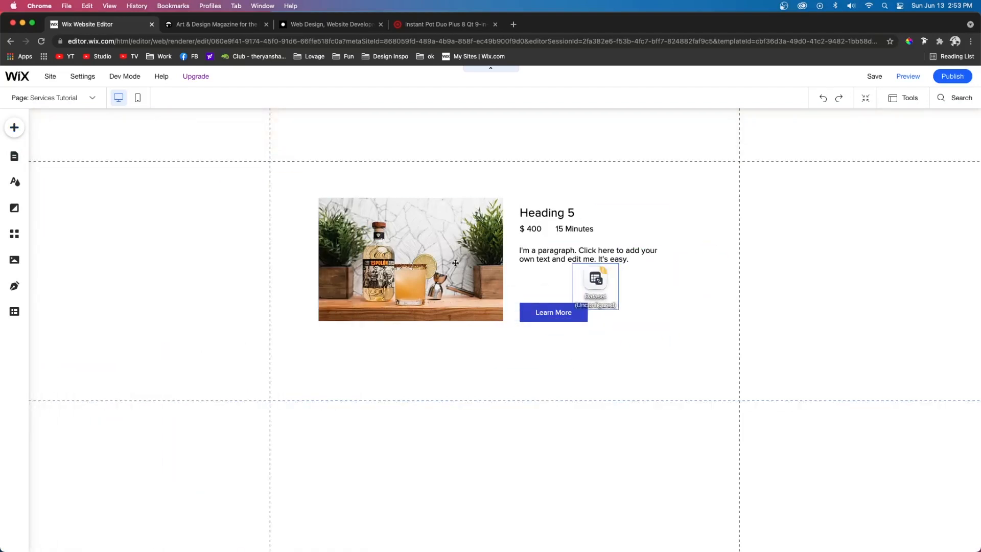
drag(594, 287, 210, 244)
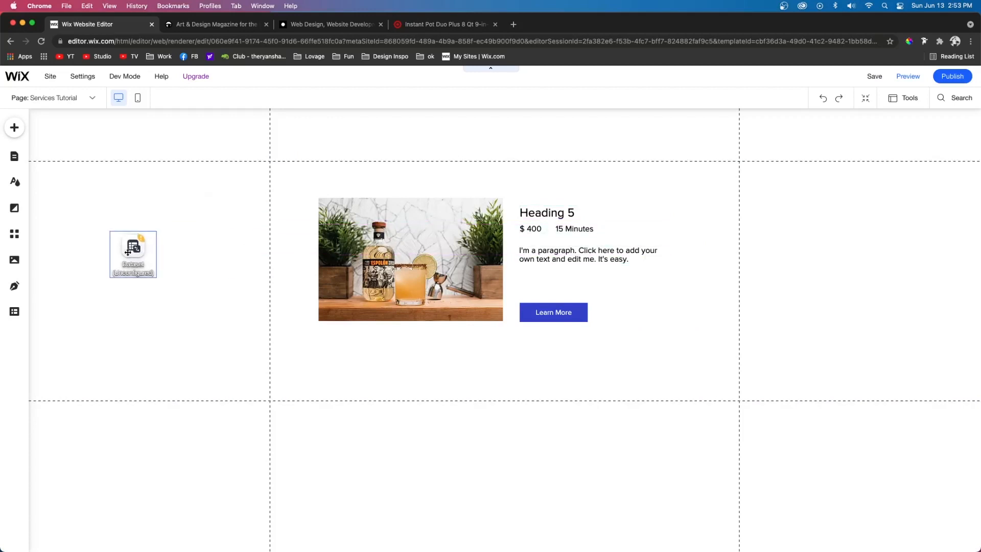
drag(133, 254, 190, 254)
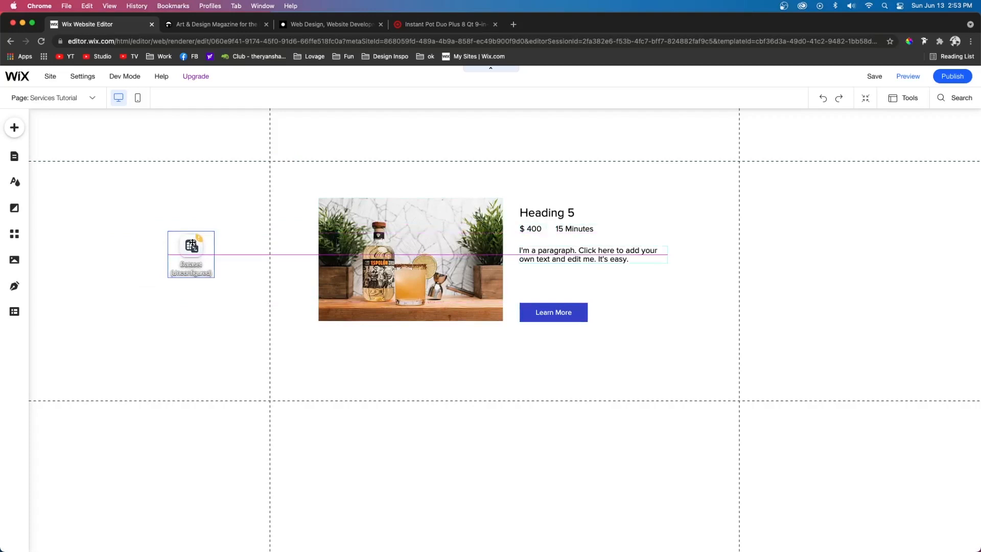
click(191, 253)
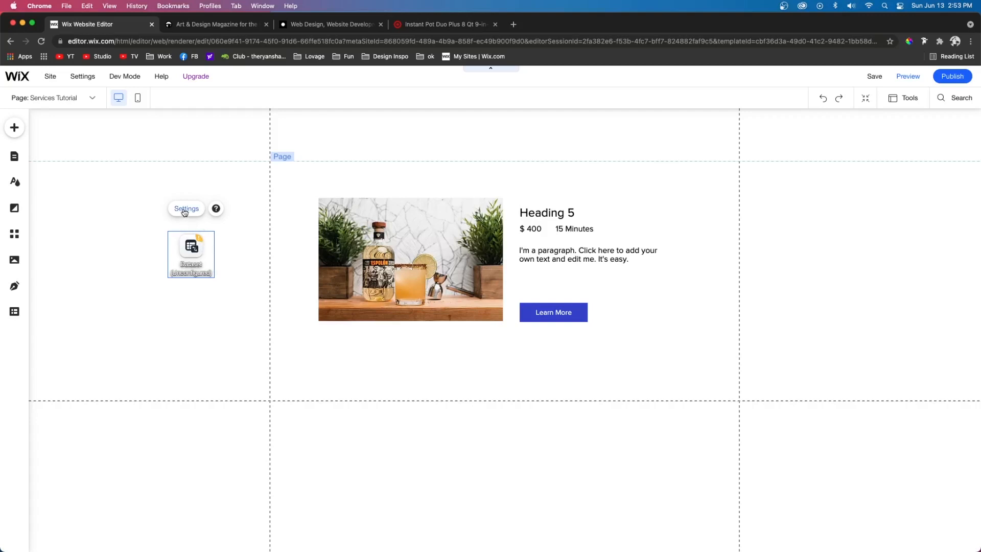
- Connect the dataset to the Services collection in read-only mode, displaying 12 items
click(186, 209)
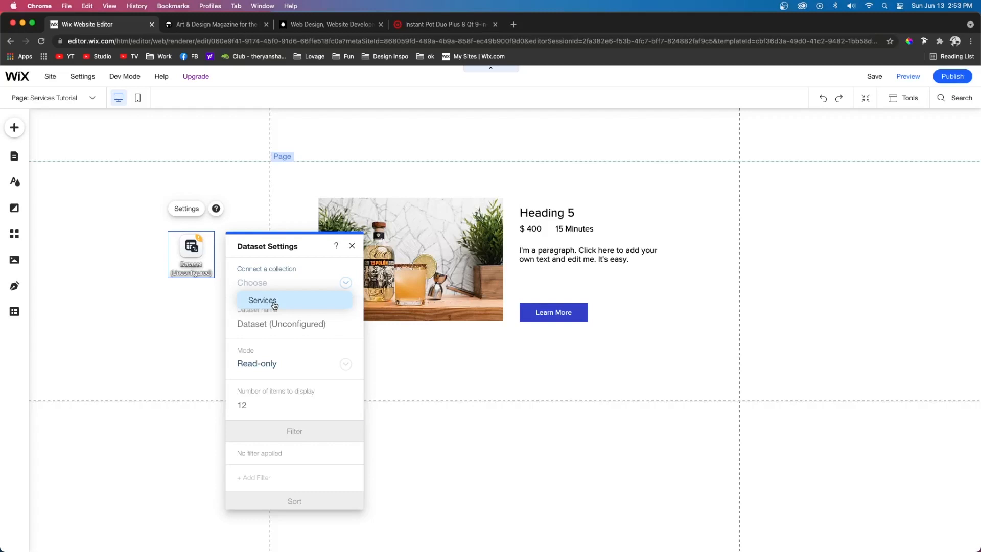
click(262, 300)
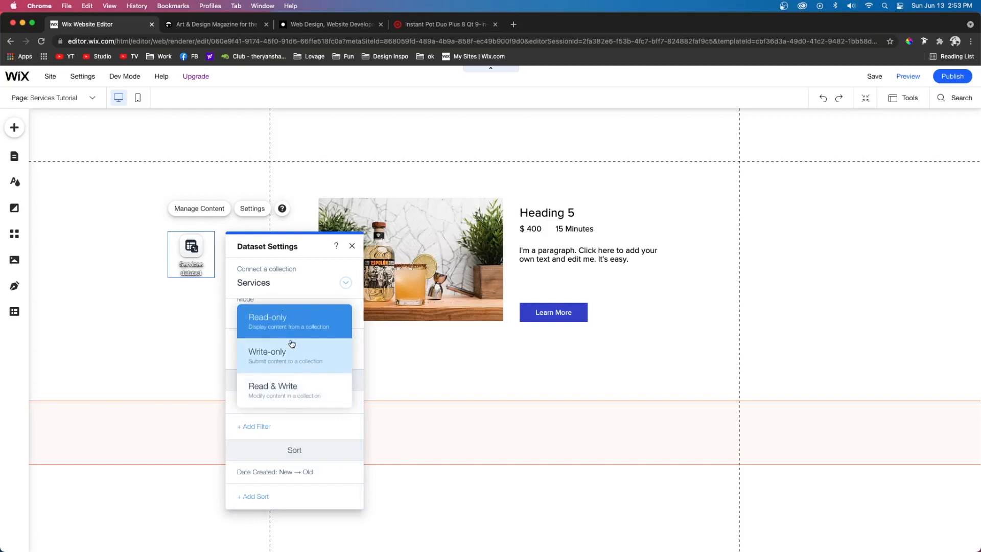
click(267, 319)
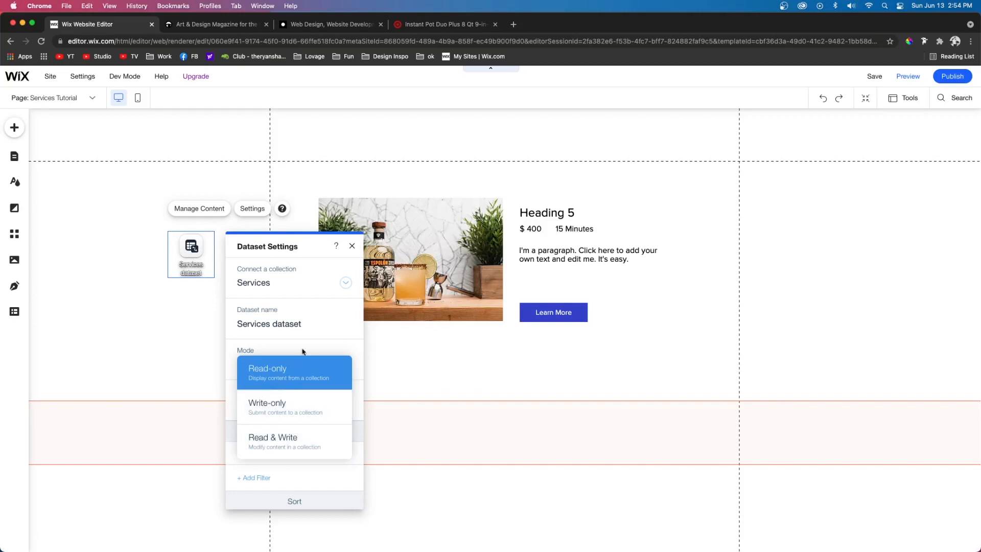
click(267, 369)
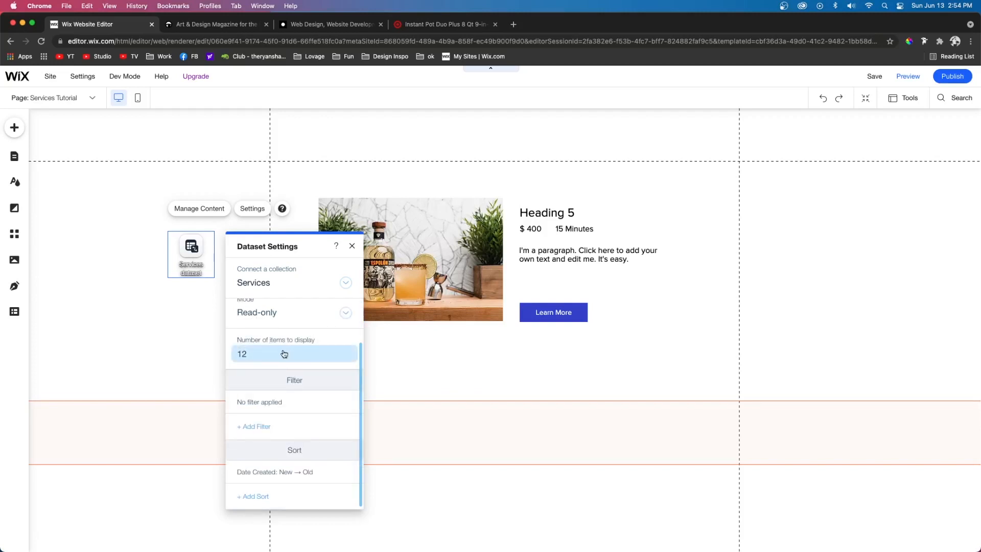
click(293, 354)
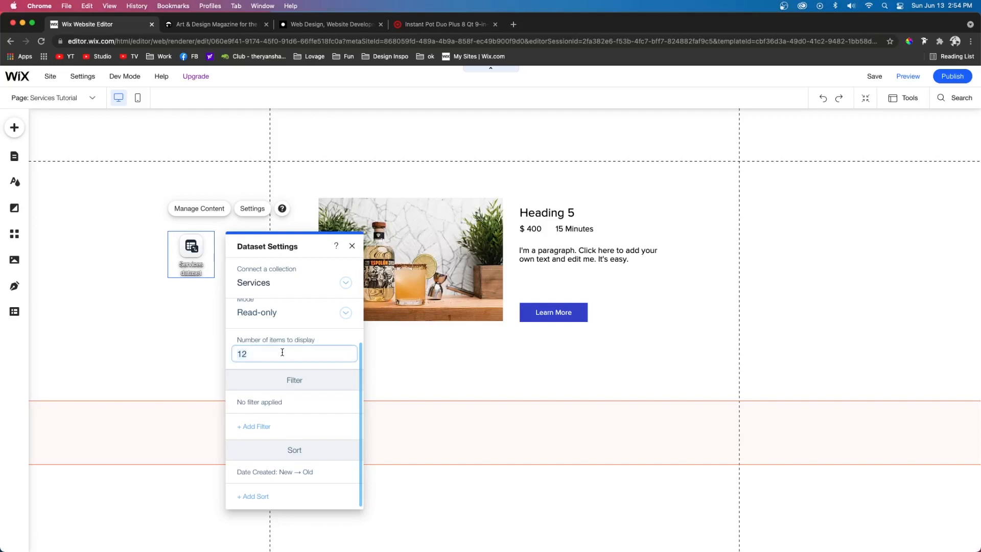
text(24)
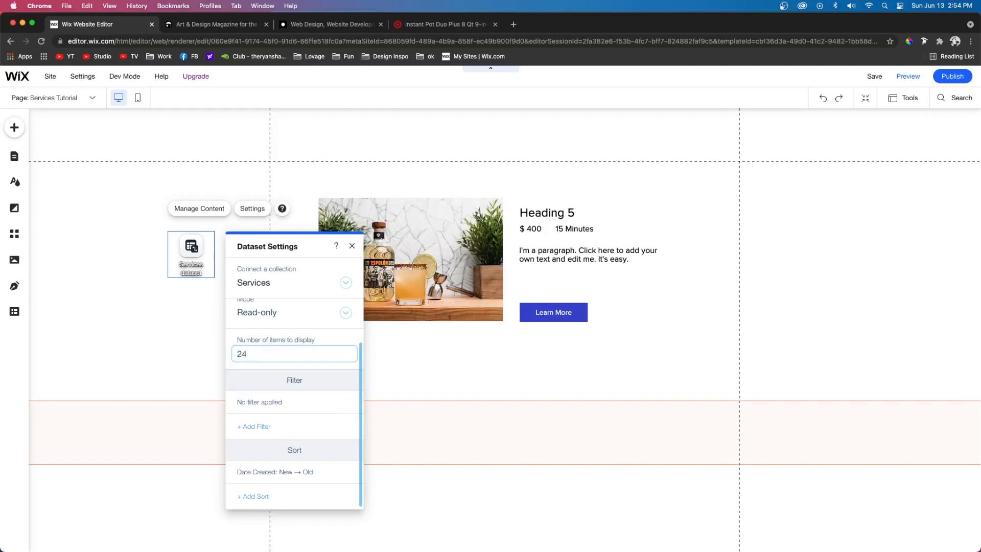
text(12)
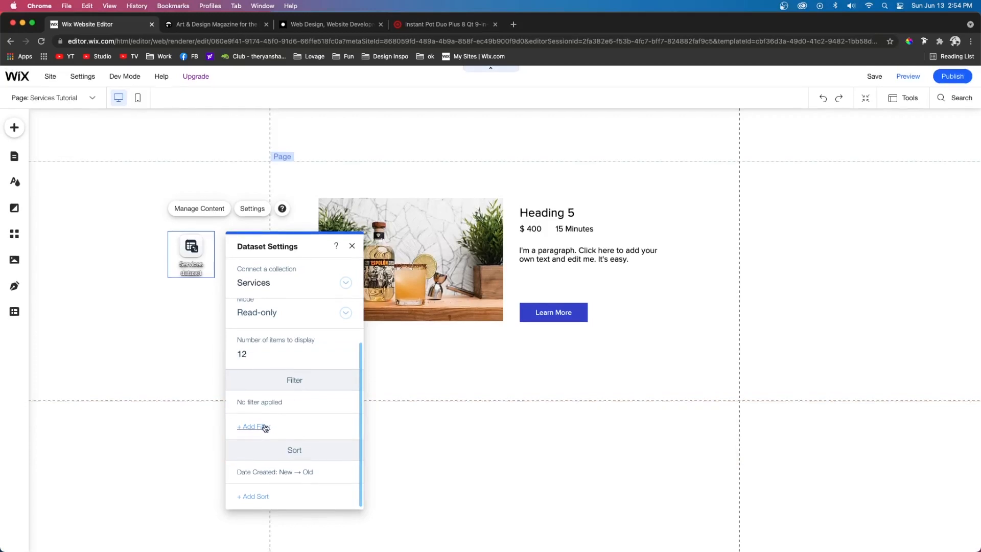
- Add a Duration 'is 15 minutes' filter to the Services dataset
click(252, 427)
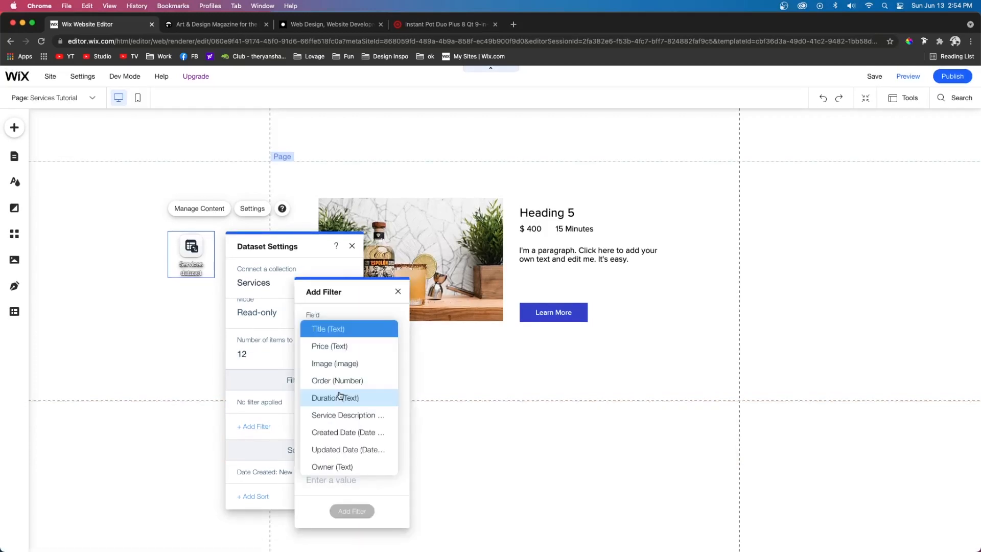
click(334, 398)
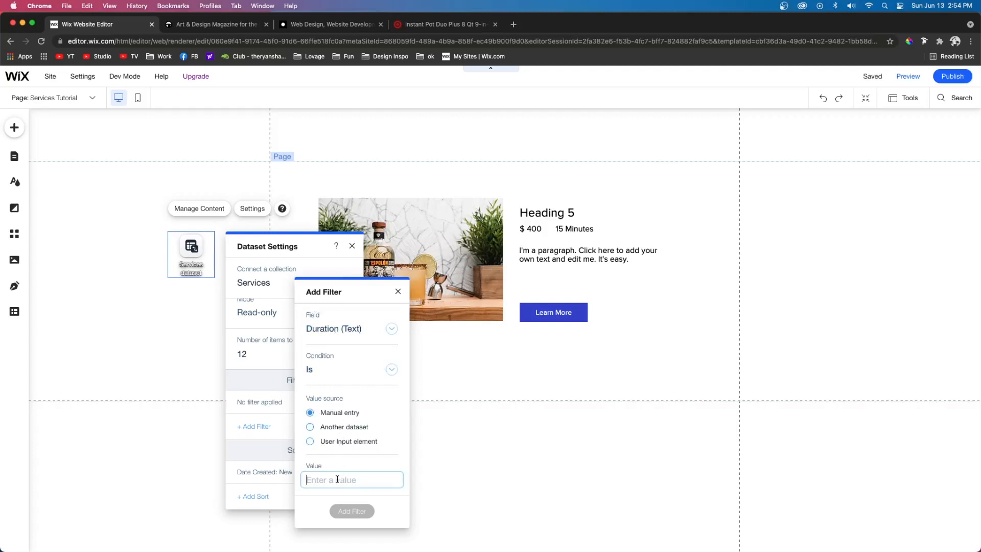
text(15 minutes)
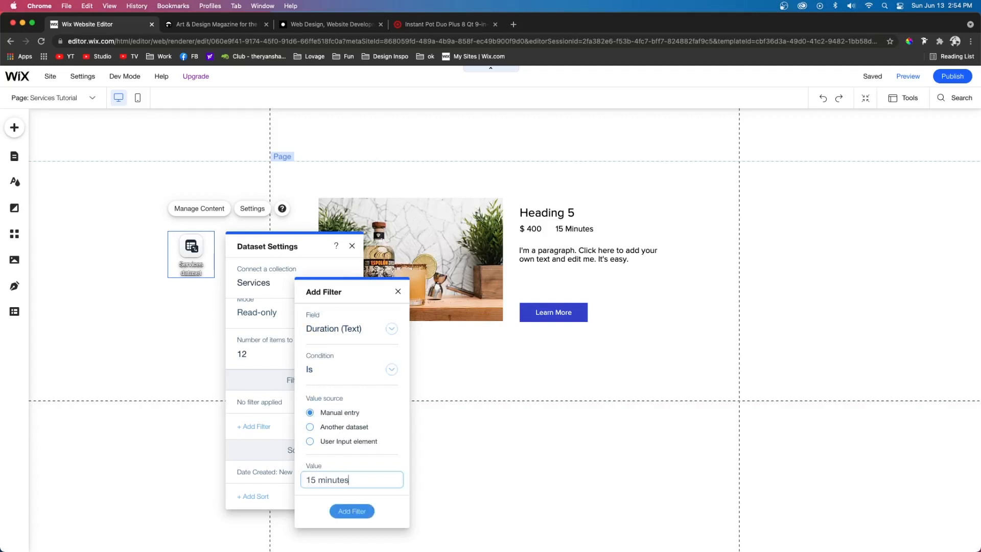
click(351, 511)
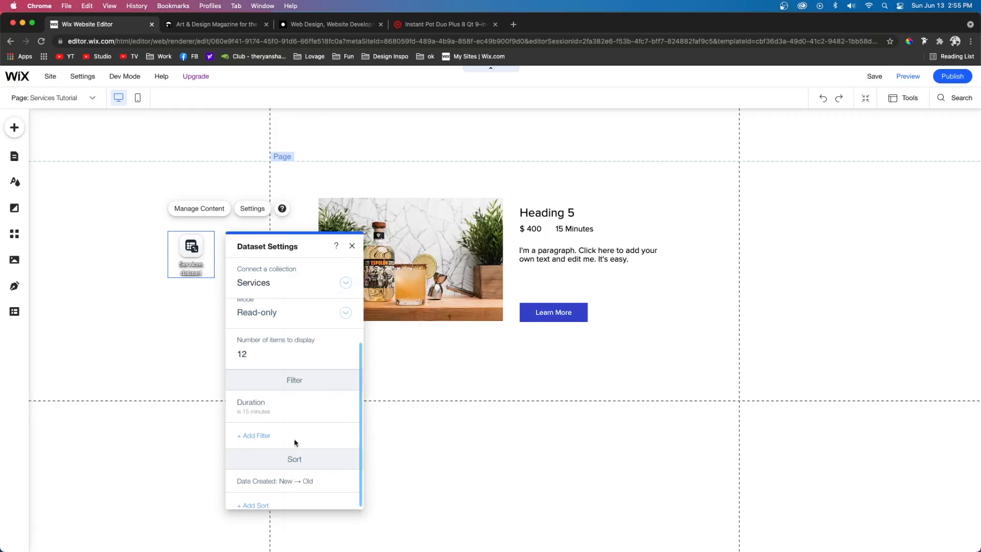
- Add a sort on the Order field, delete the Duration filter, and close Dataset Settings
scroll(down, 3)
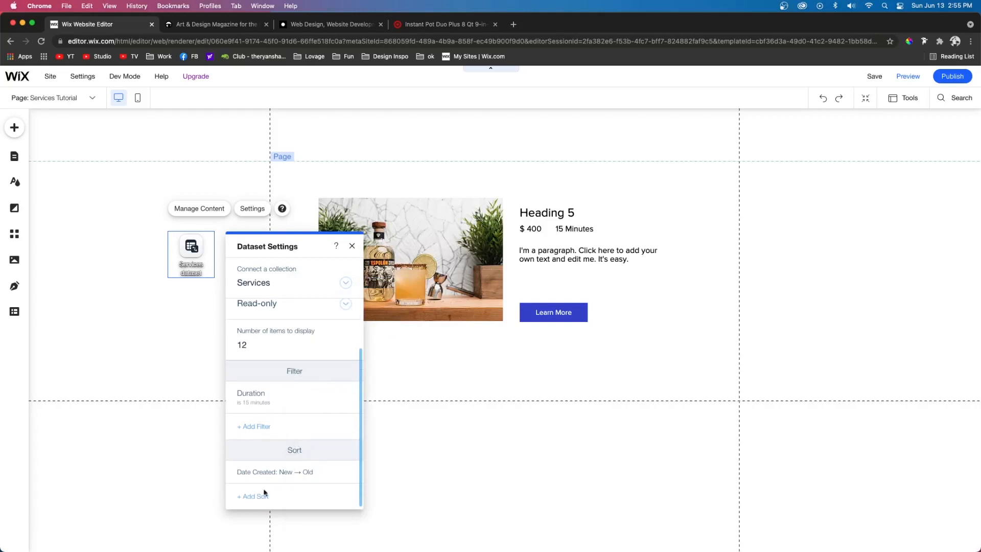
click(253, 497)
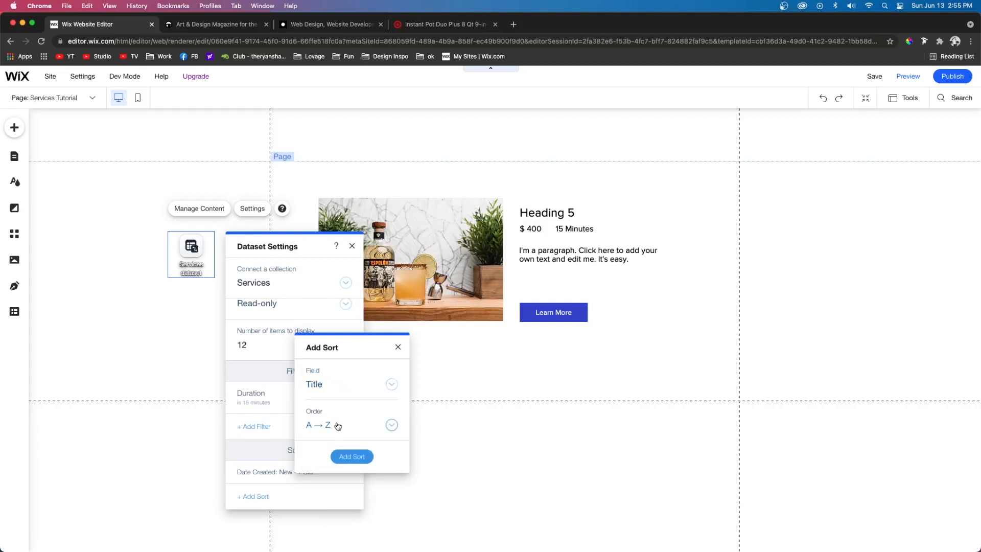
click(349, 425)
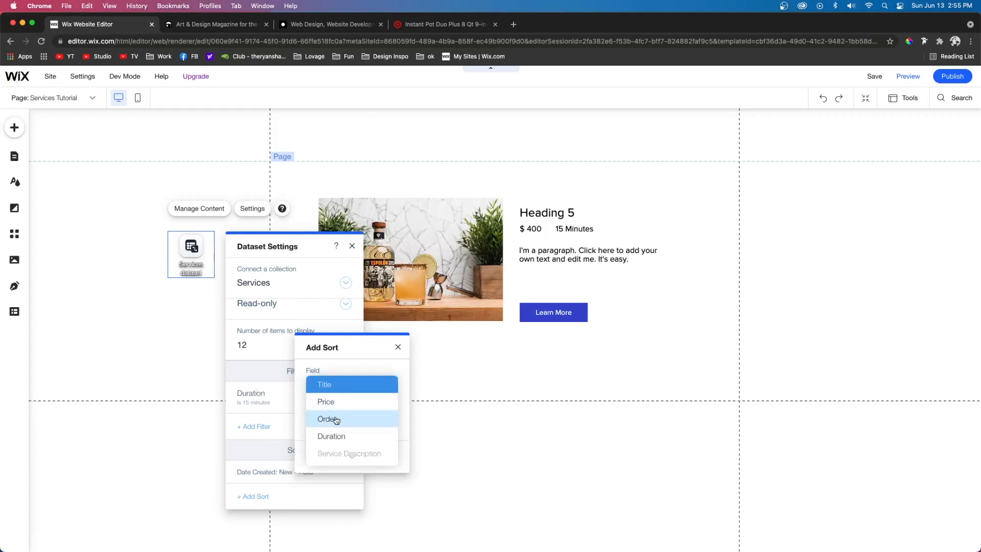
click(328, 418)
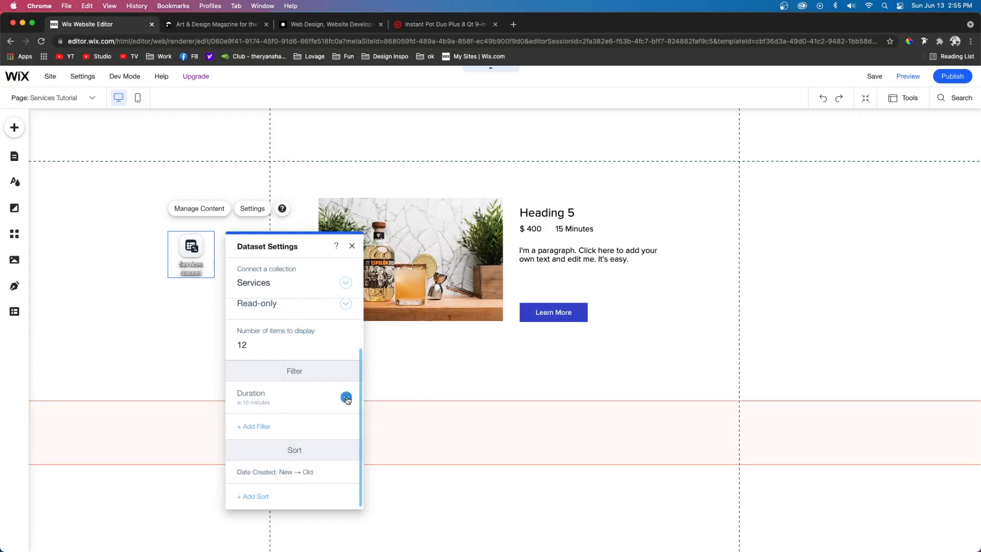
click(346, 399)
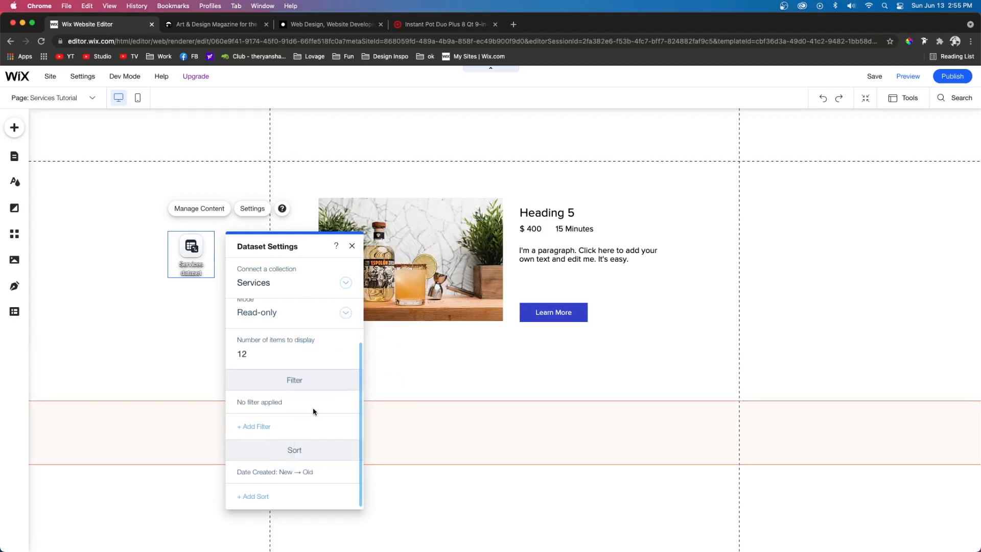
click(352, 246)
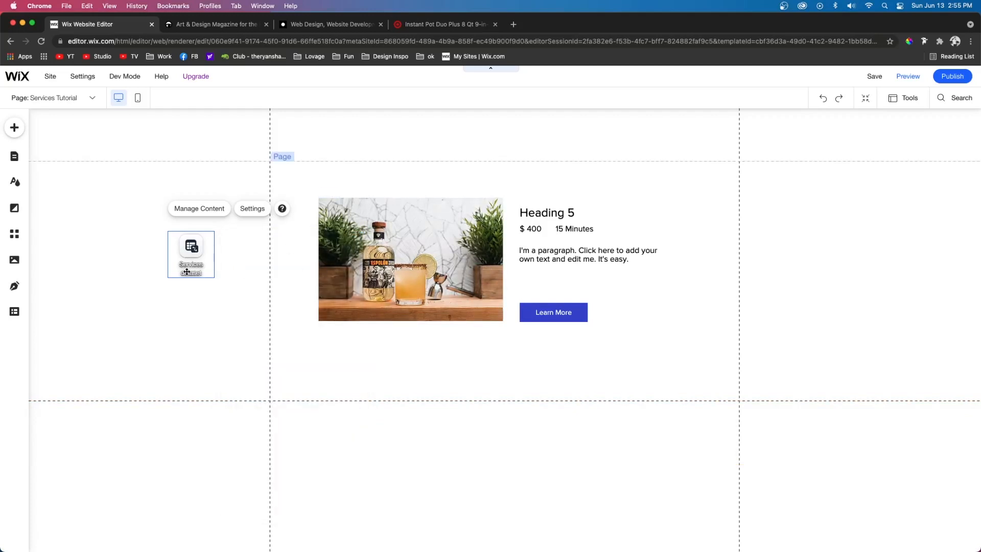
- Connect the service image to the Services dataset
click(410, 259)
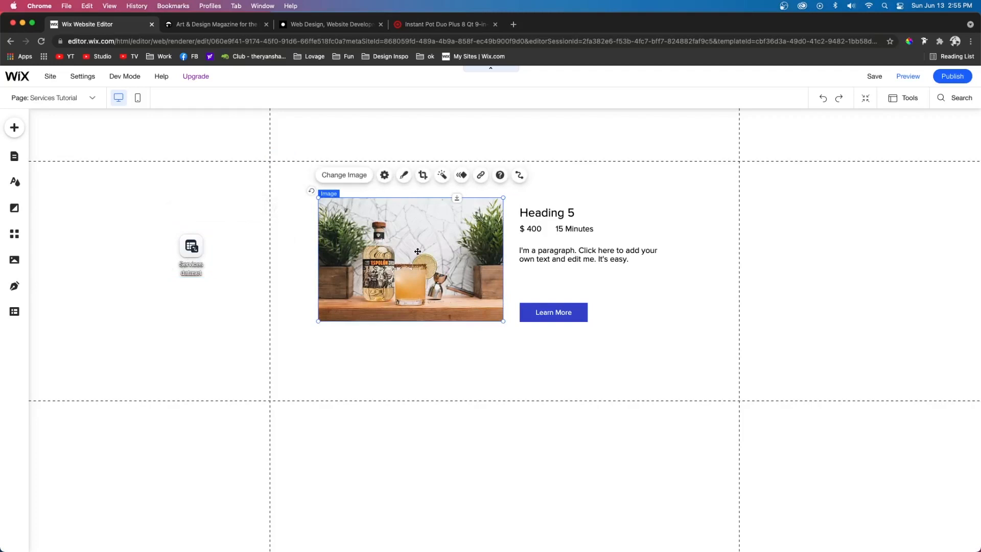
click(516, 175)
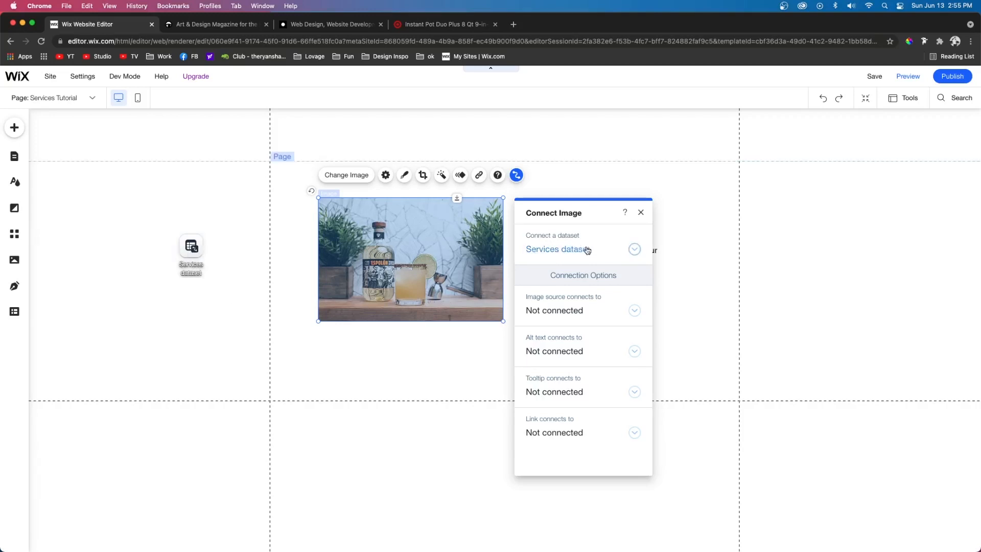
click(633, 249)
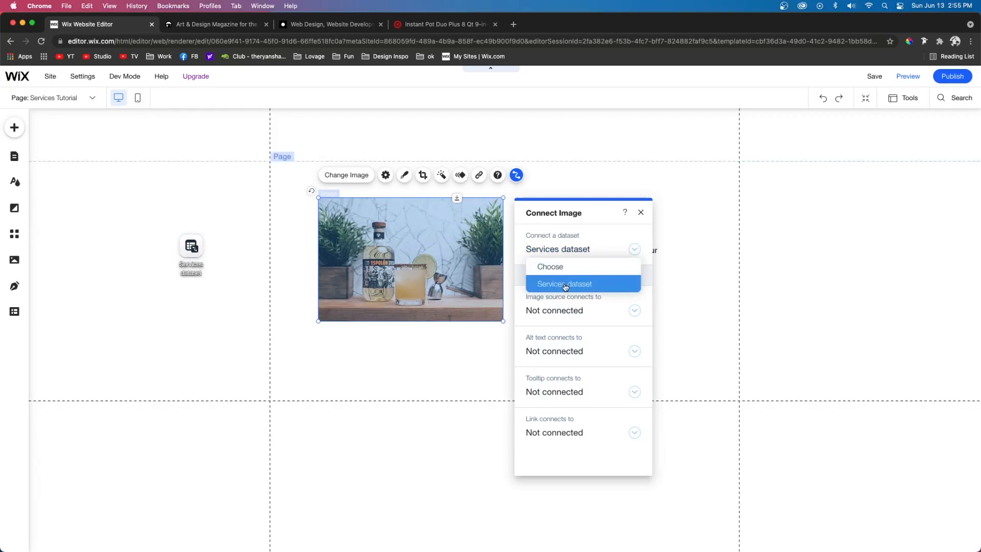
click(554, 310)
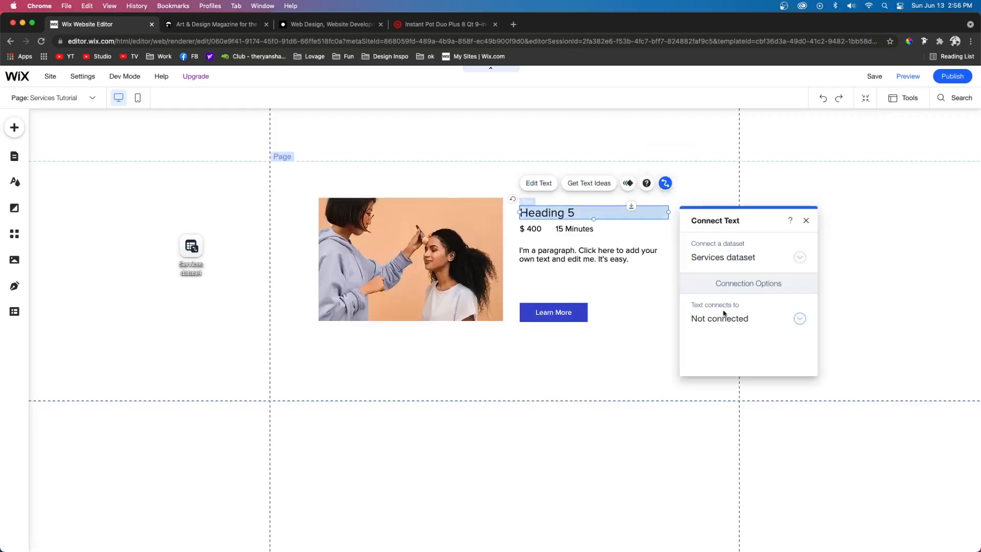
- Link the title, price, duration and description texts to their Services dataset fields
click(799, 318)
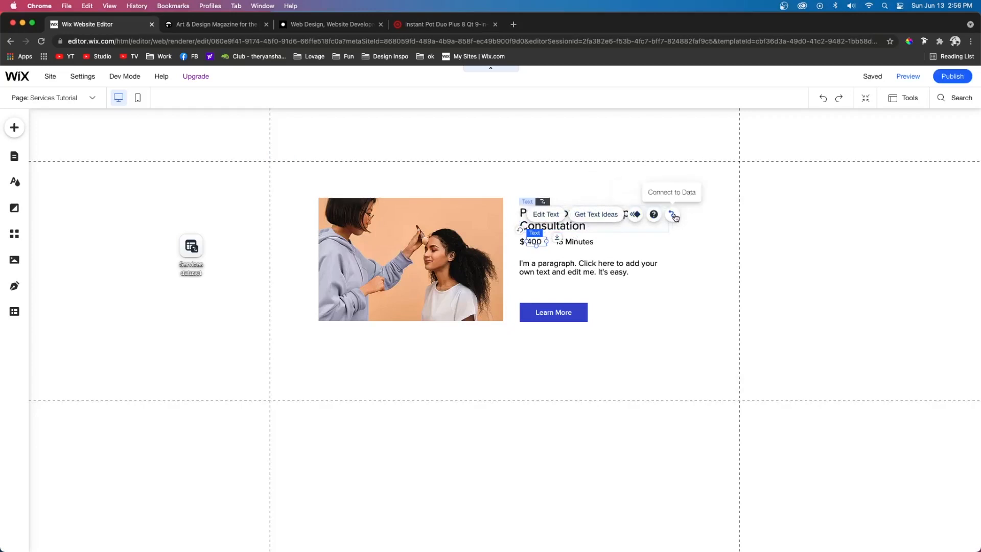
click(672, 214)
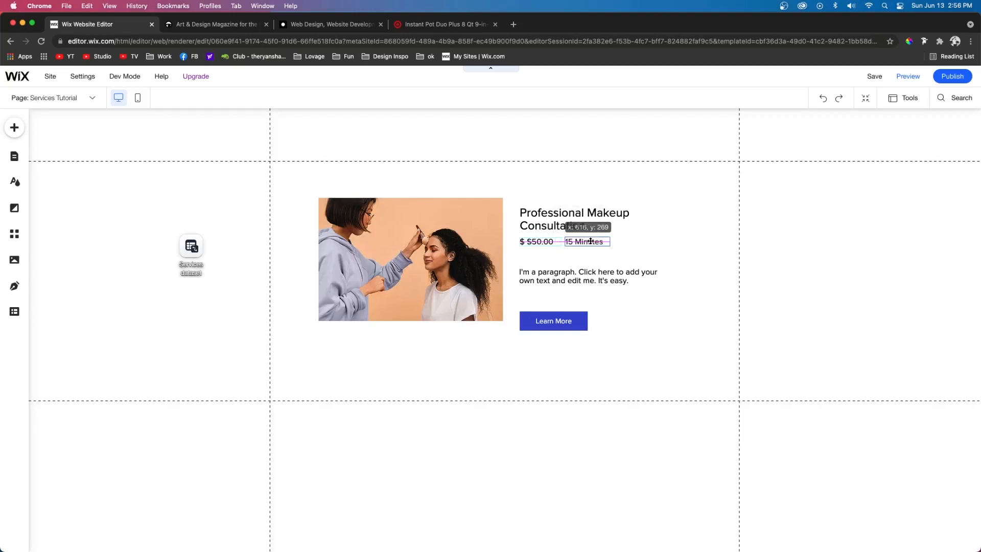
click(585, 242)
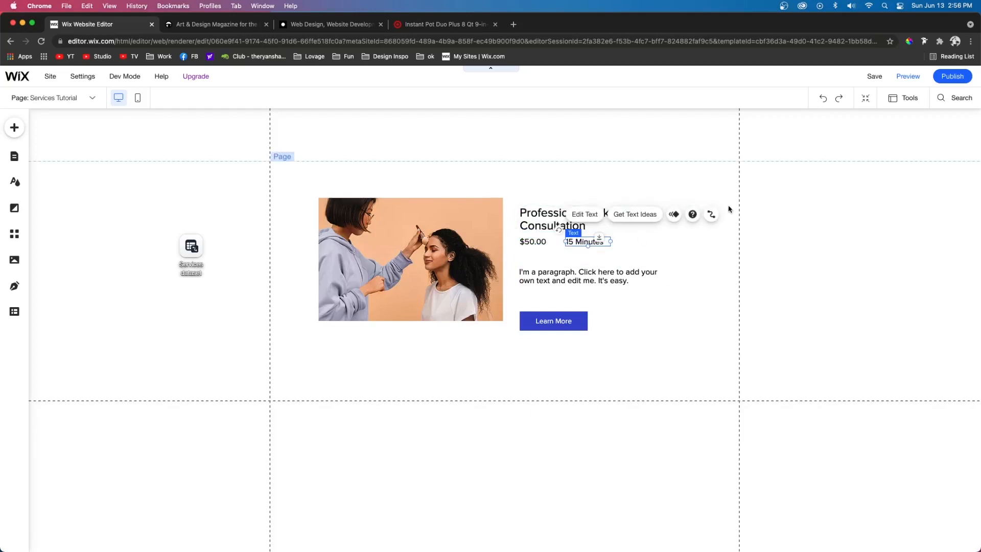
click(711, 214)
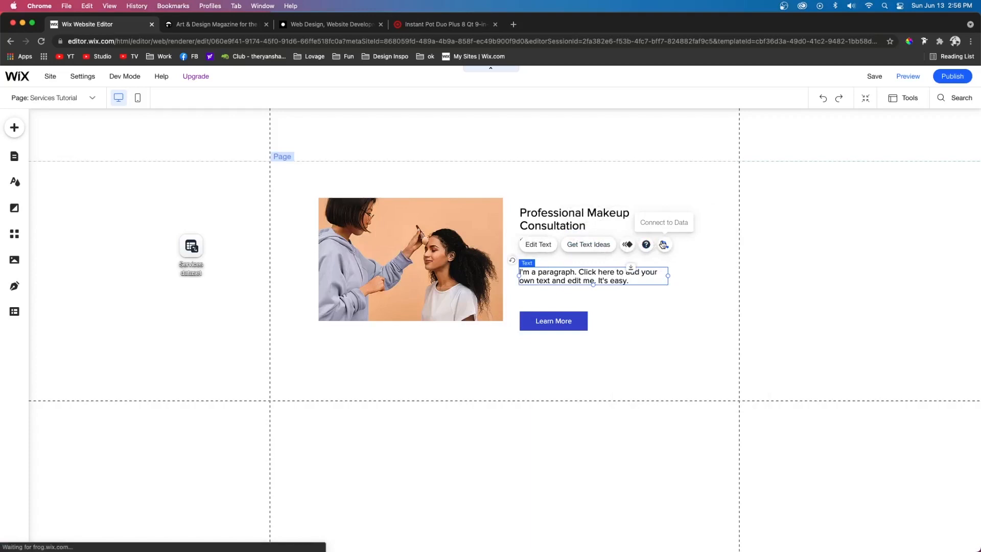
click(664, 244)
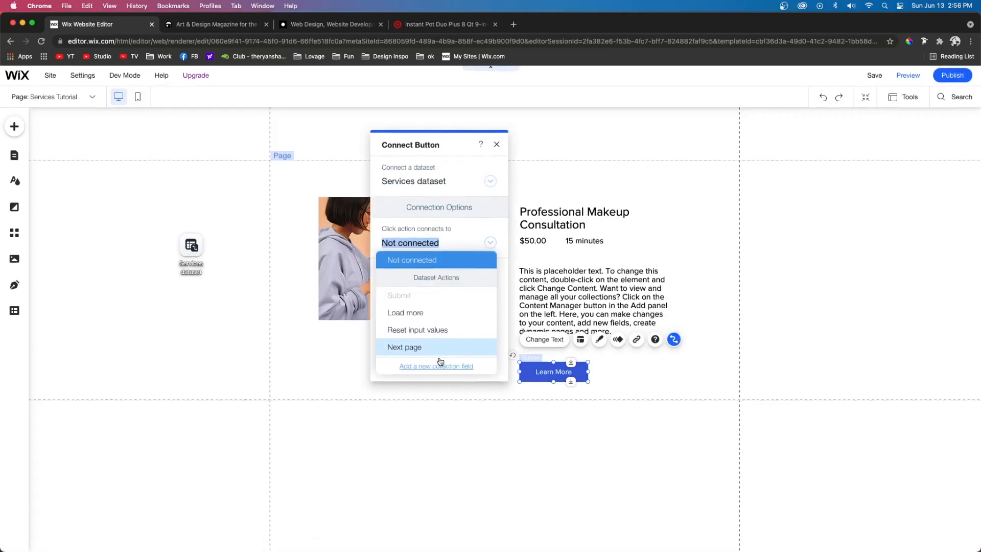
- Widen the service title onto one line and reselect the description and image
click(497, 144)
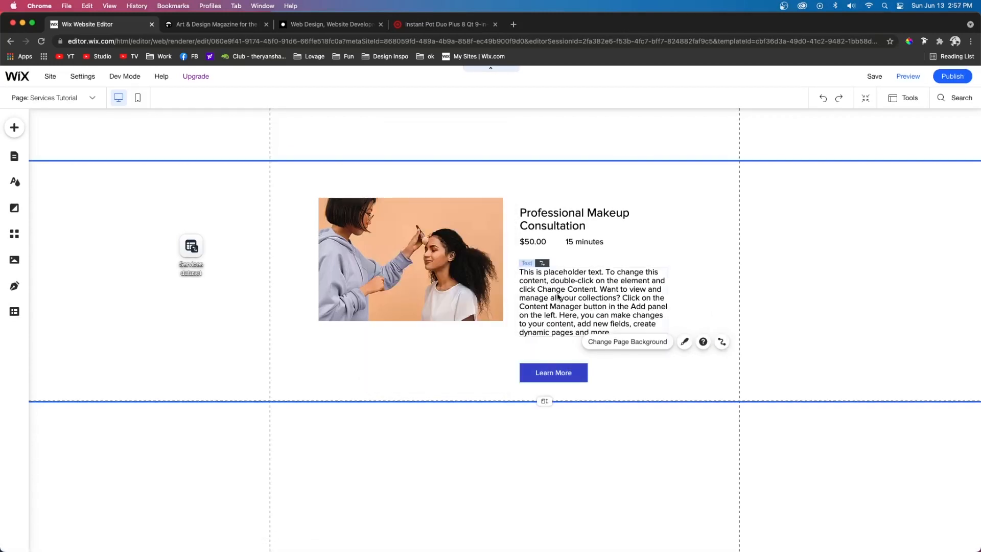
click(553, 372)
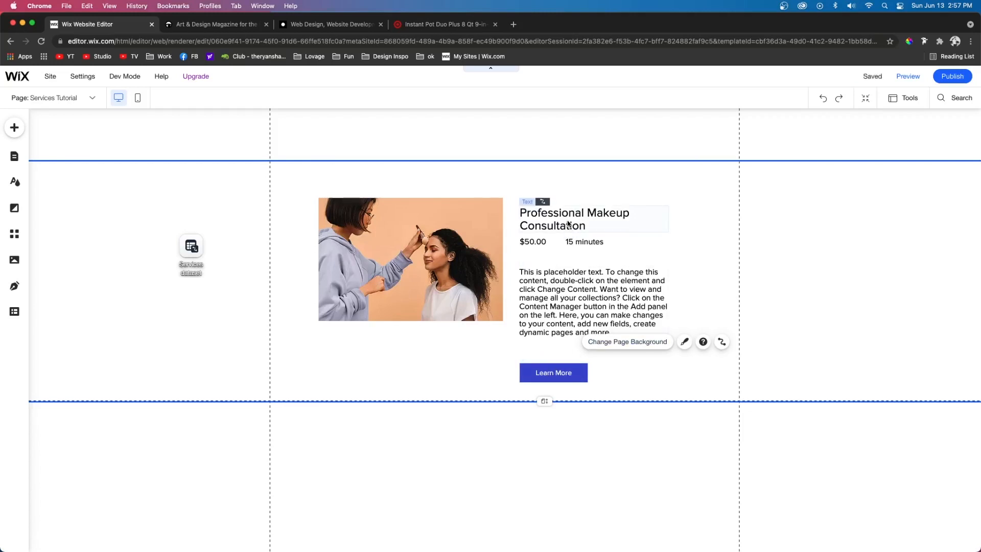
click(574, 220)
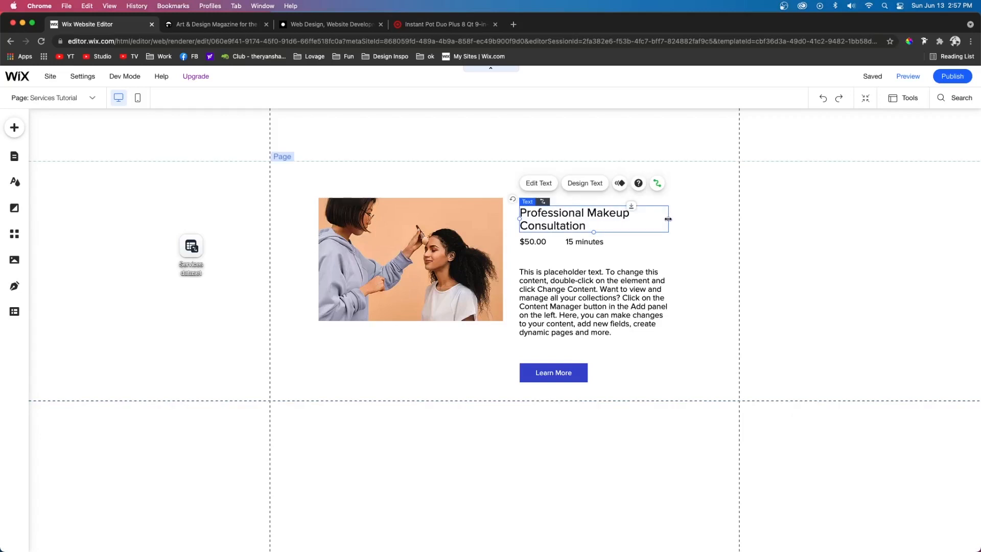
drag(668, 219, 703, 219)
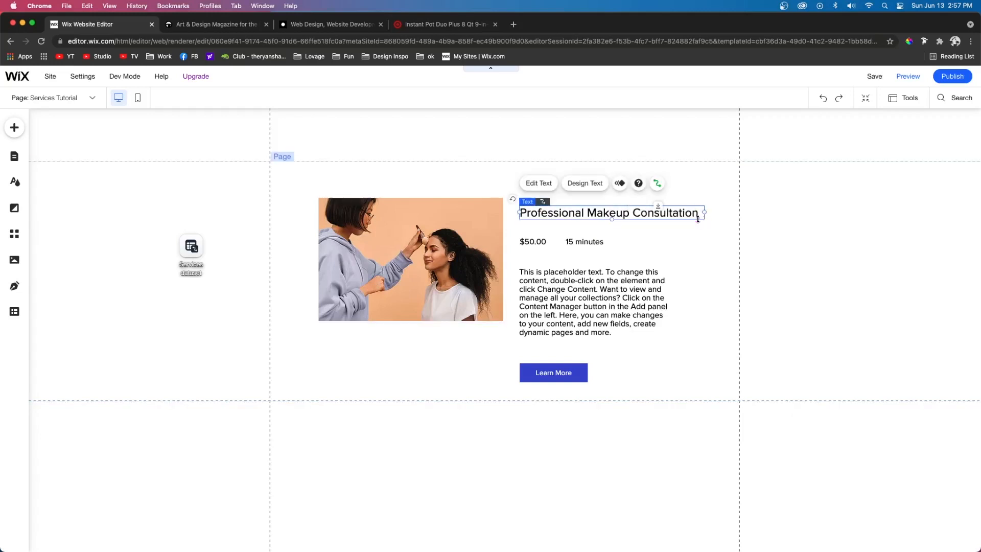
click(532, 241)
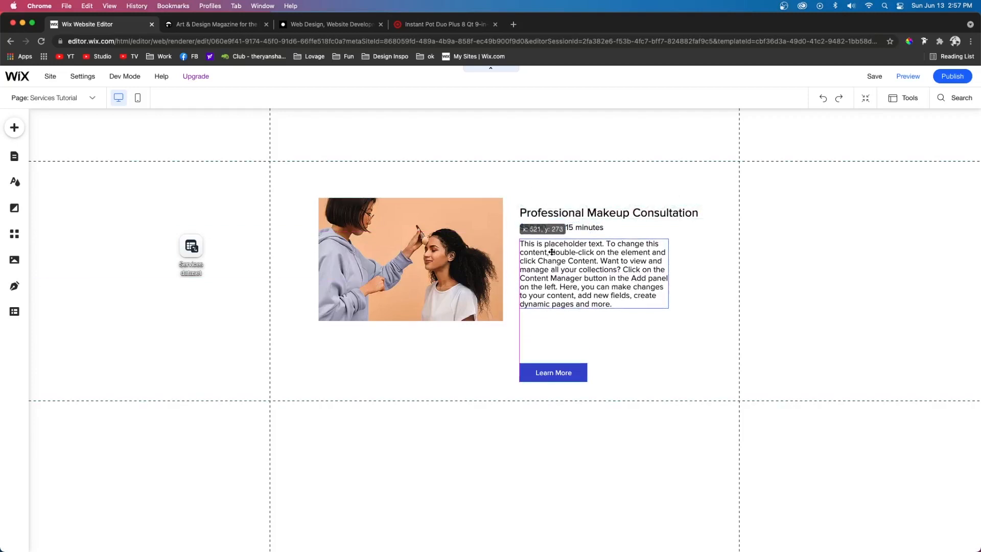
click(411, 259)
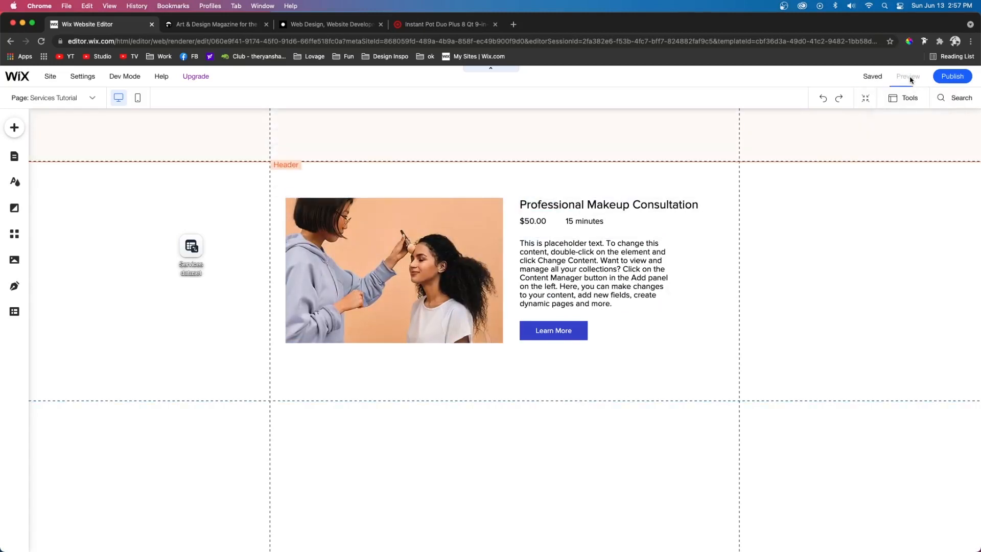
- Insert a repeater of six project cards, starting with Shades of Gray, below the service
click(608, 205)
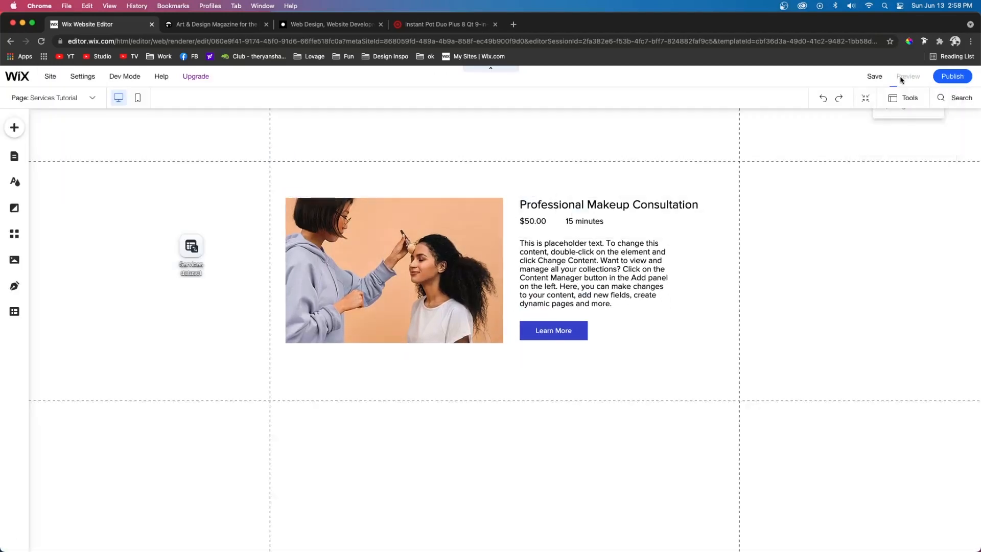
click(908, 75)
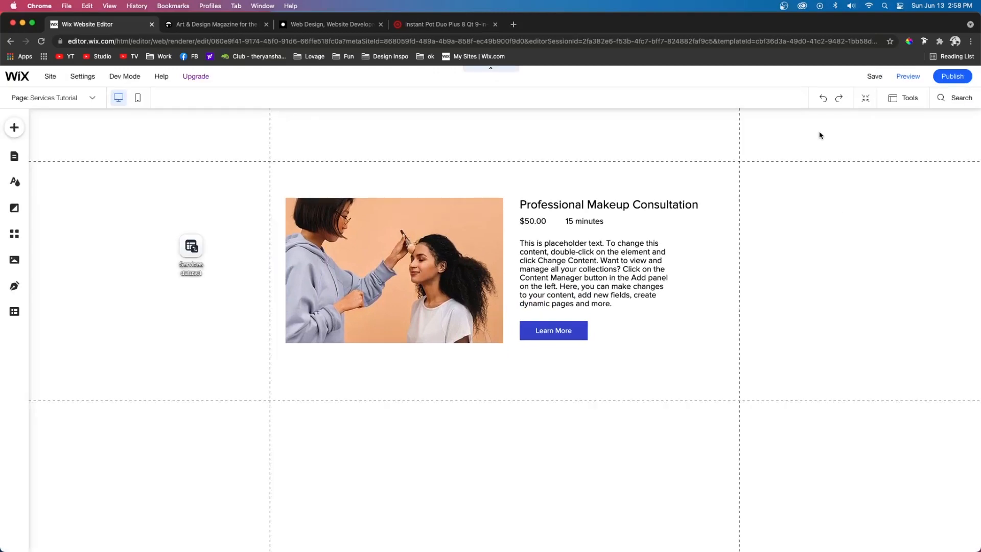
click(593, 274)
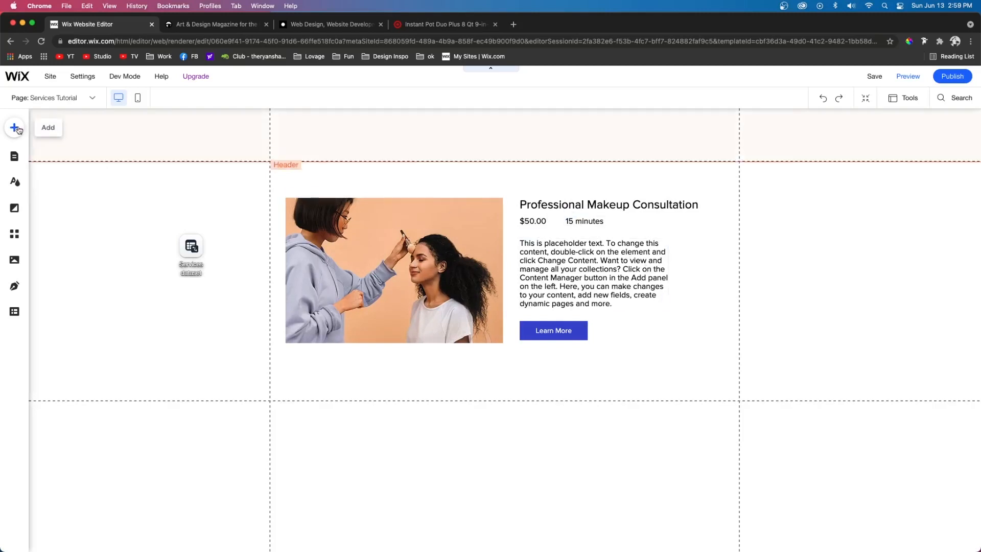
scroll(down, 3)
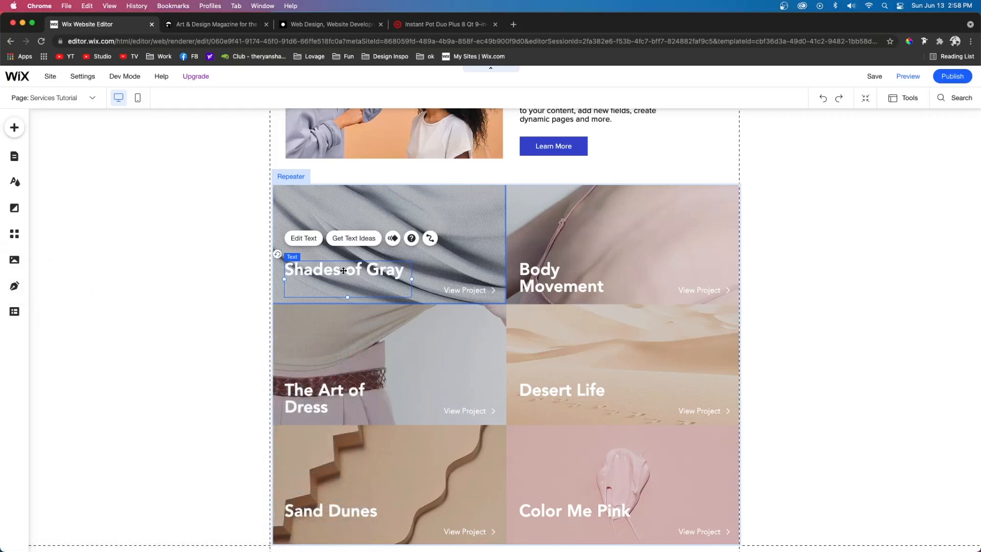
- Stretch the repeater item to full width and taller, then select its container's background
click(14, 128)
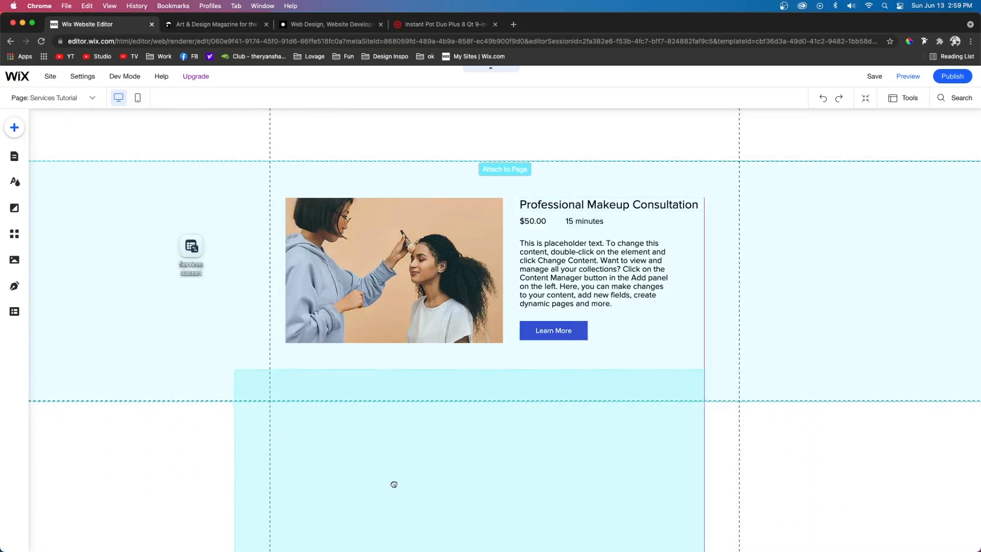
scroll(down, 3)
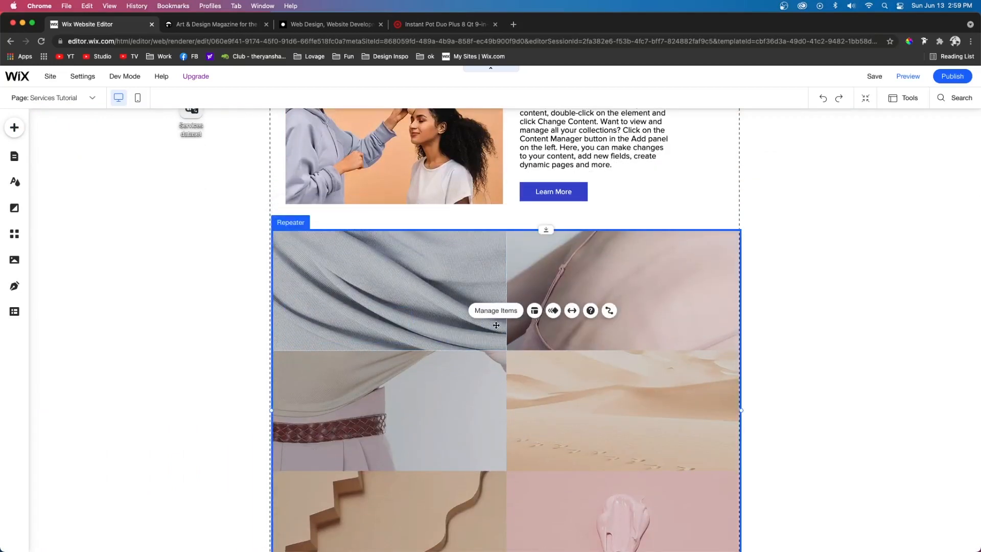
click(495, 310)
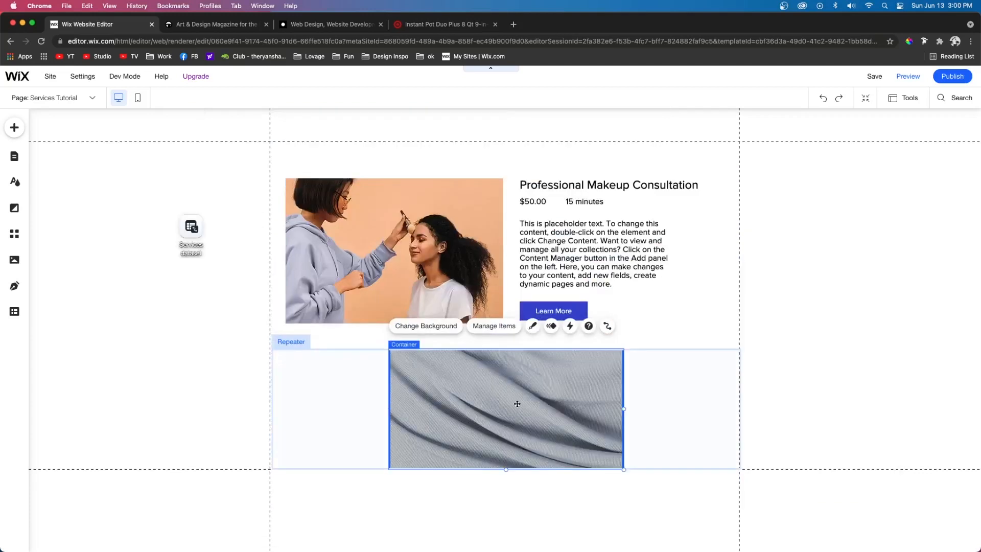
drag(624, 409, 673, 409)
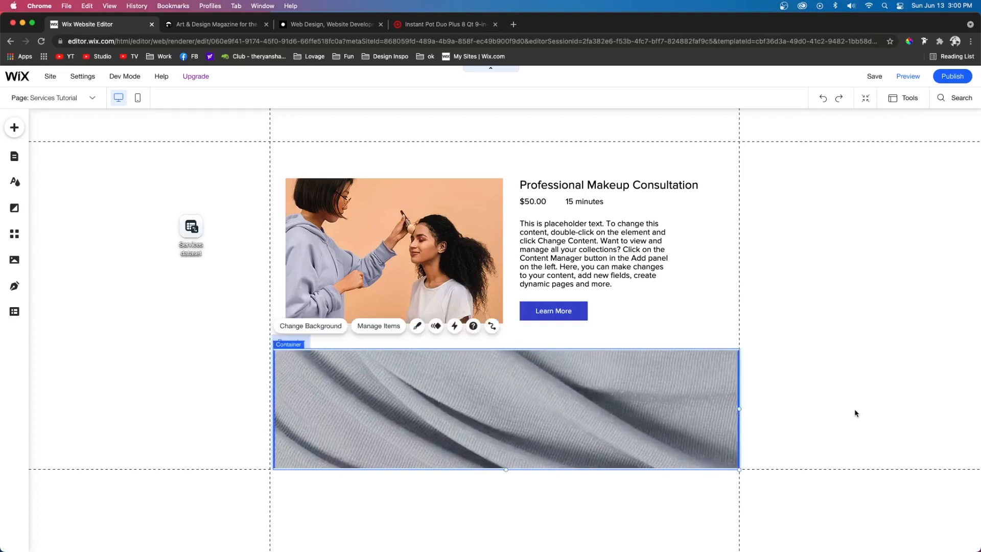
drag(506, 469, 505, 532)
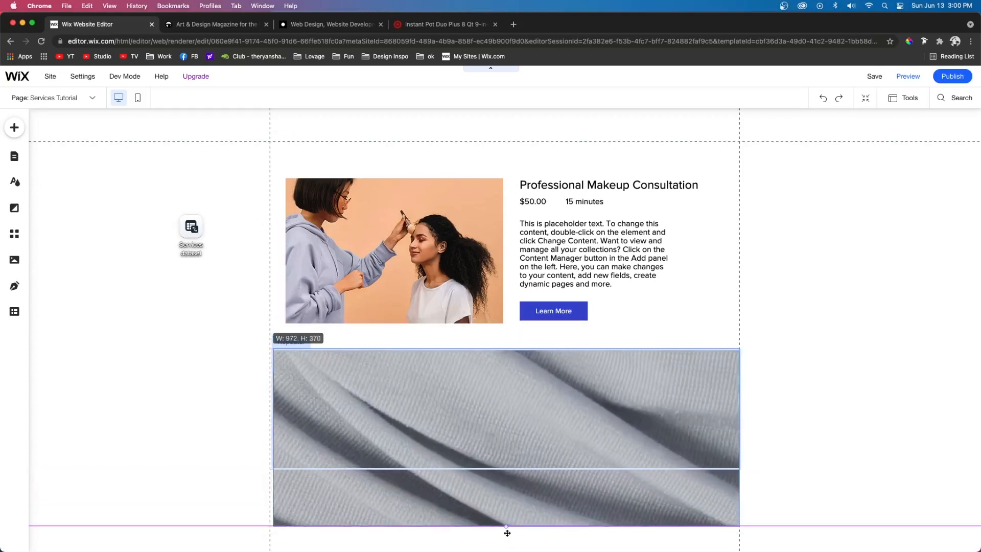
scroll(down, 3)
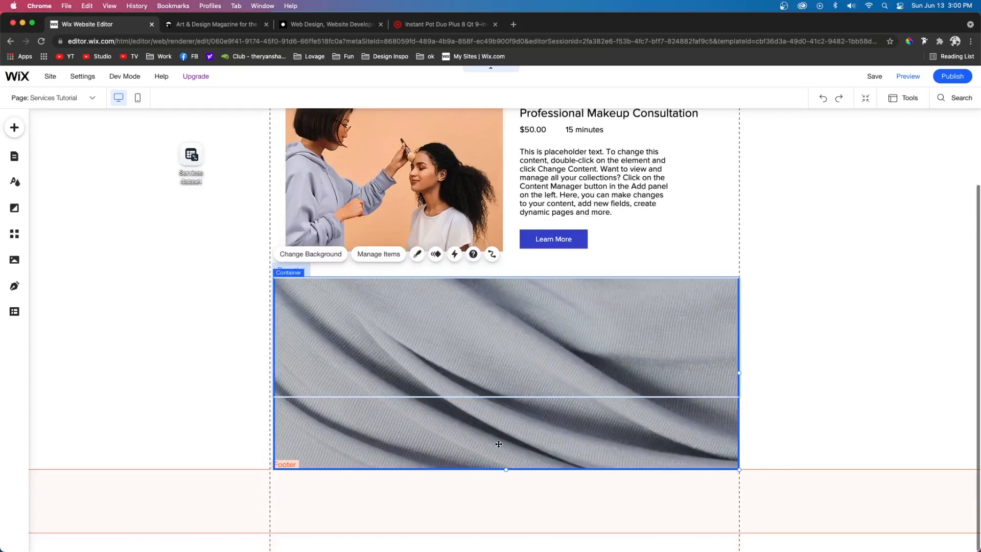
click(310, 253)
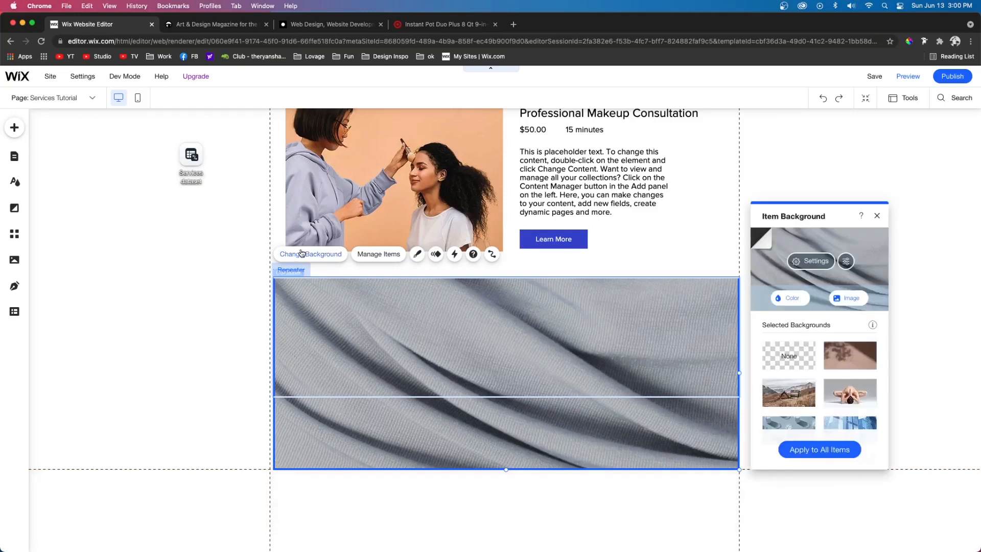
click(789, 298)
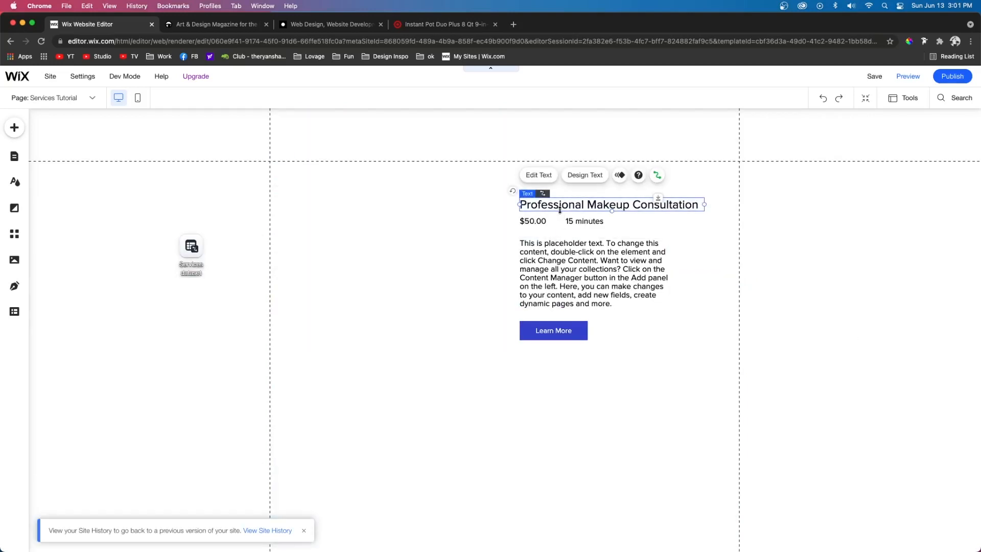
- Bind the repeater's image, title, price and description to Services dataset fields
click(552, 331)
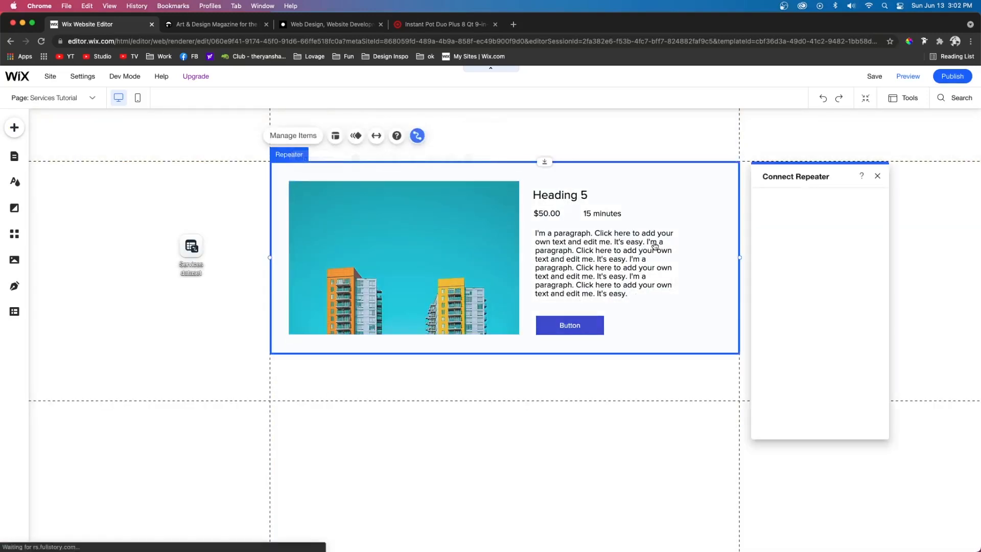
click(403, 257)
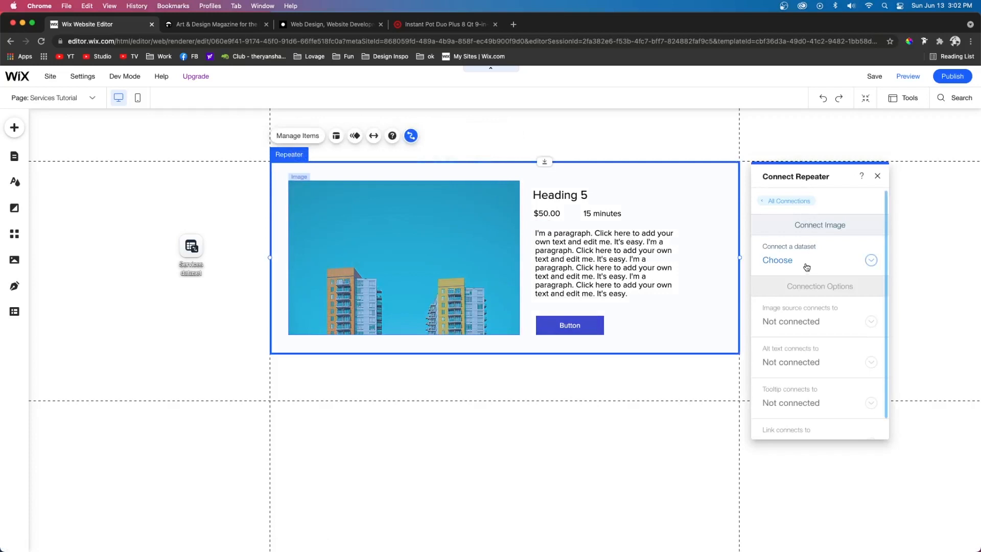
click(777, 260)
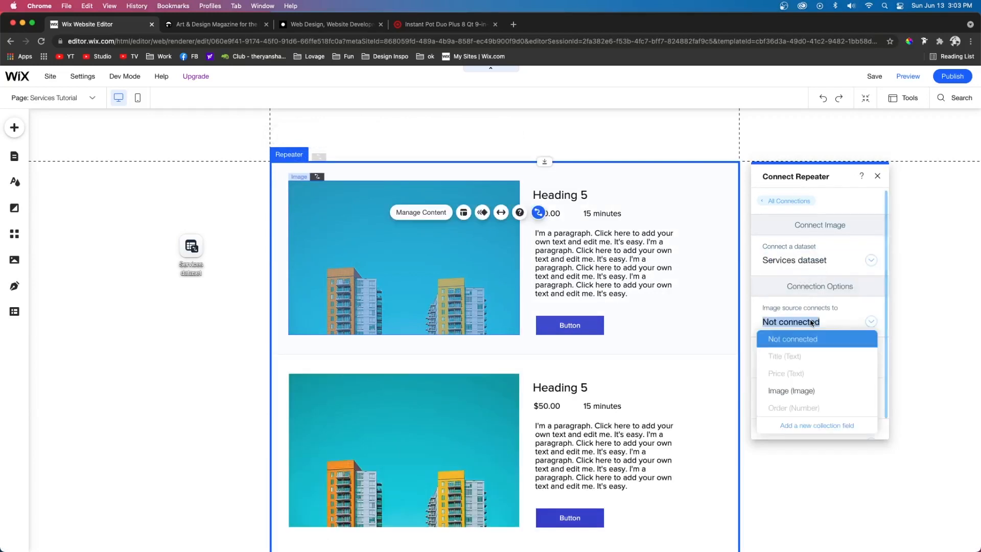
click(791, 391)
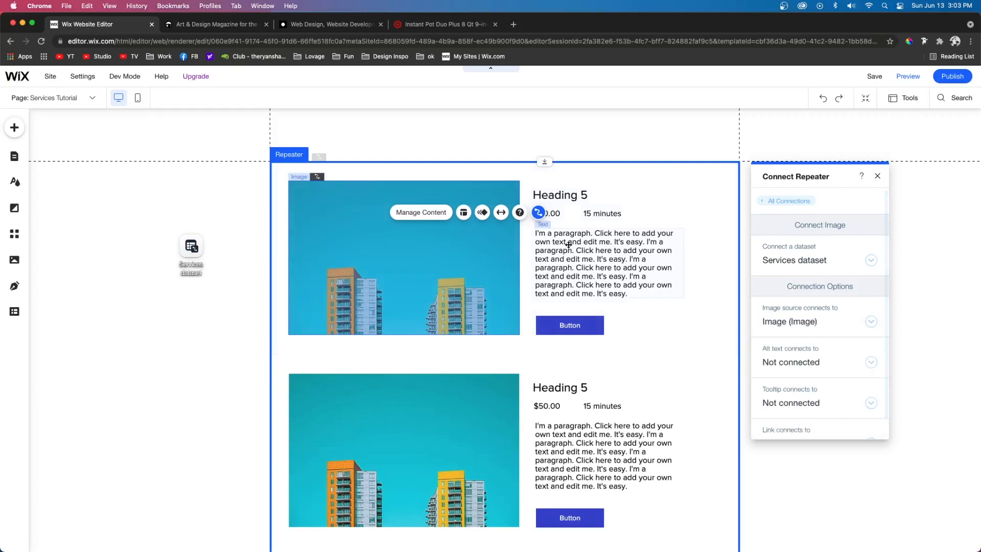
scroll(down, 3)
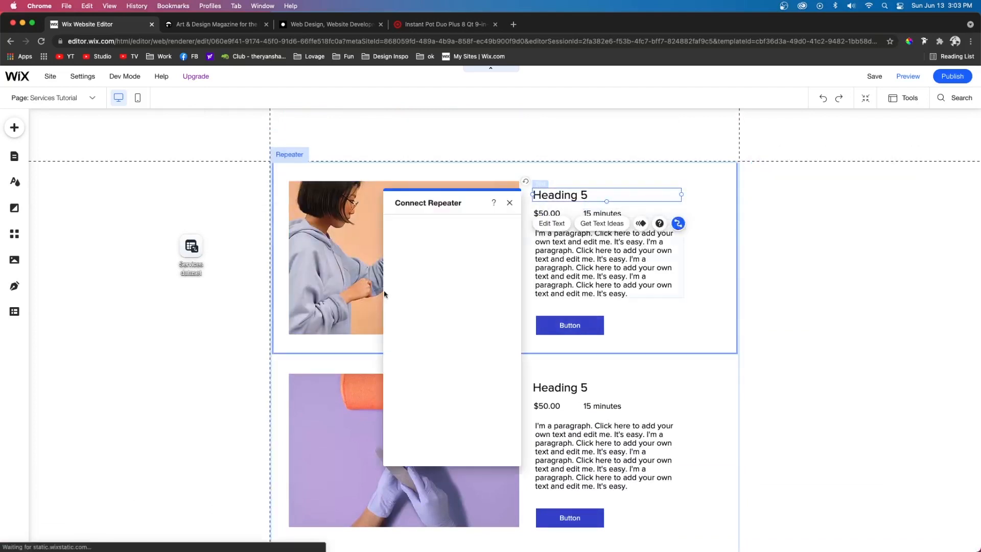
click(546, 226)
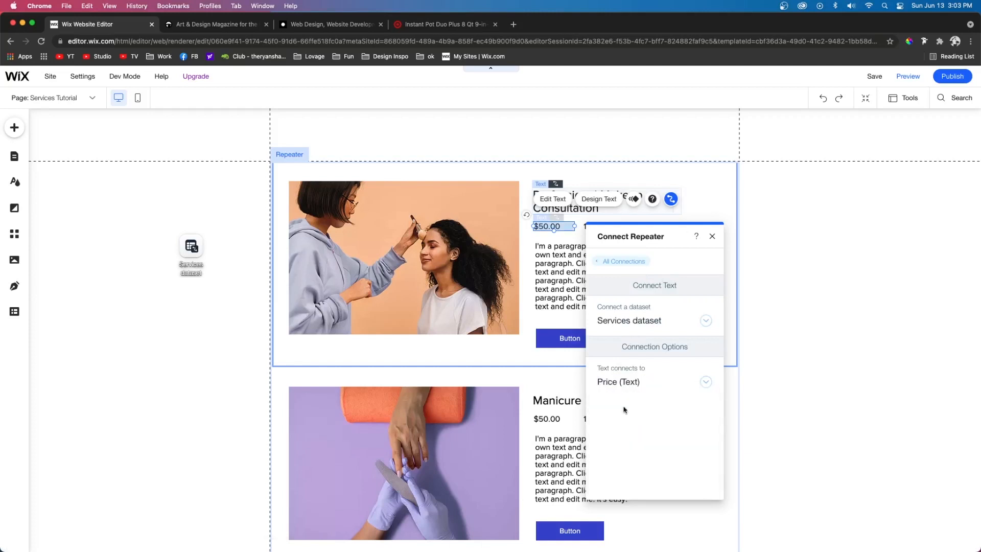
click(711, 236)
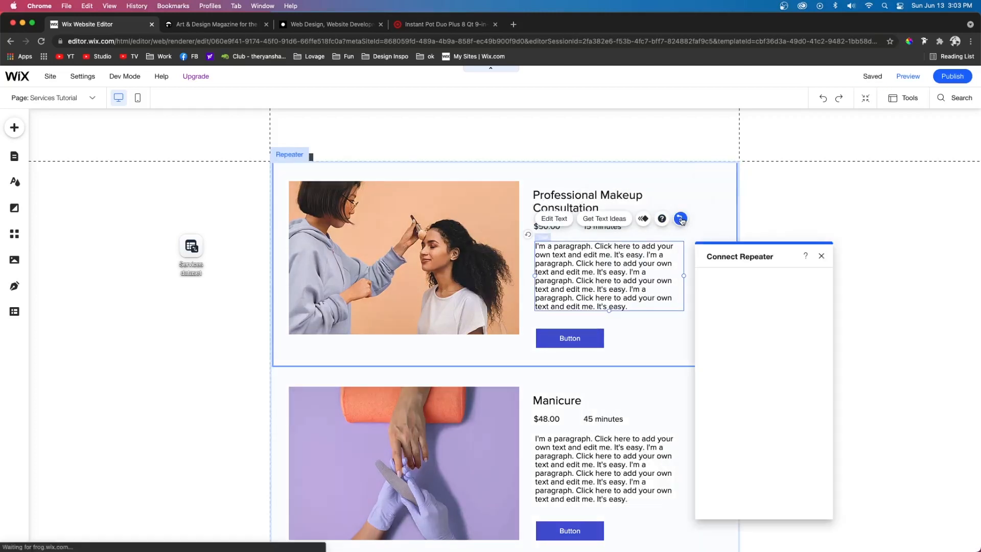
click(735, 402)
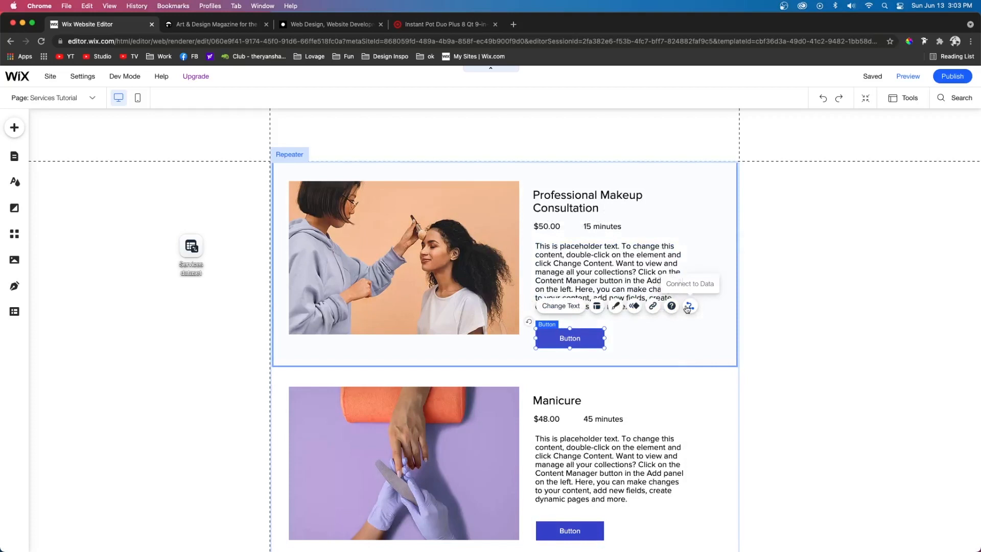
- Link the repeater button to each service's Services (Title) page and widen the title
click(689, 306)
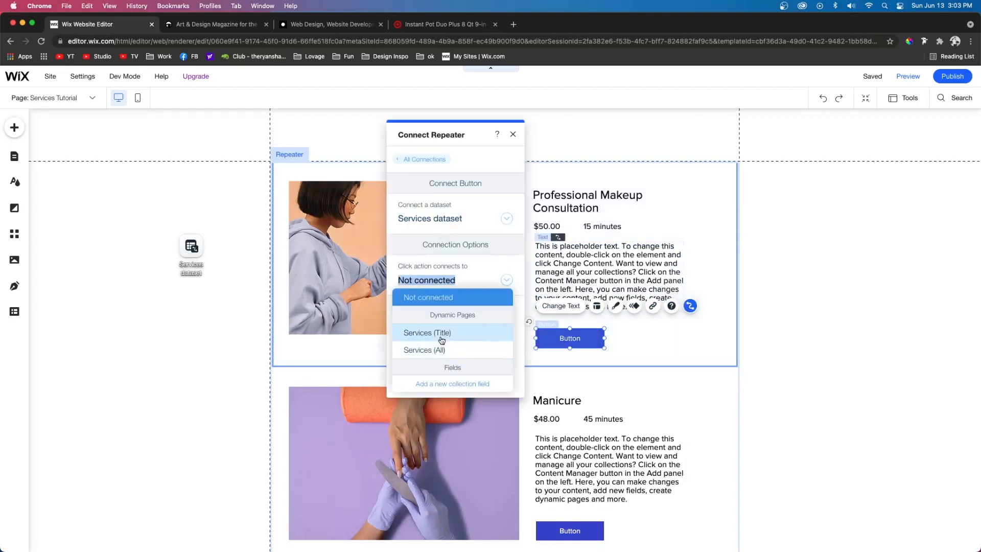
click(427, 332)
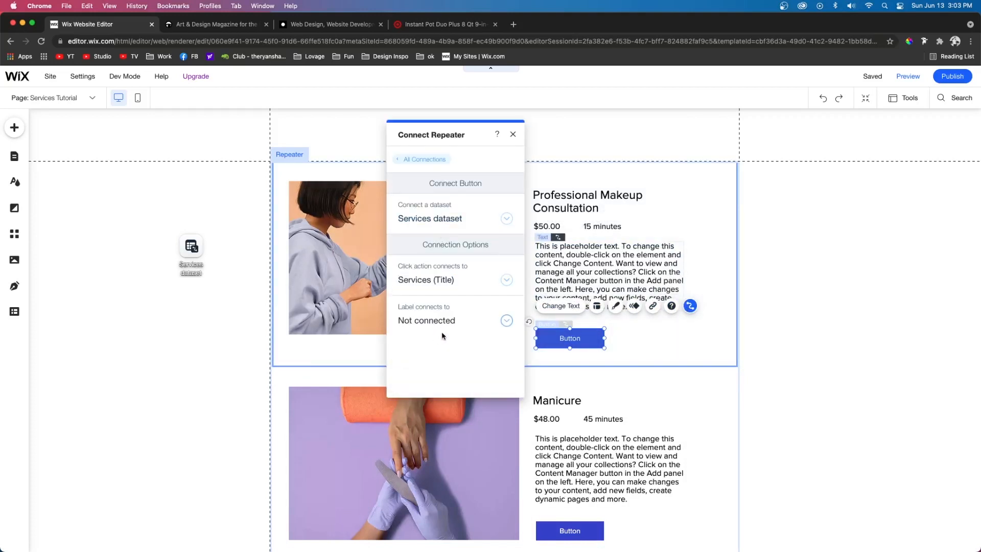
click(513, 134)
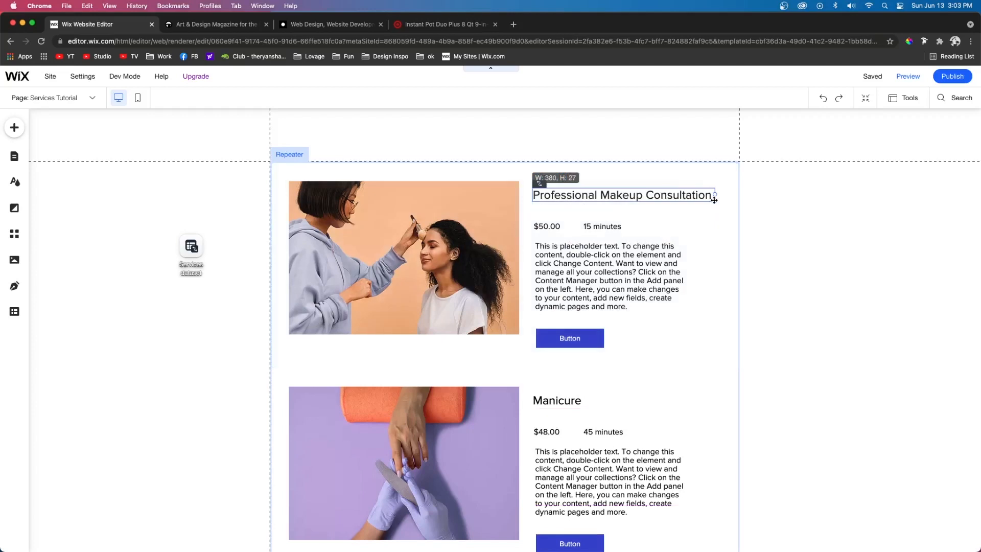
click(607, 276)
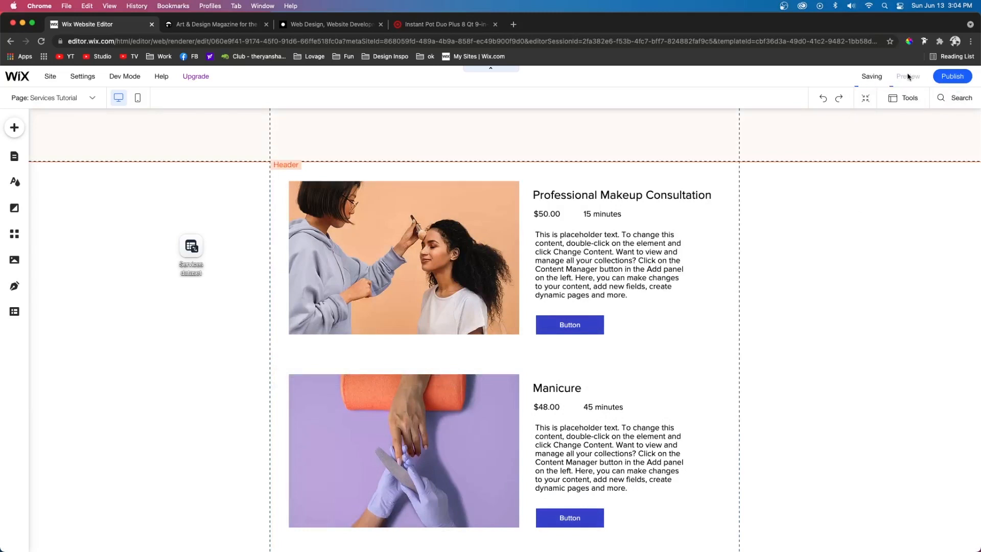
- In Preview, open the Professional Makeup Consultation page from its button, then return to the Editor
click(907, 75)
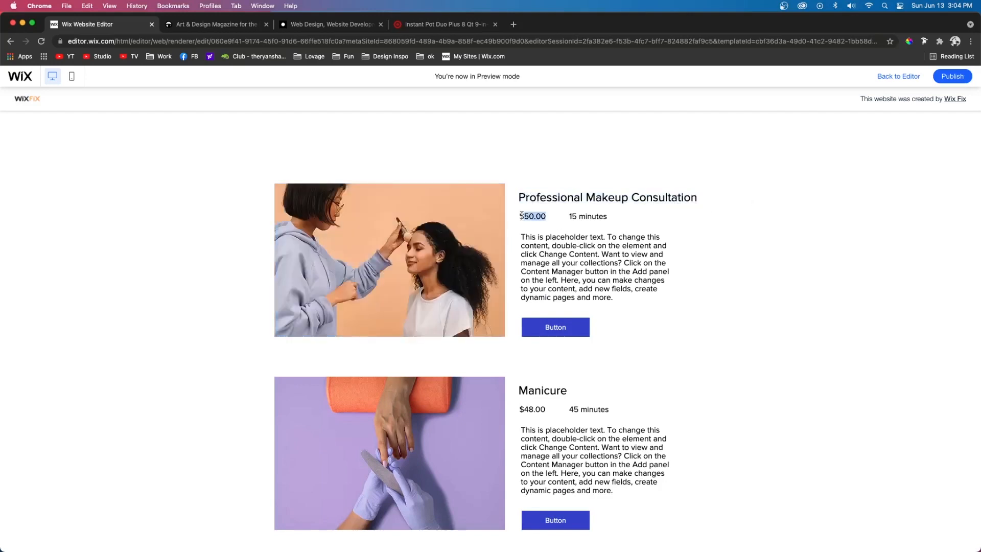
drag(520, 237, 614, 298)
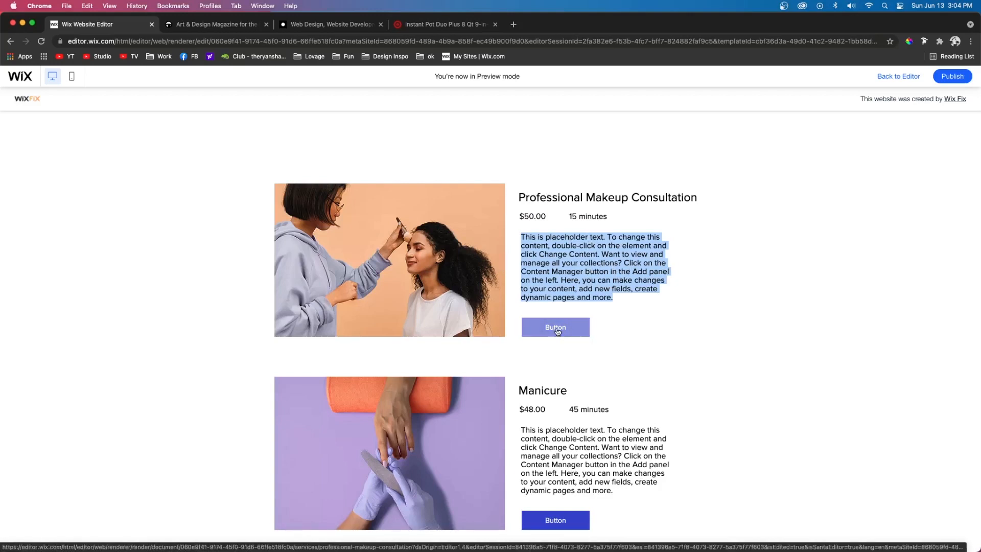
click(555, 326)
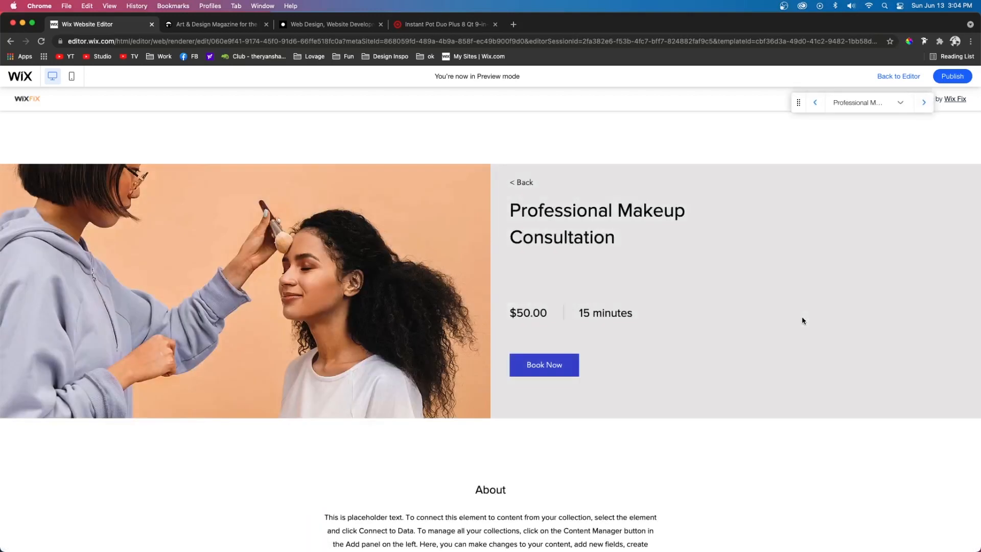
click(897, 76)
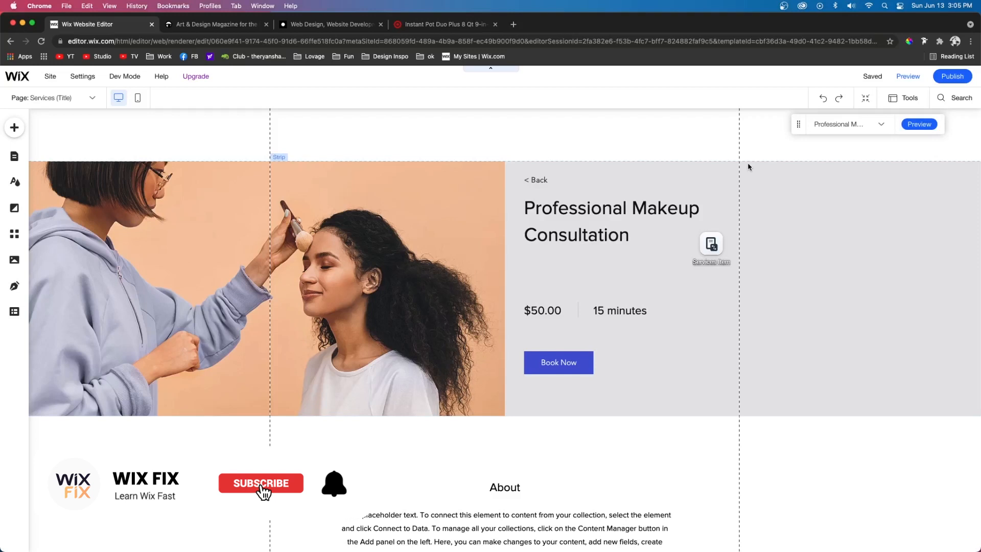
click(261, 483)
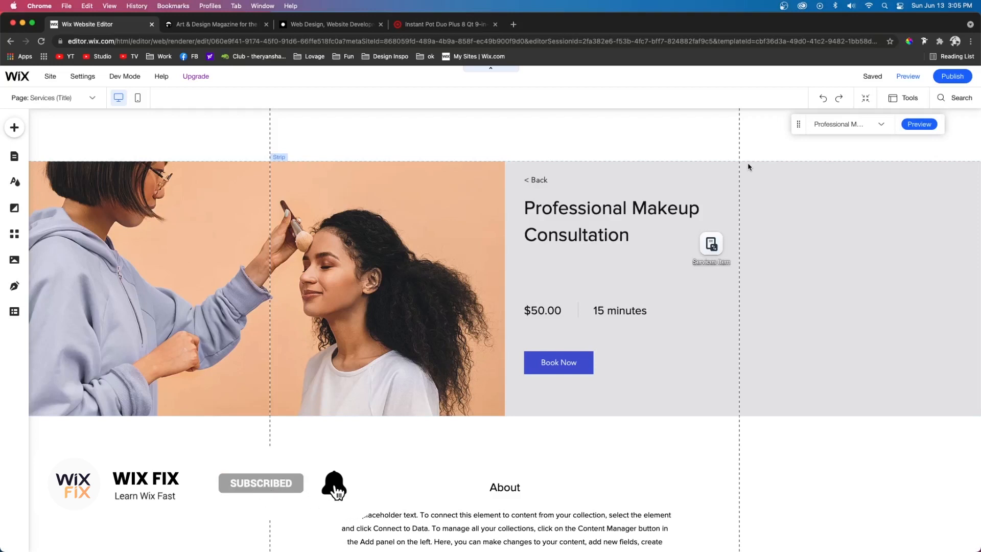